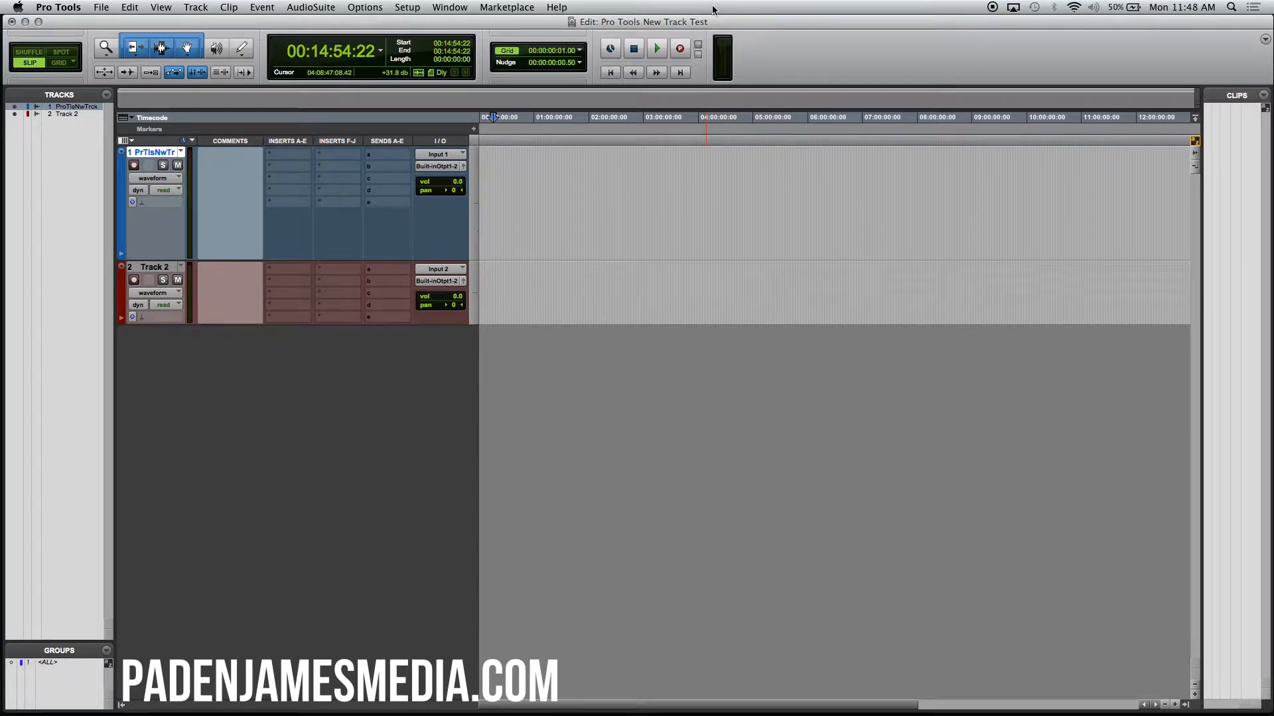
# Step: Open the Import Audio browser (Shift+Cmd+I) and navigate to the Desktop folder
pyautogui.click(503, 167)
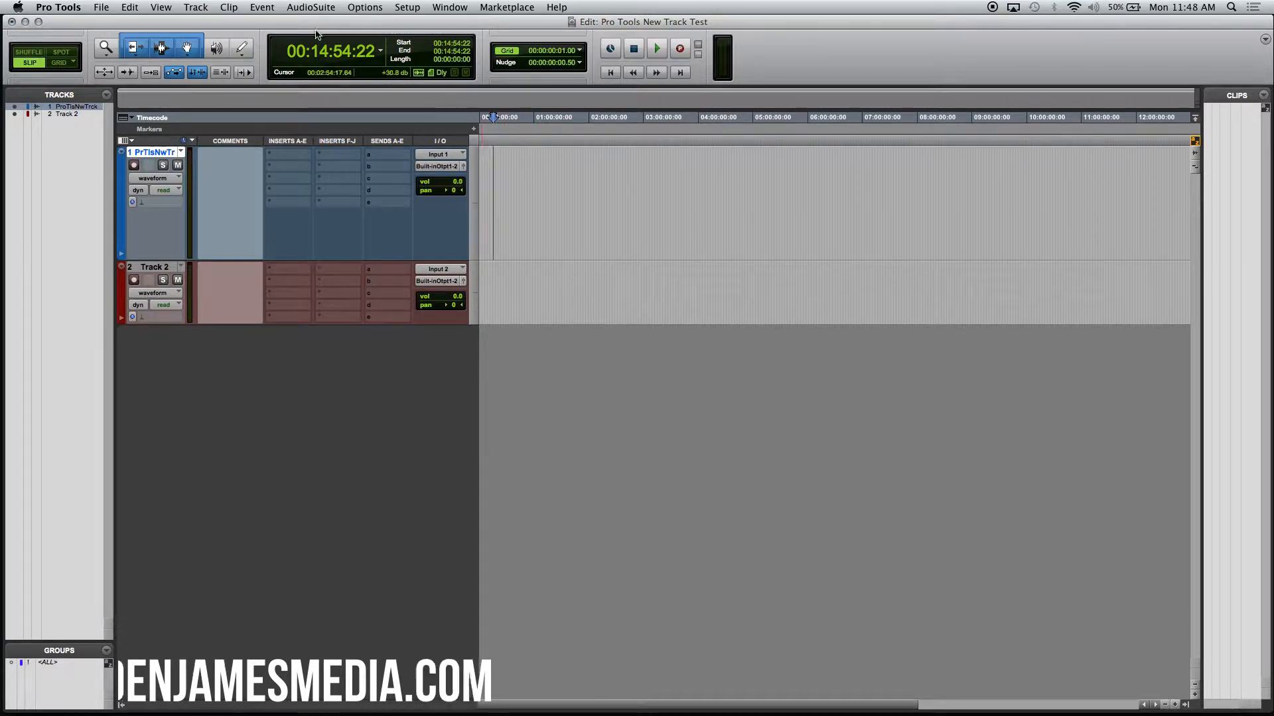
pyautogui.click(101, 7)
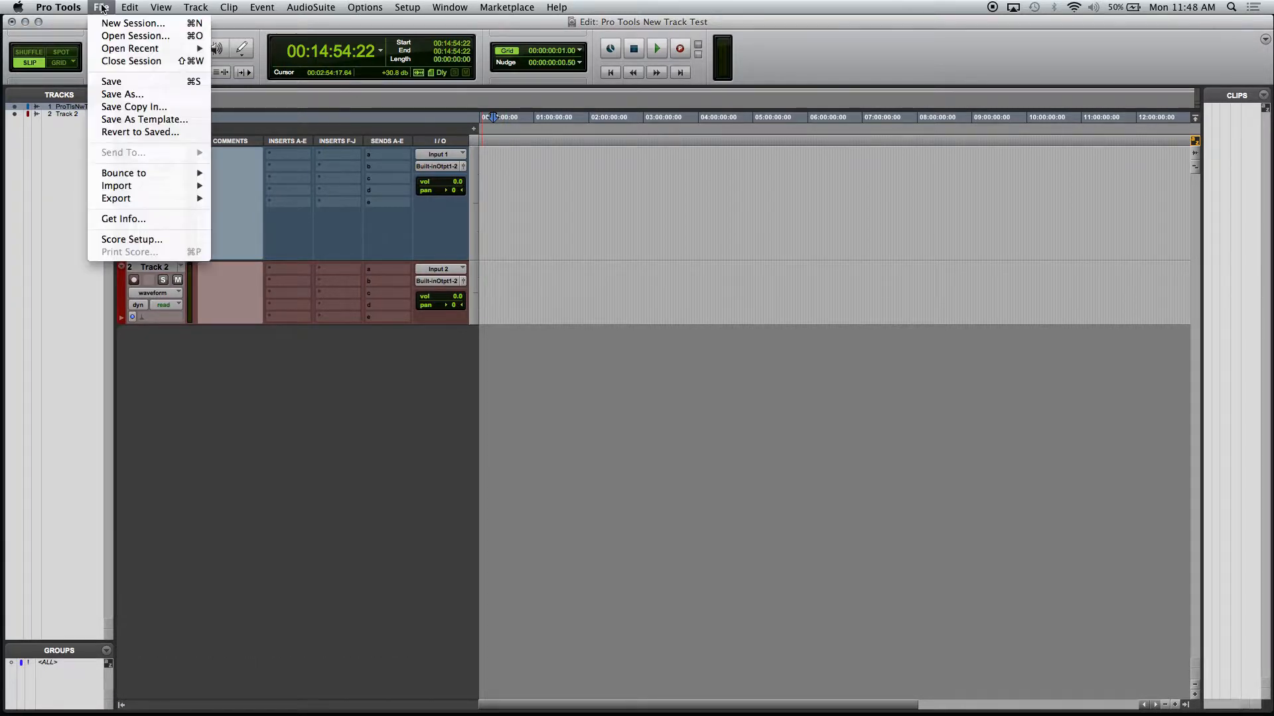
pyautogui.moveTo(139, 131)
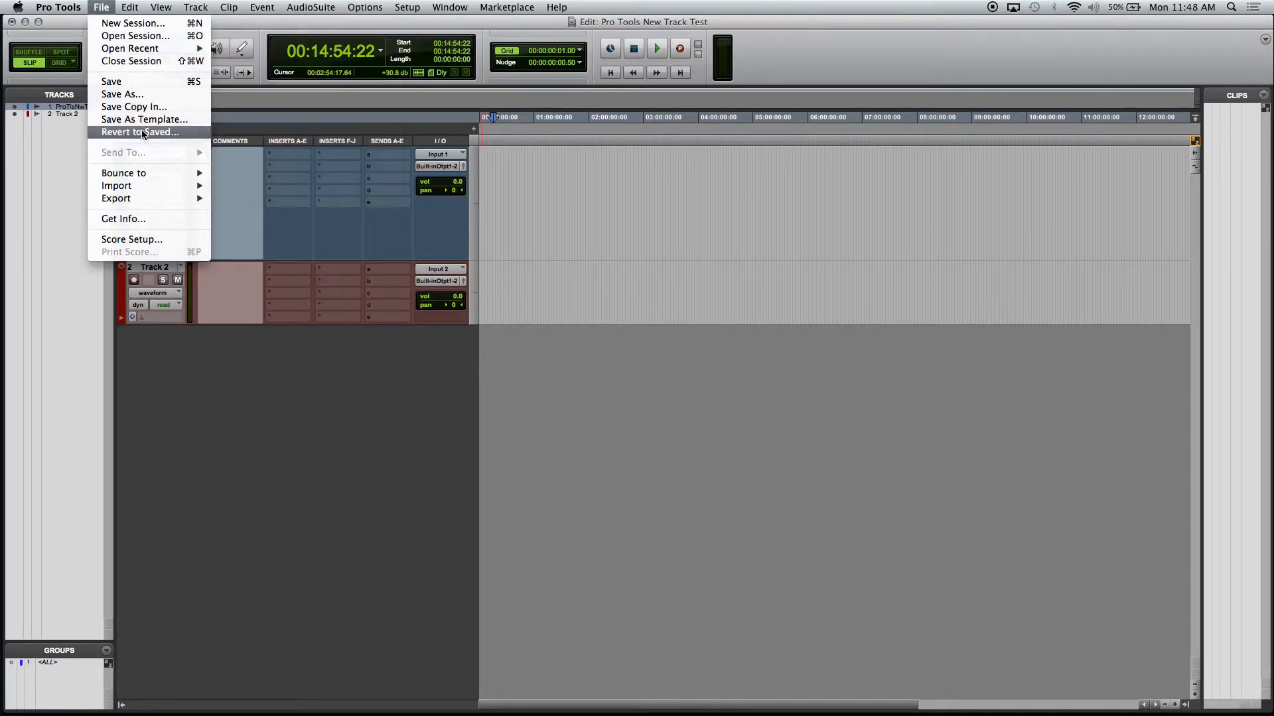
pyautogui.moveTo(116, 185)
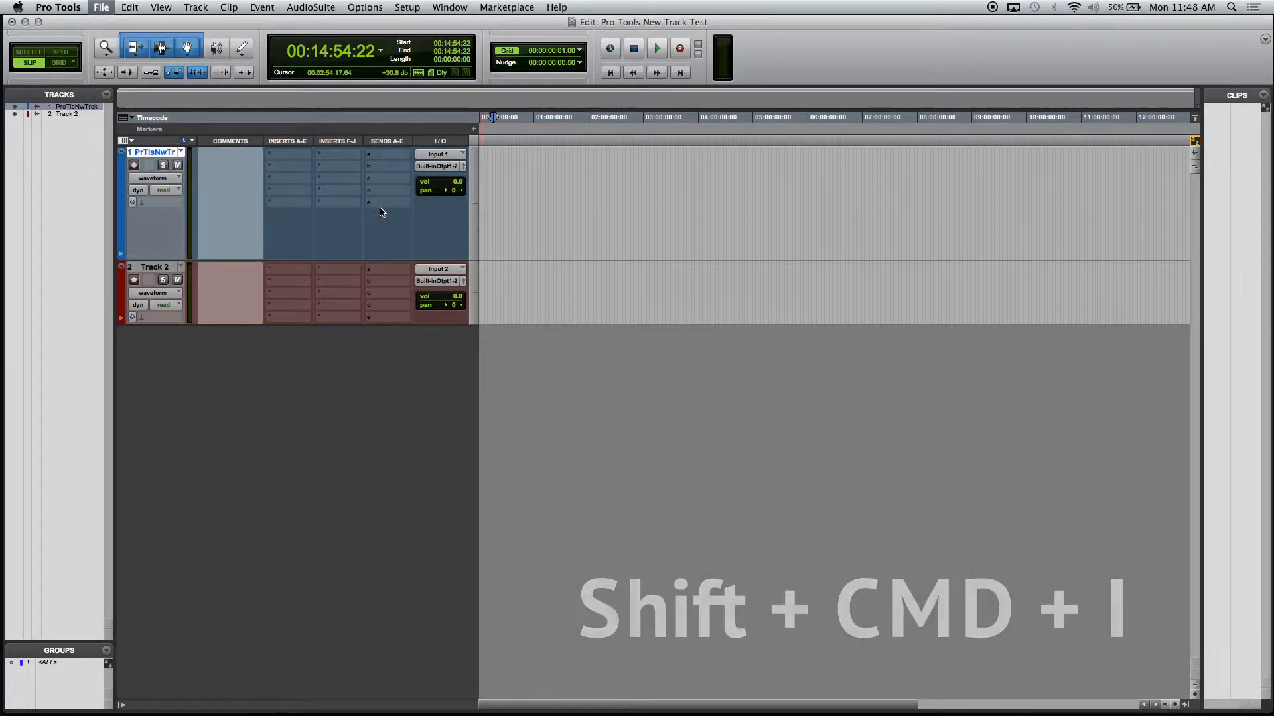
pyautogui.press('shift+cmd+i')
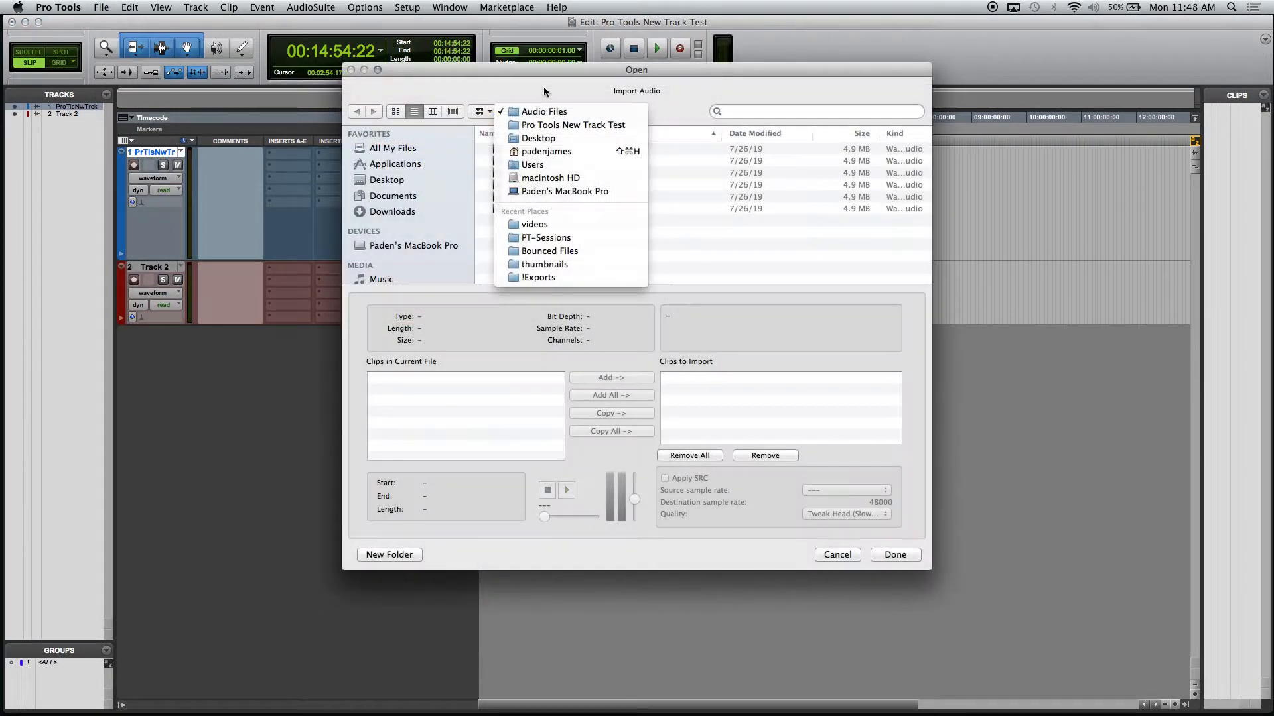
pyautogui.click(569, 111)
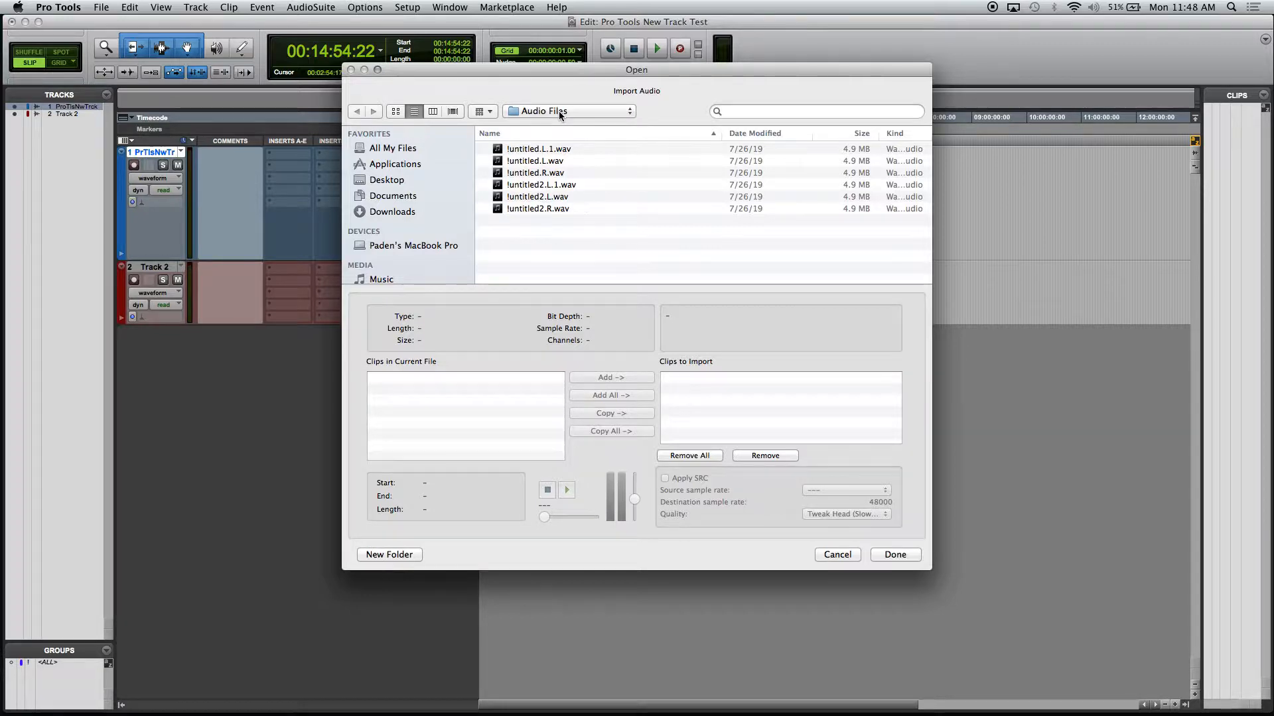
pyautogui.click(386, 179)
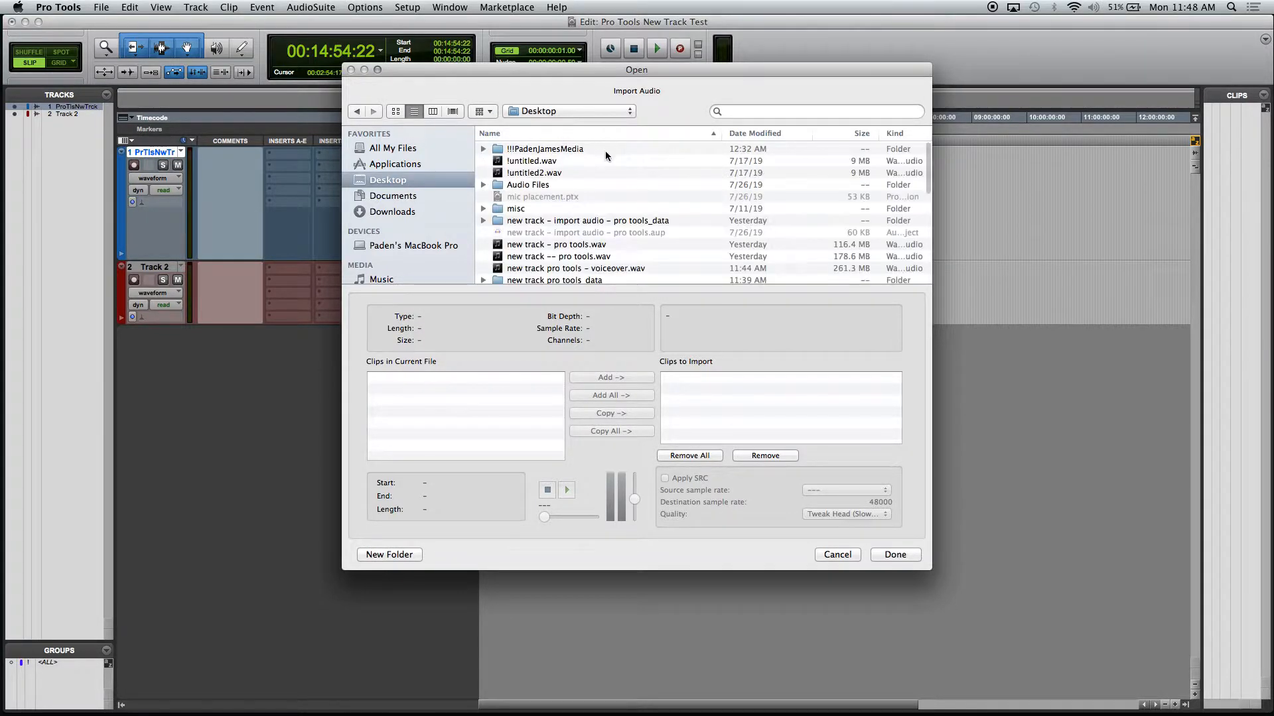
pyautogui.moveTo(597, 167)
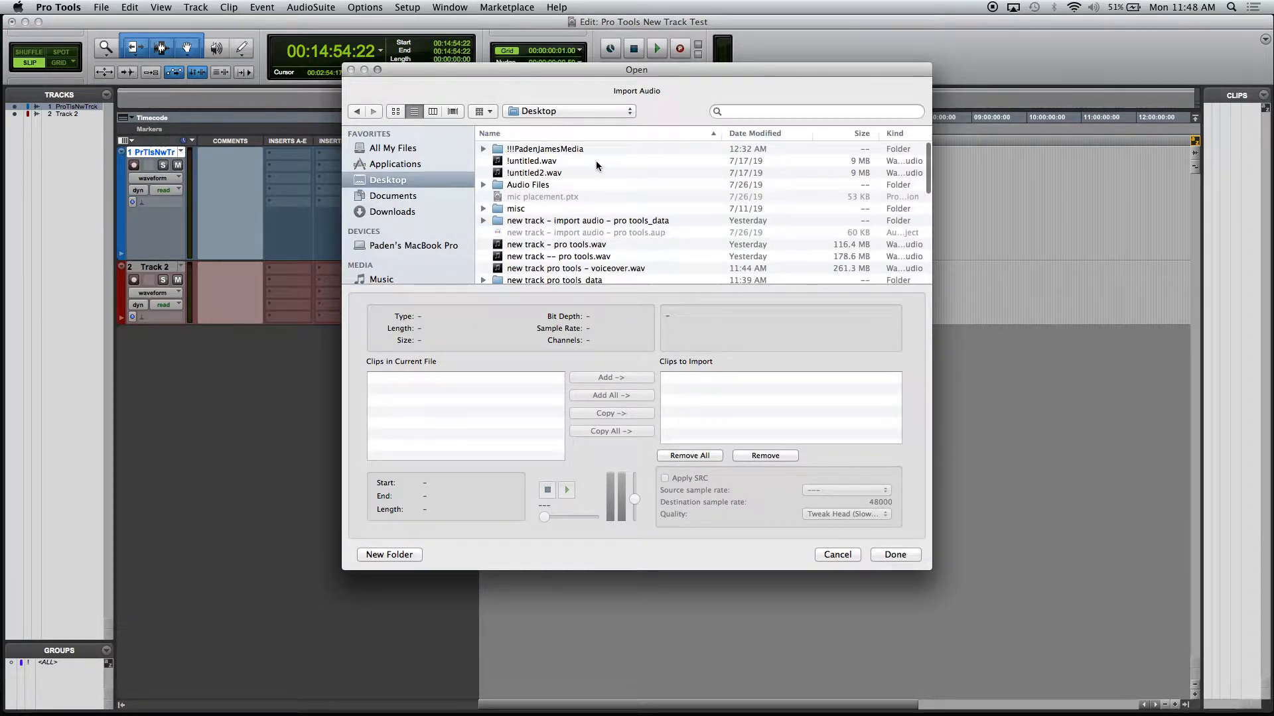
# Step: Select !untitled.wav to view its 24-bit, 44100 Hz stereo file details
pyautogui.click(532, 160)
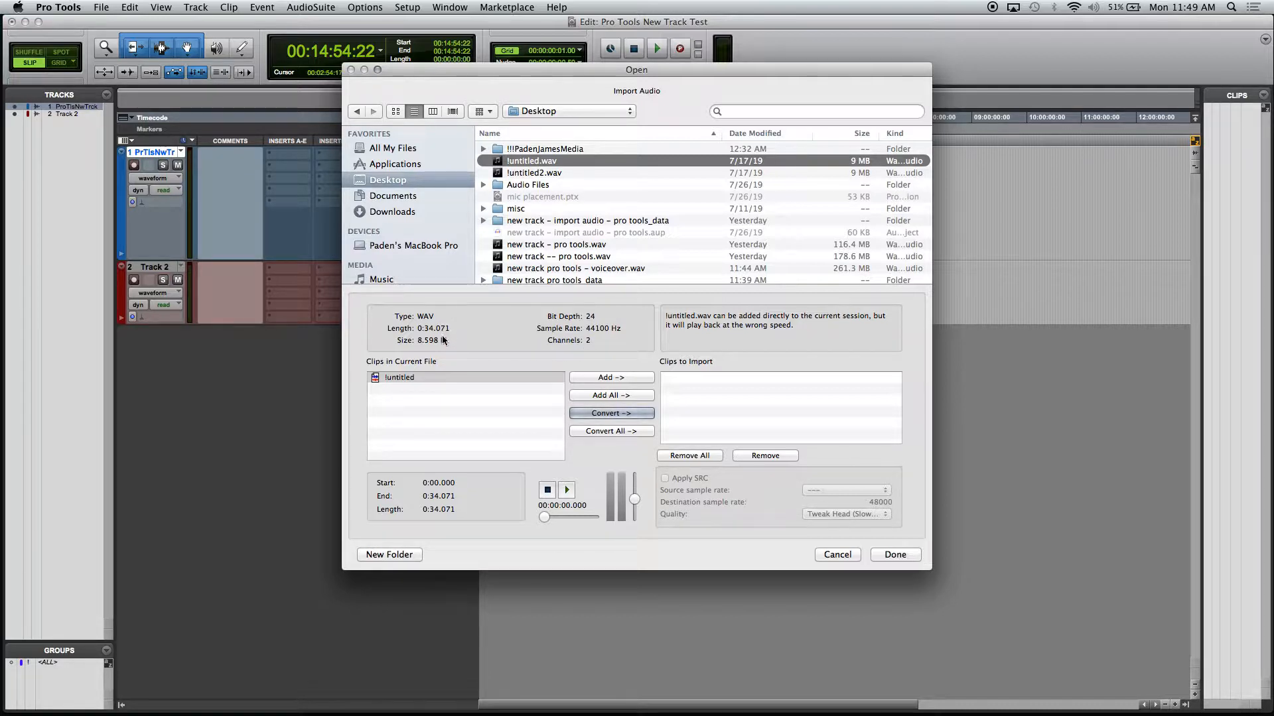
pyautogui.moveTo(601, 317)
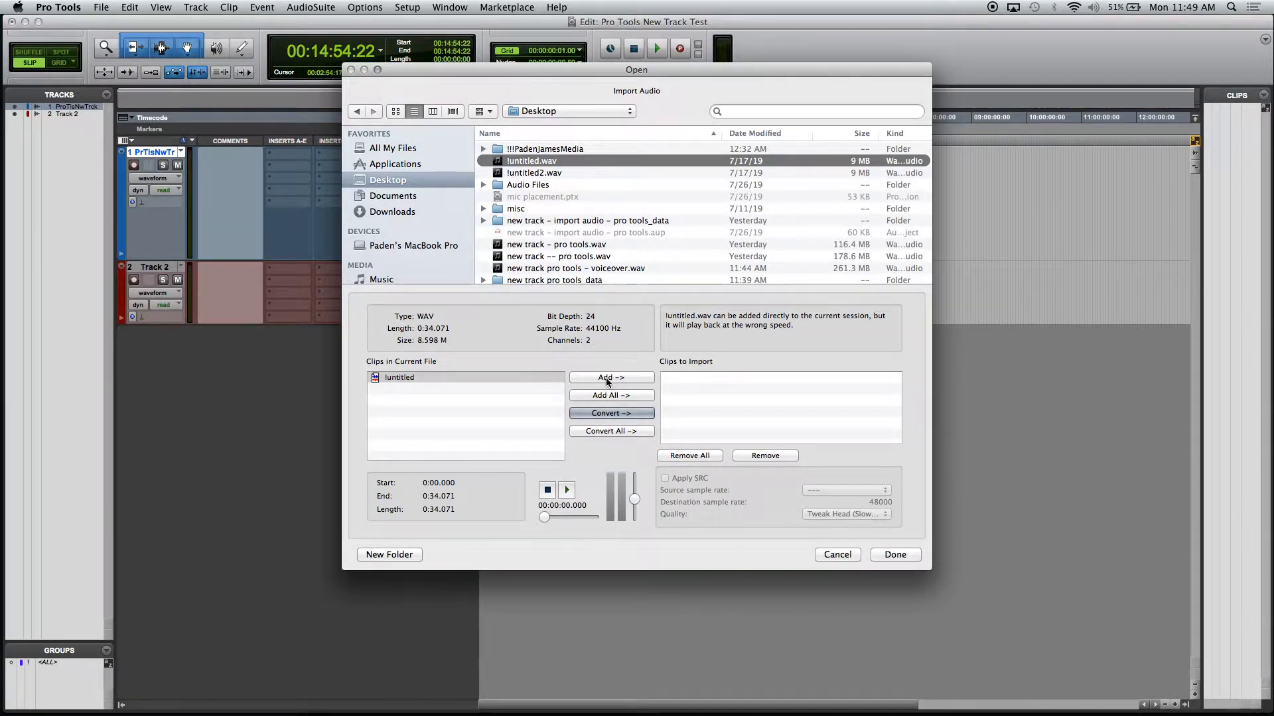
pyautogui.moveTo(538, 369)
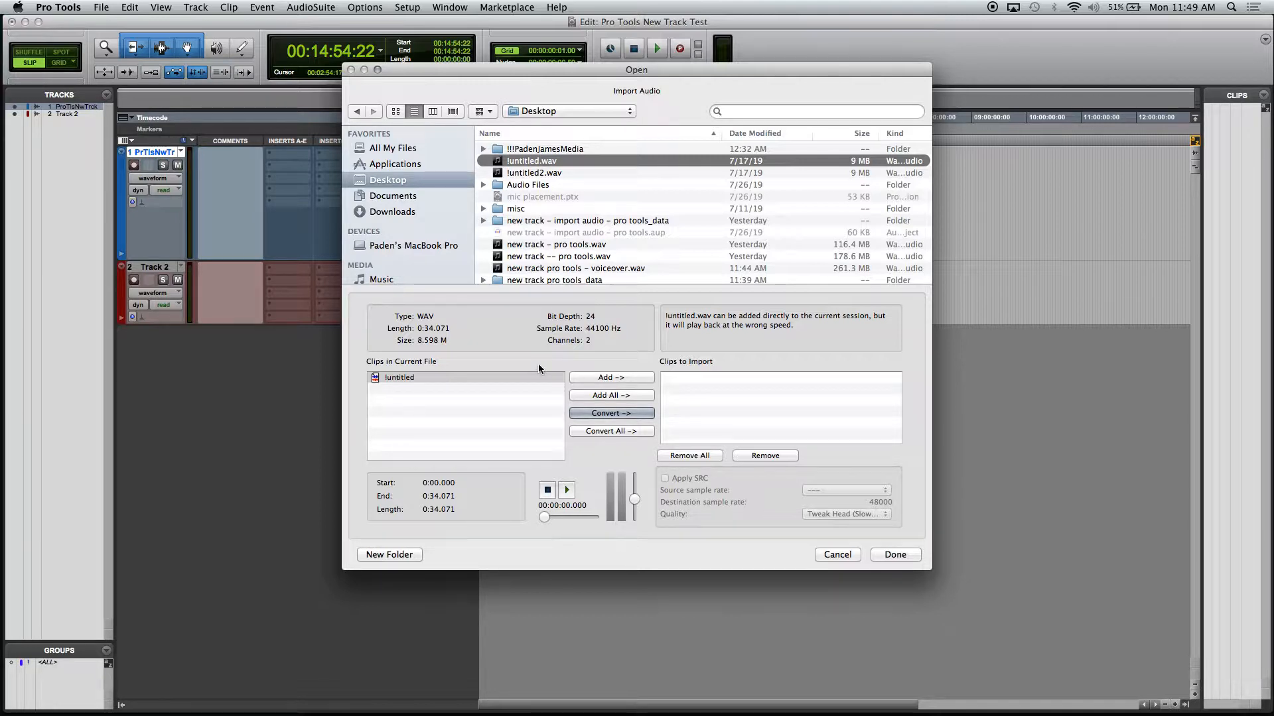
pyautogui.moveTo(559, 168)
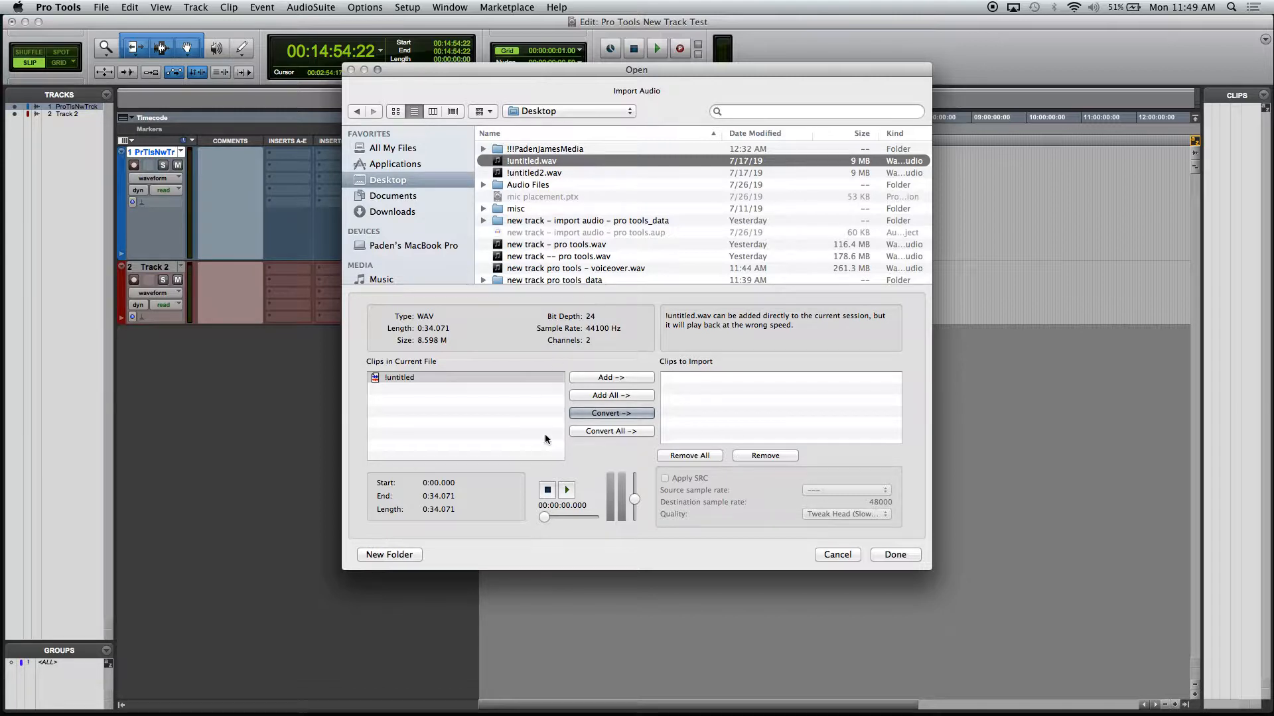
pyautogui.moveTo(546, 333)
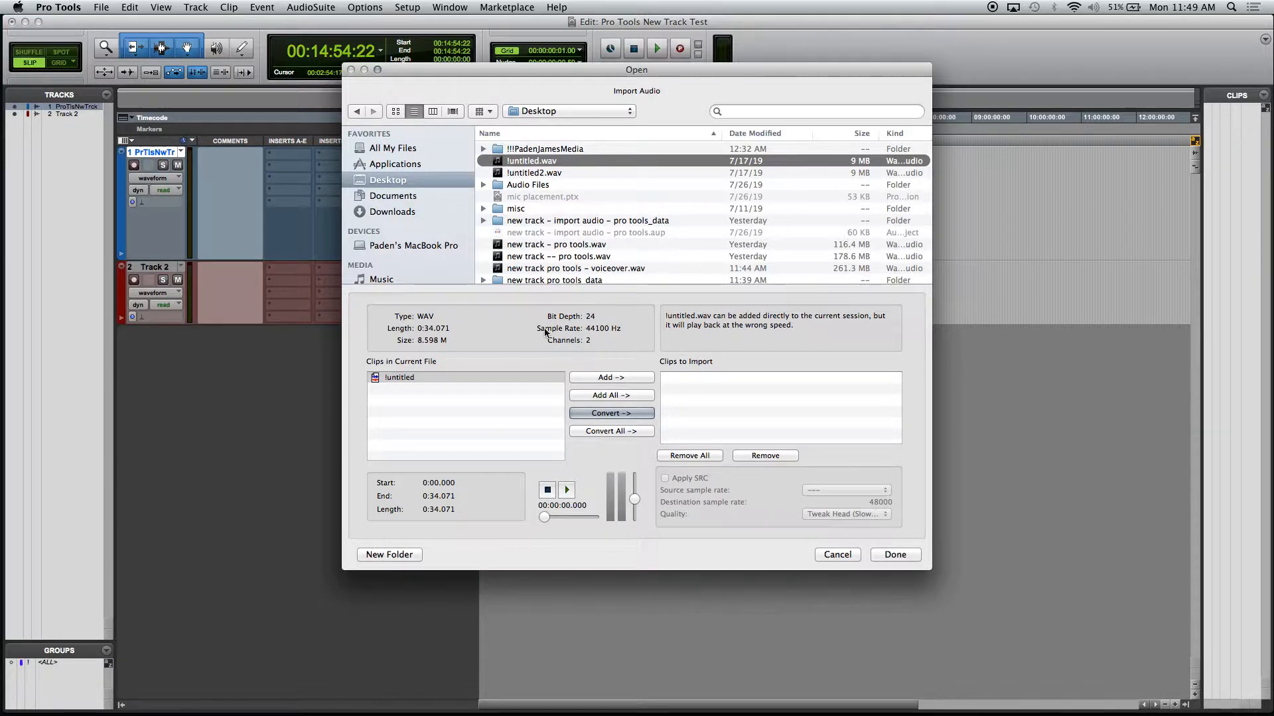
pyautogui.moveTo(617, 131)
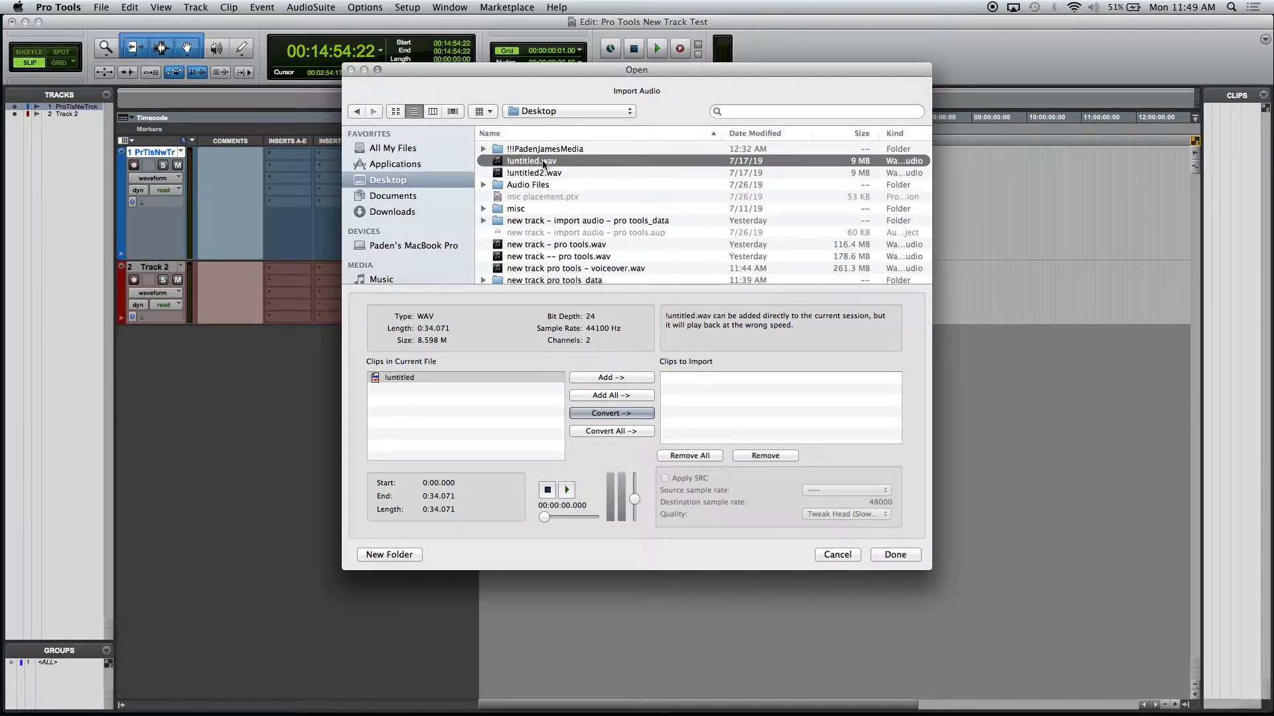
pyautogui.moveTo(603, 491)
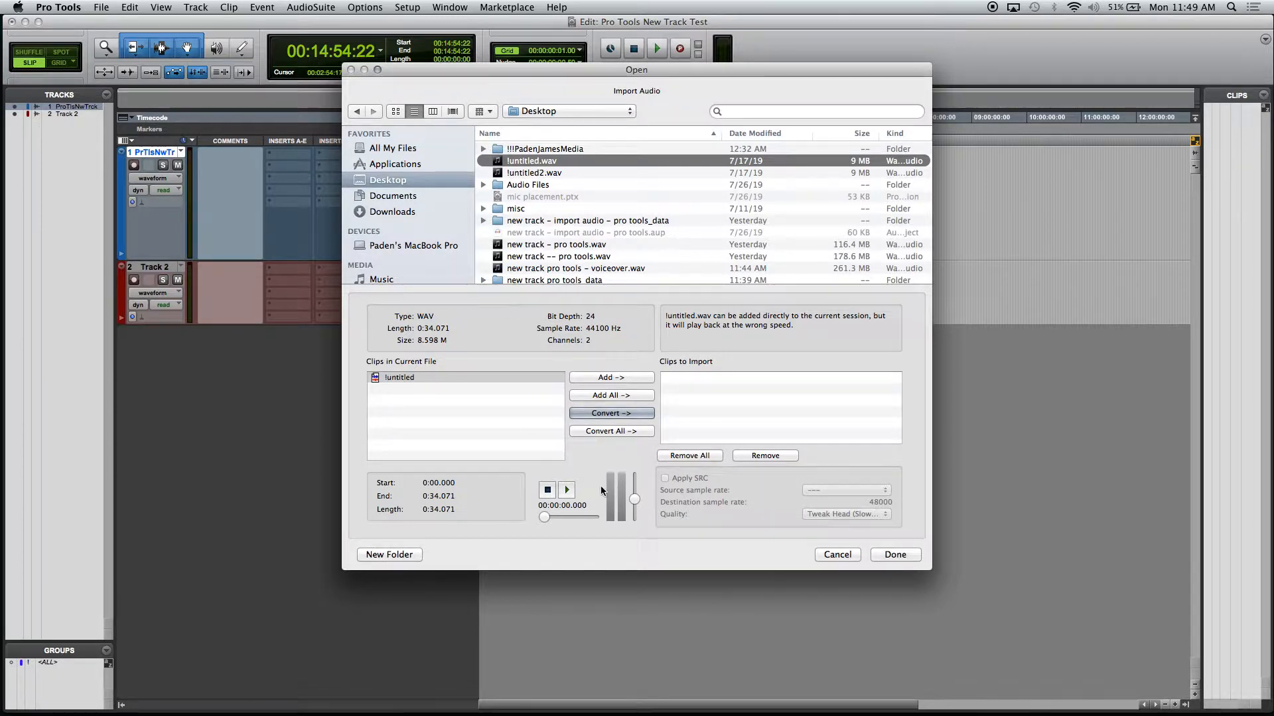
pyautogui.moveTo(576, 395)
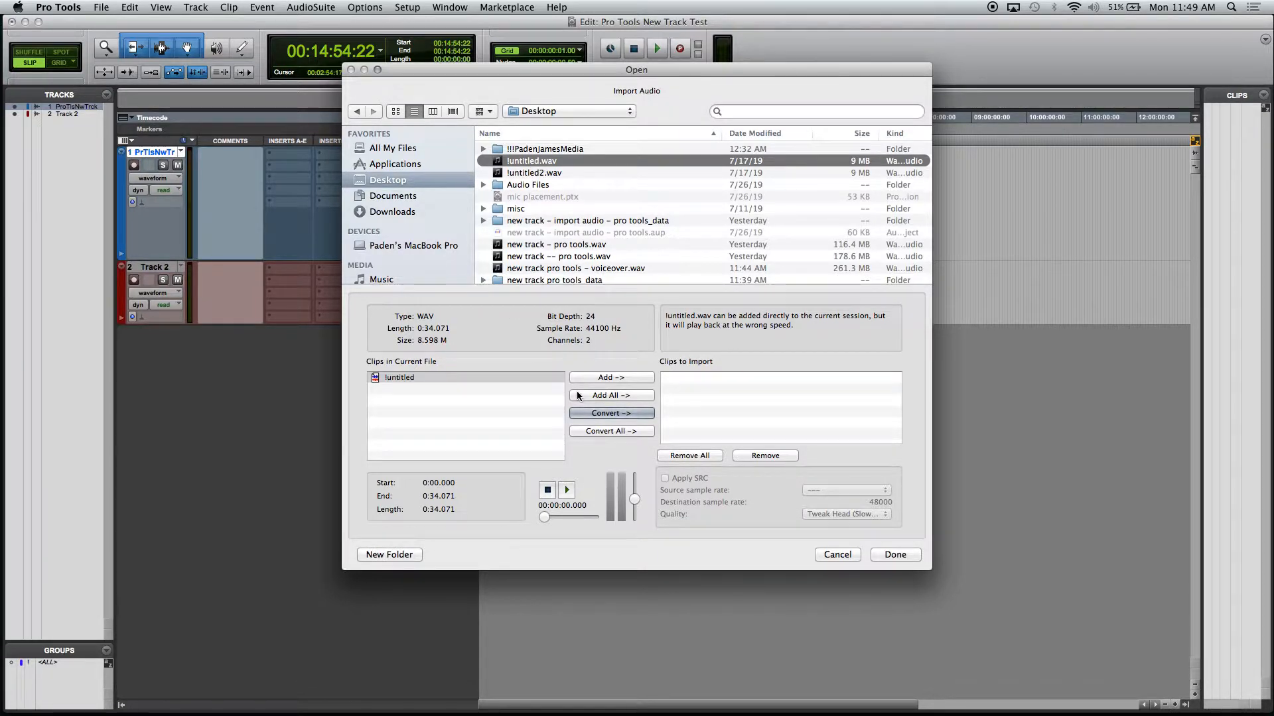
pyautogui.moveTo(521, 424)
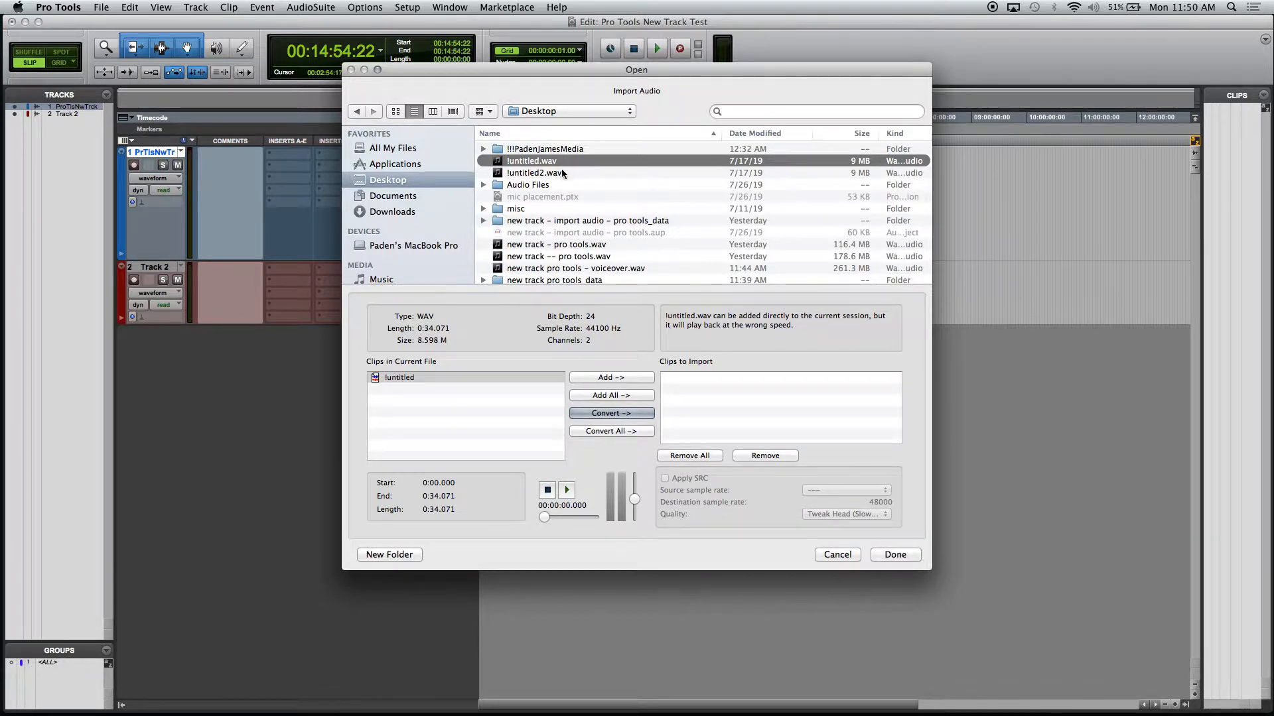
pyautogui.moveTo(583, 441)
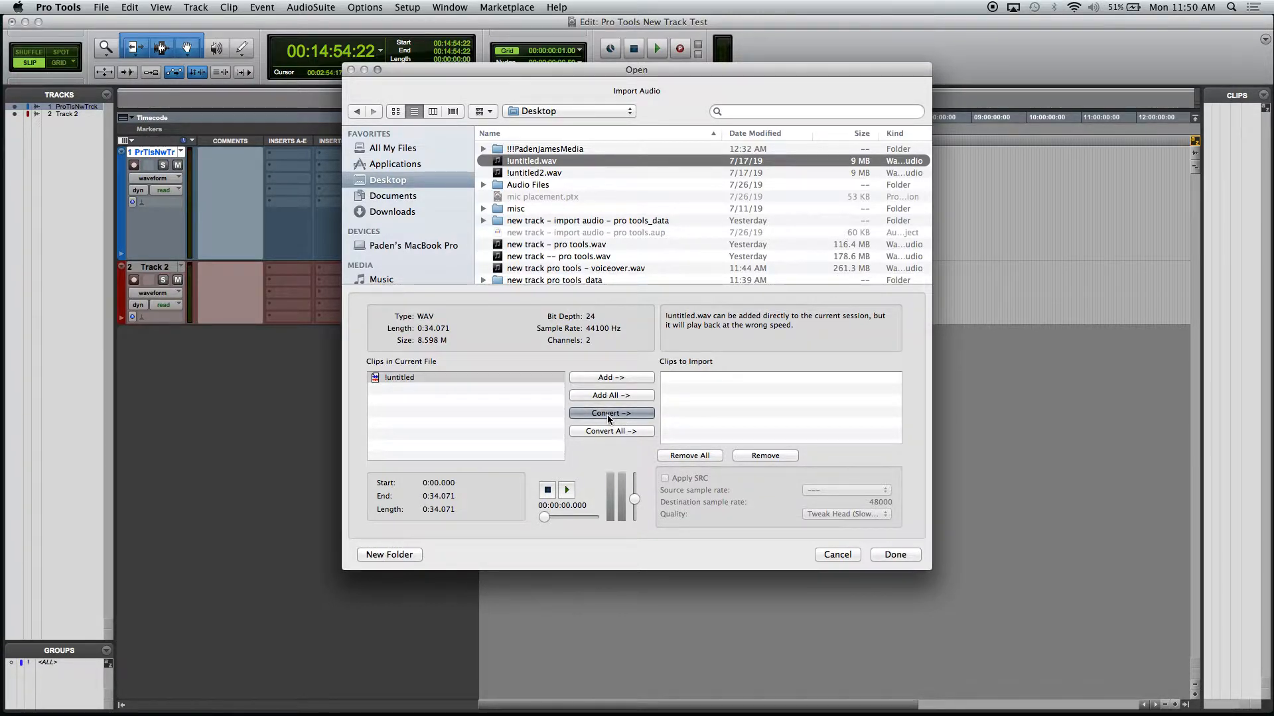
# Step: Queue !untitled via Convert for 44.1-to-48 kHz conversion and preview the audio
pyautogui.click(610, 414)
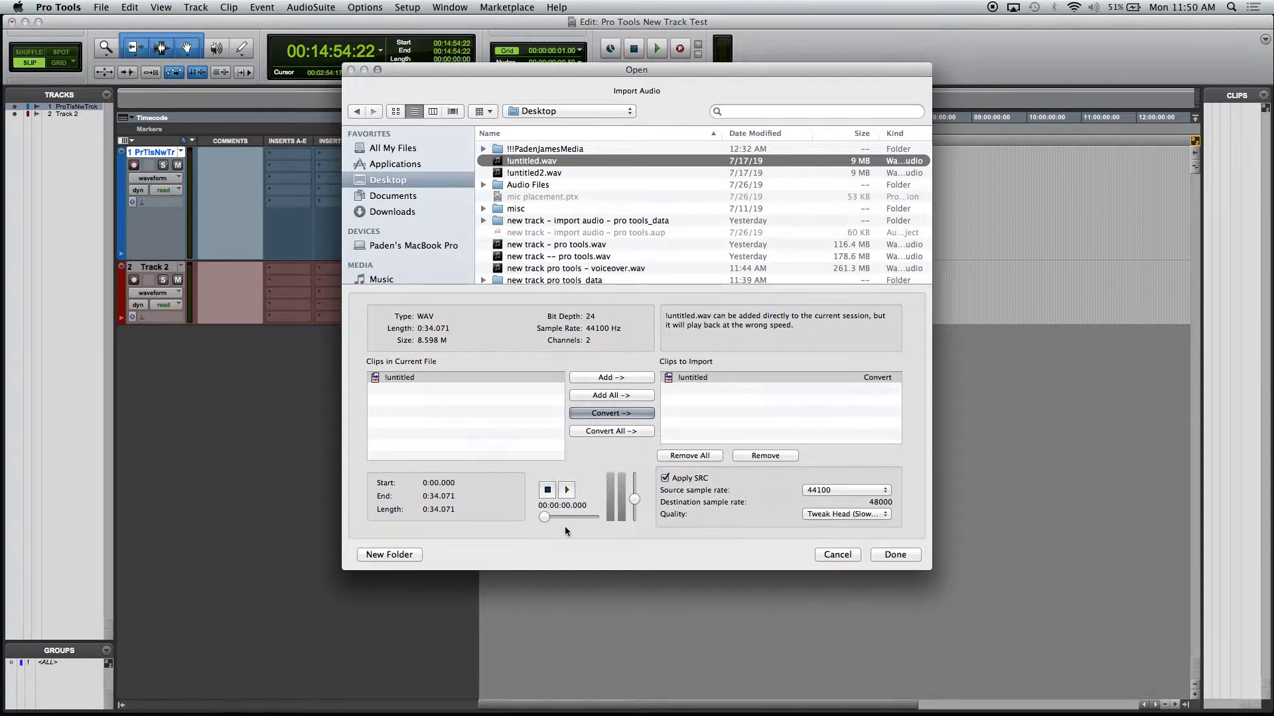
pyautogui.moveTo(583, 526)
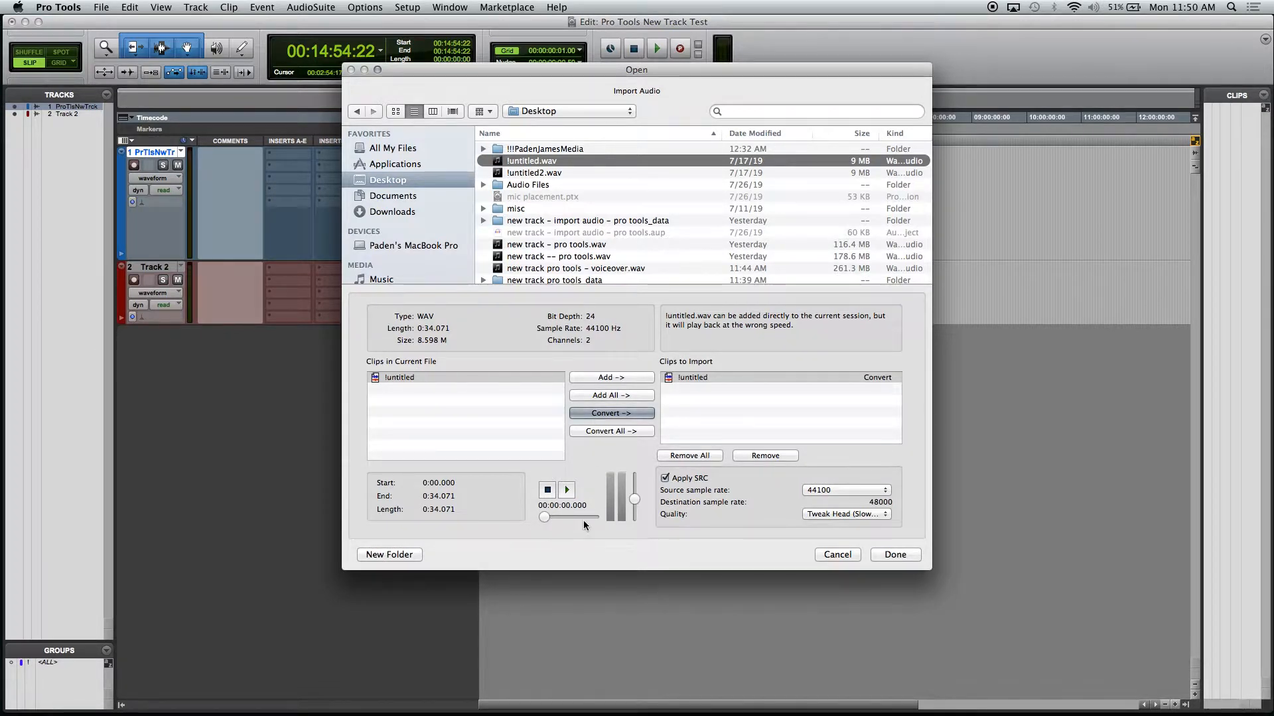
pyautogui.moveTo(573, 451)
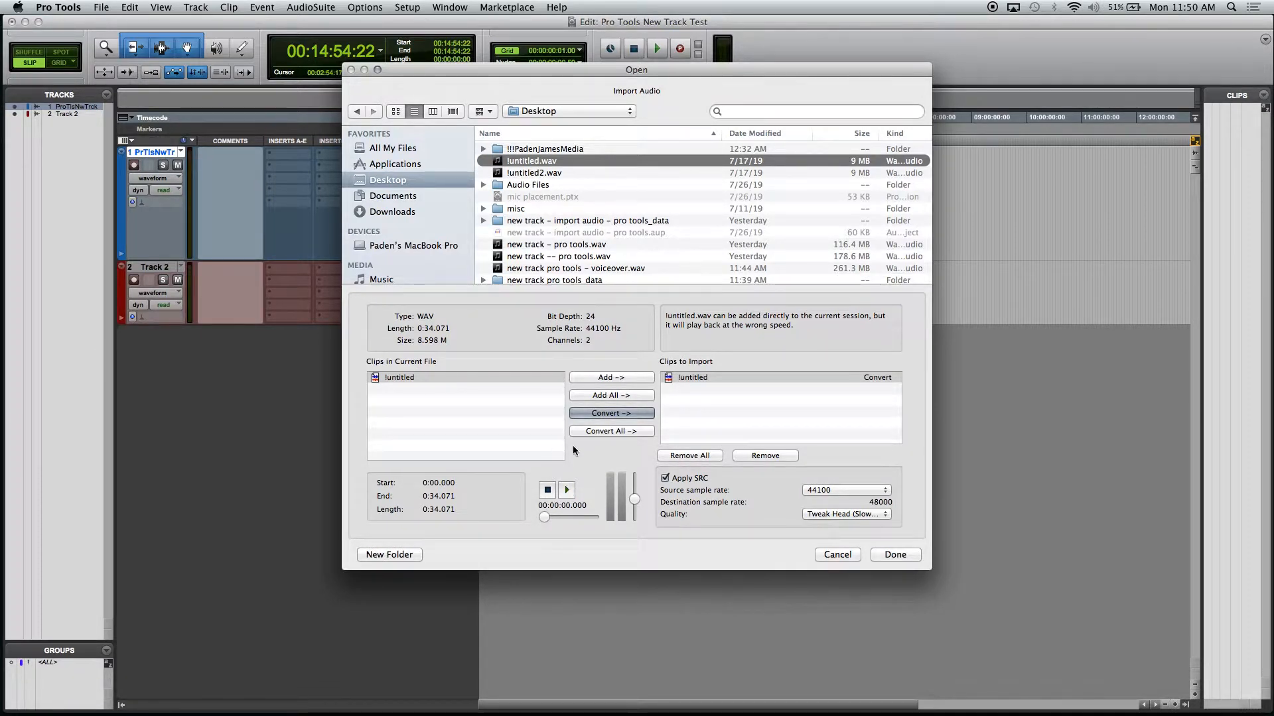
pyautogui.click(565, 489)
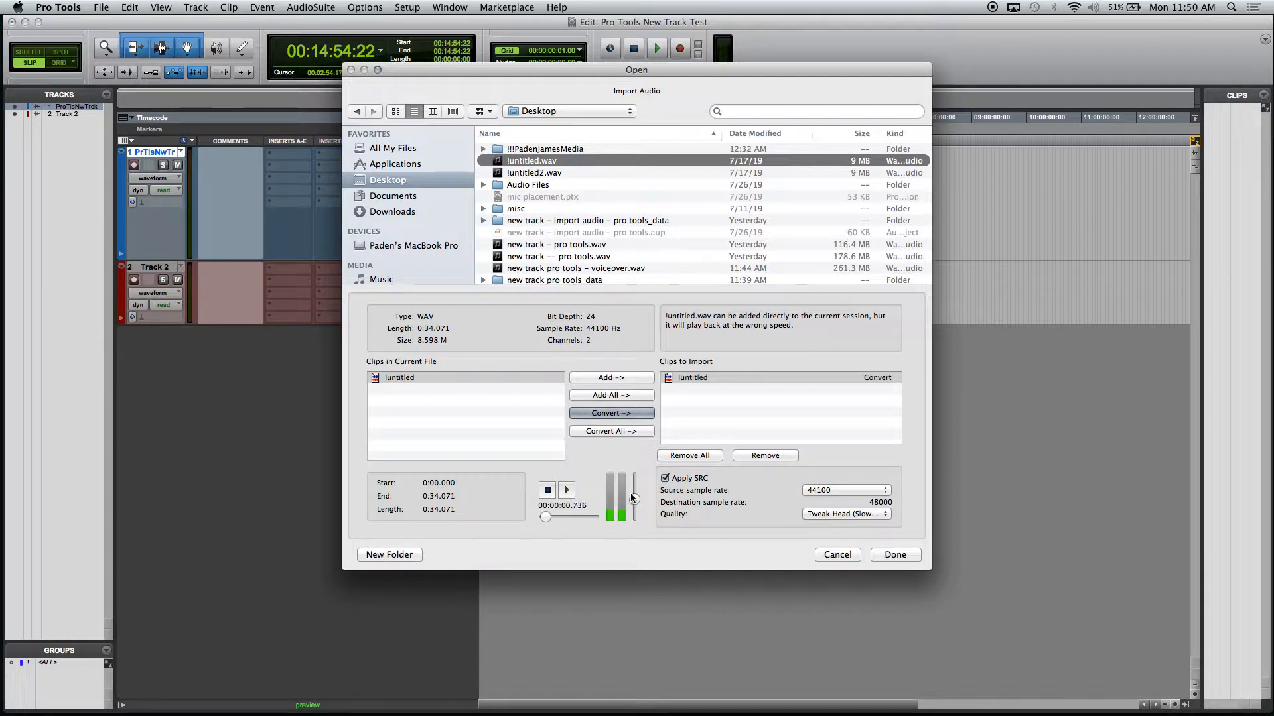
pyautogui.click(547, 490)
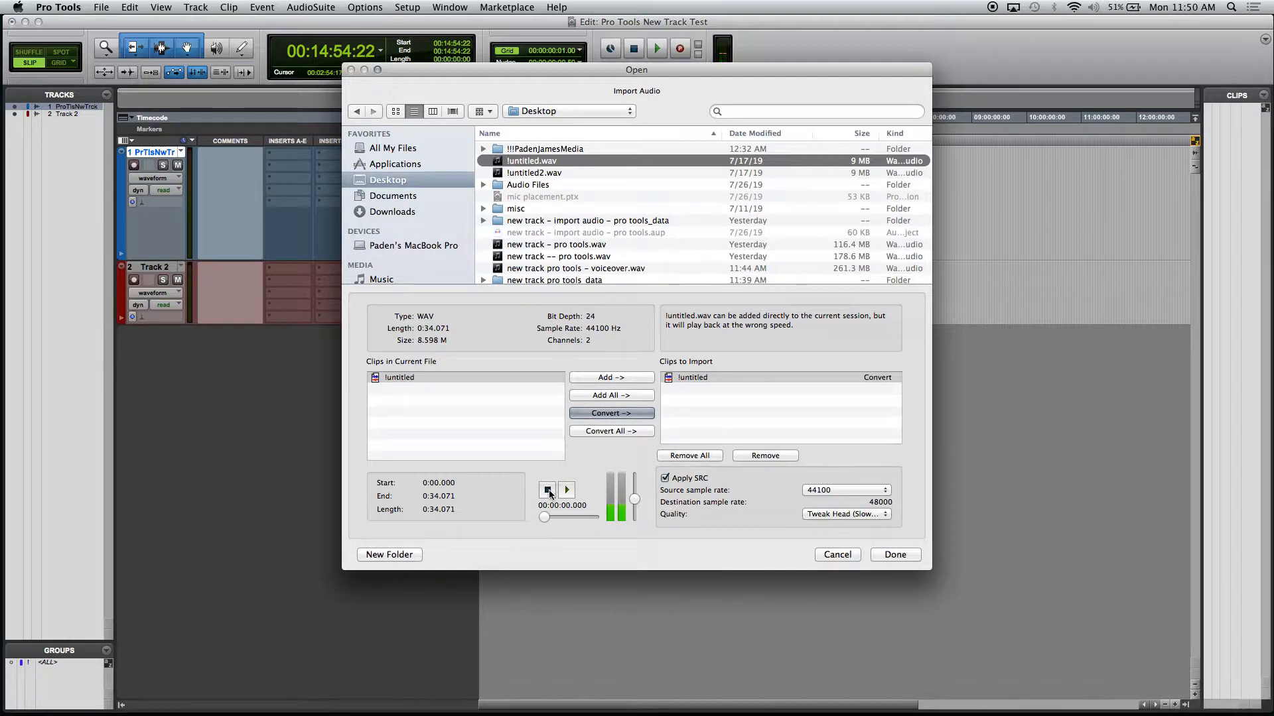
pyautogui.click(566, 489)
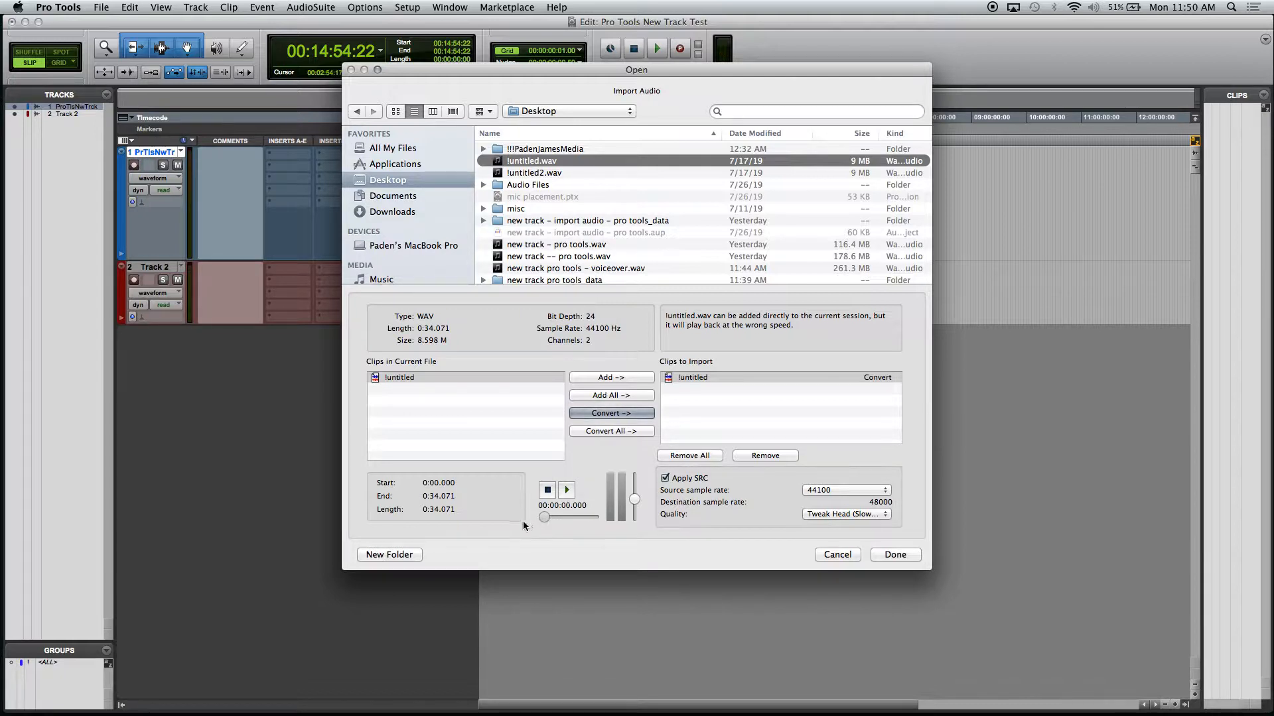
pyautogui.click(566, 489)
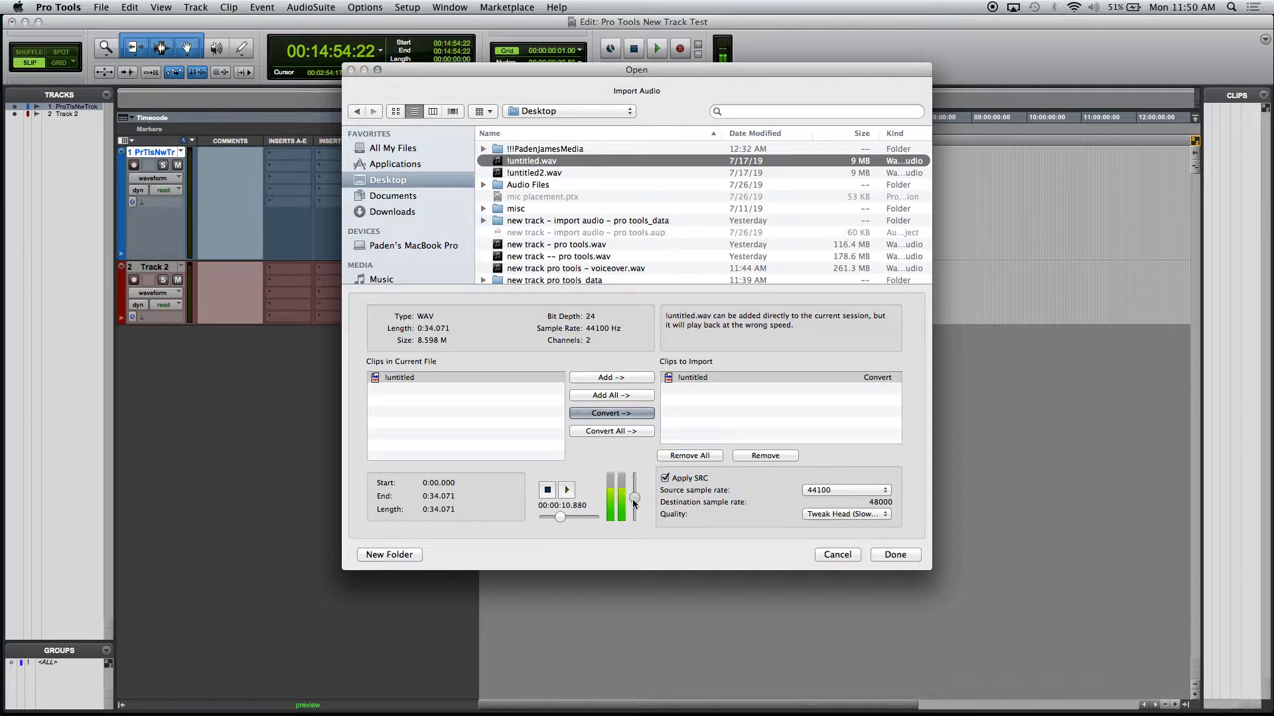
pyautogui.click(566, 490)
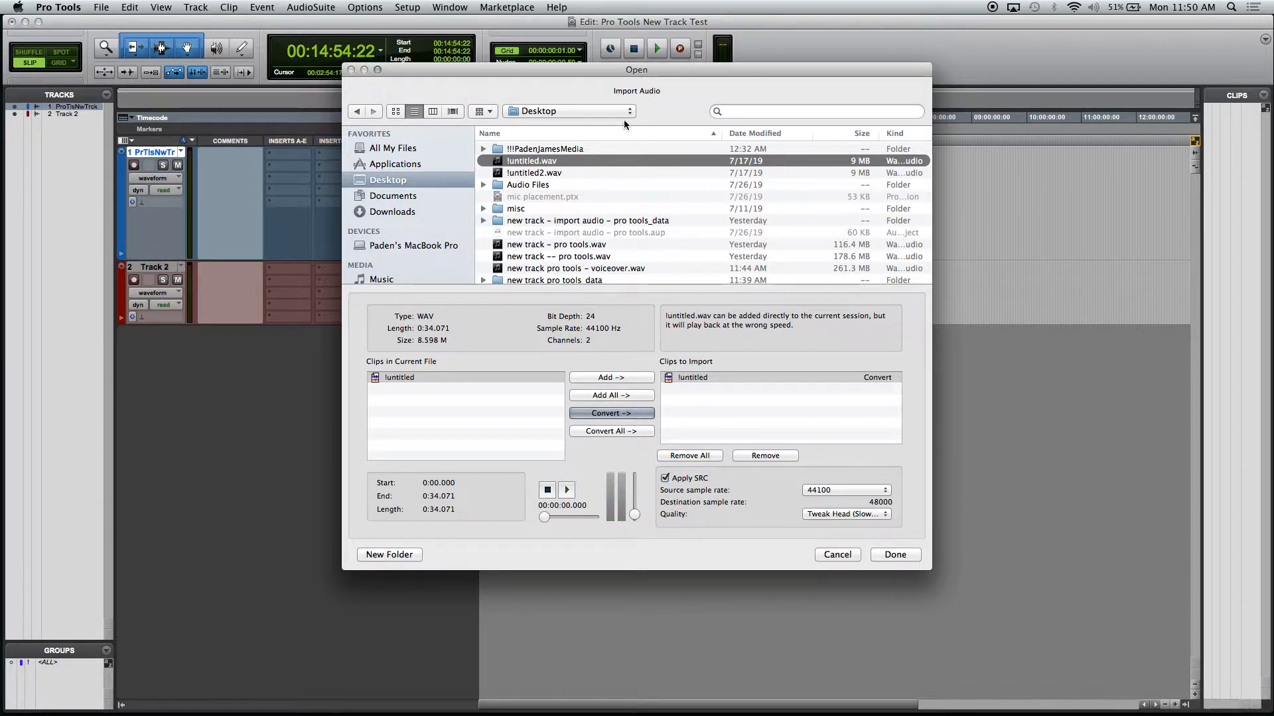
pyautogui.moveTo(669, 530)
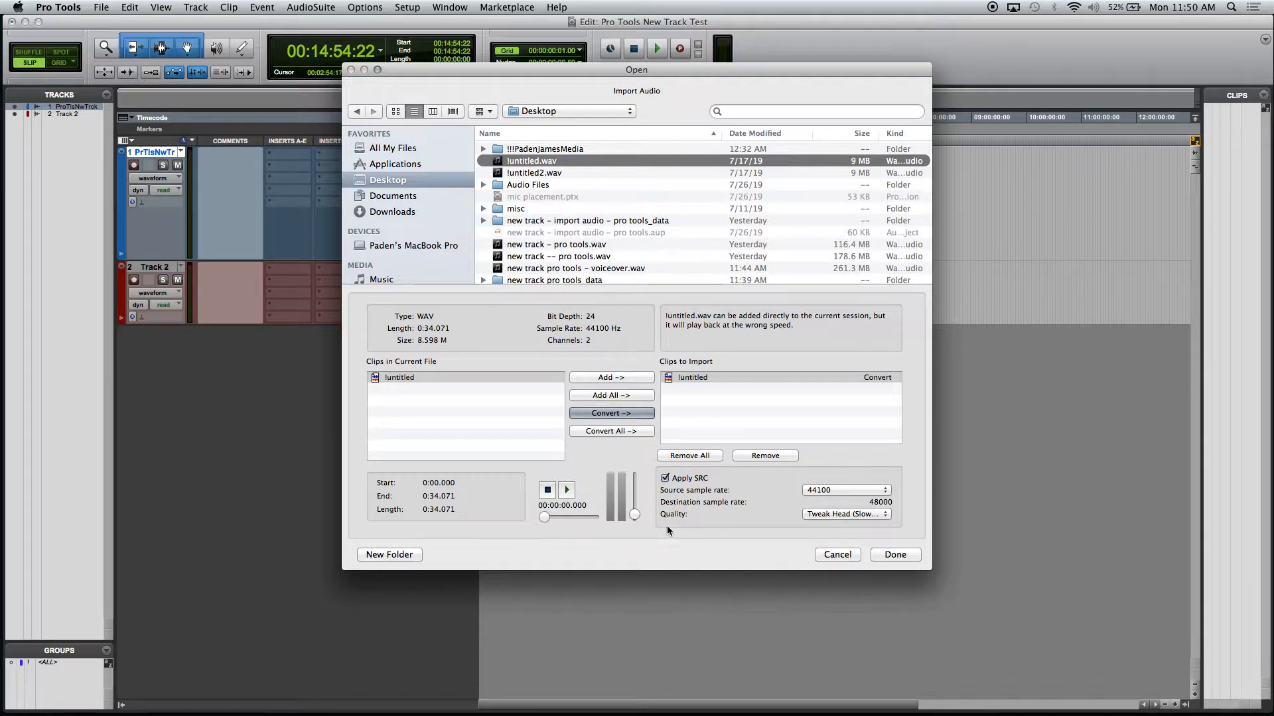
pyautogui.moveTo(760, 492)
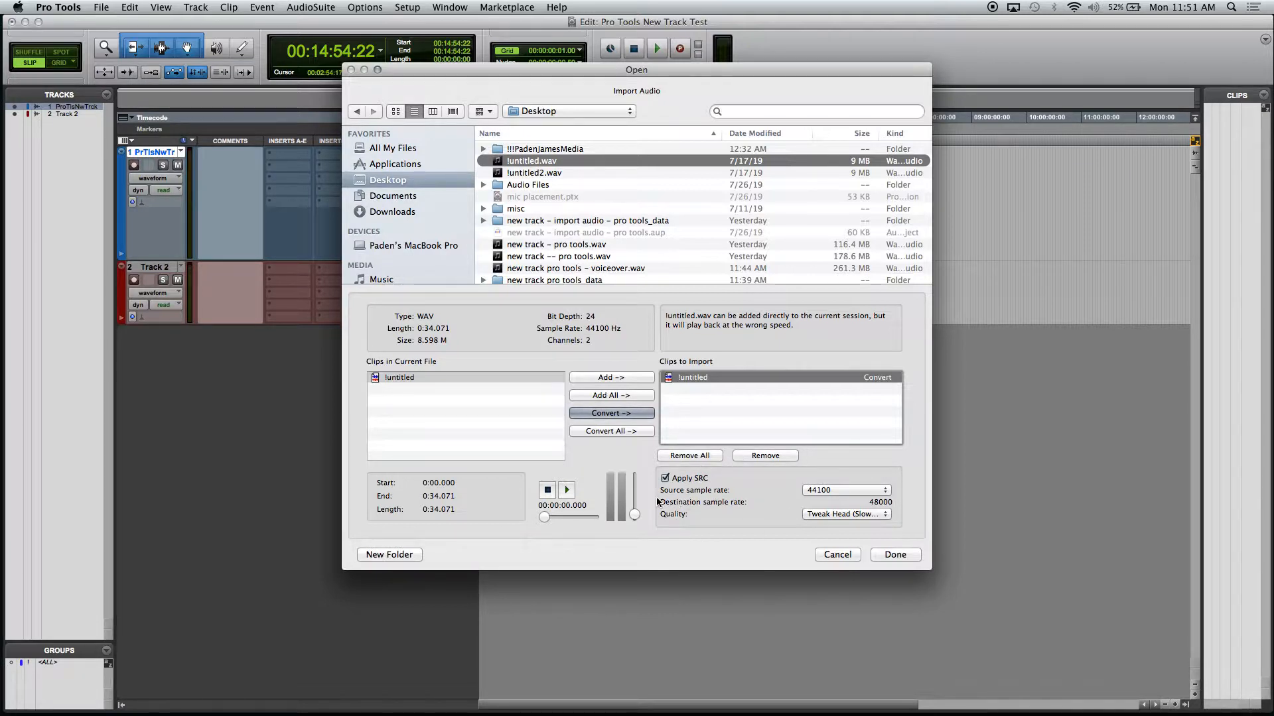
pyautogui.moveTo(690, 485)
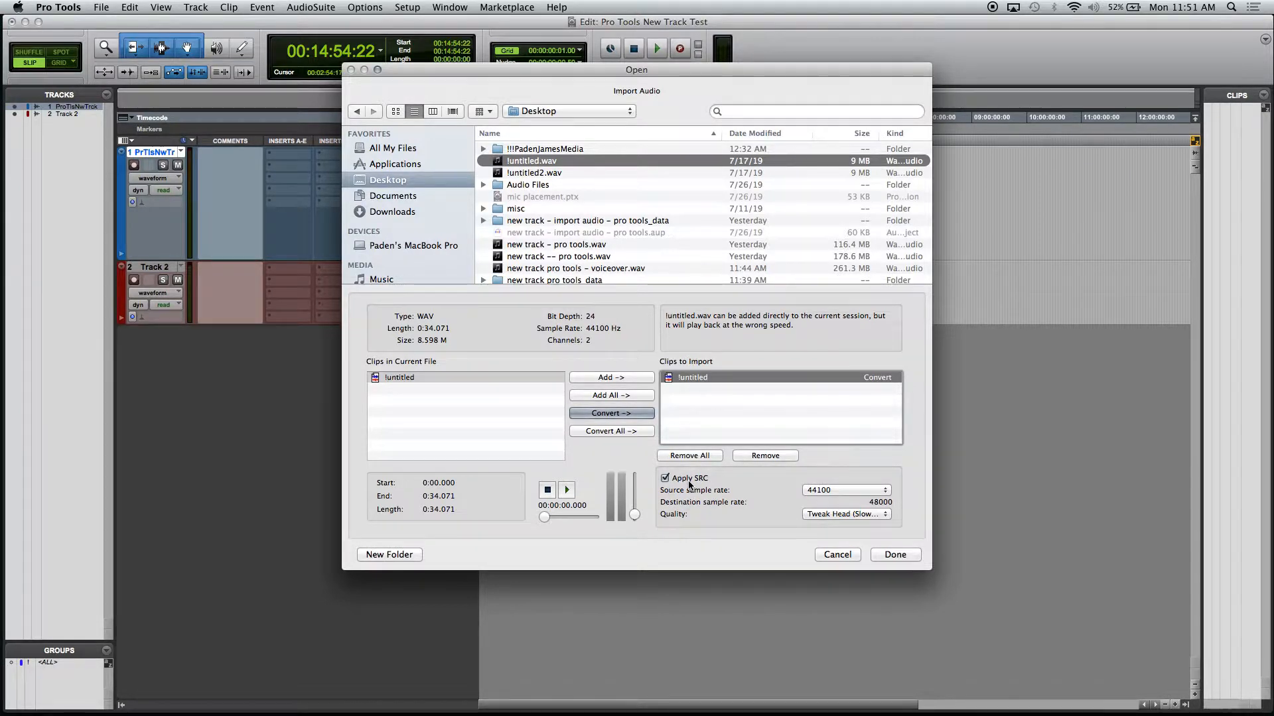
pyautogui.moveTo(591, 138)
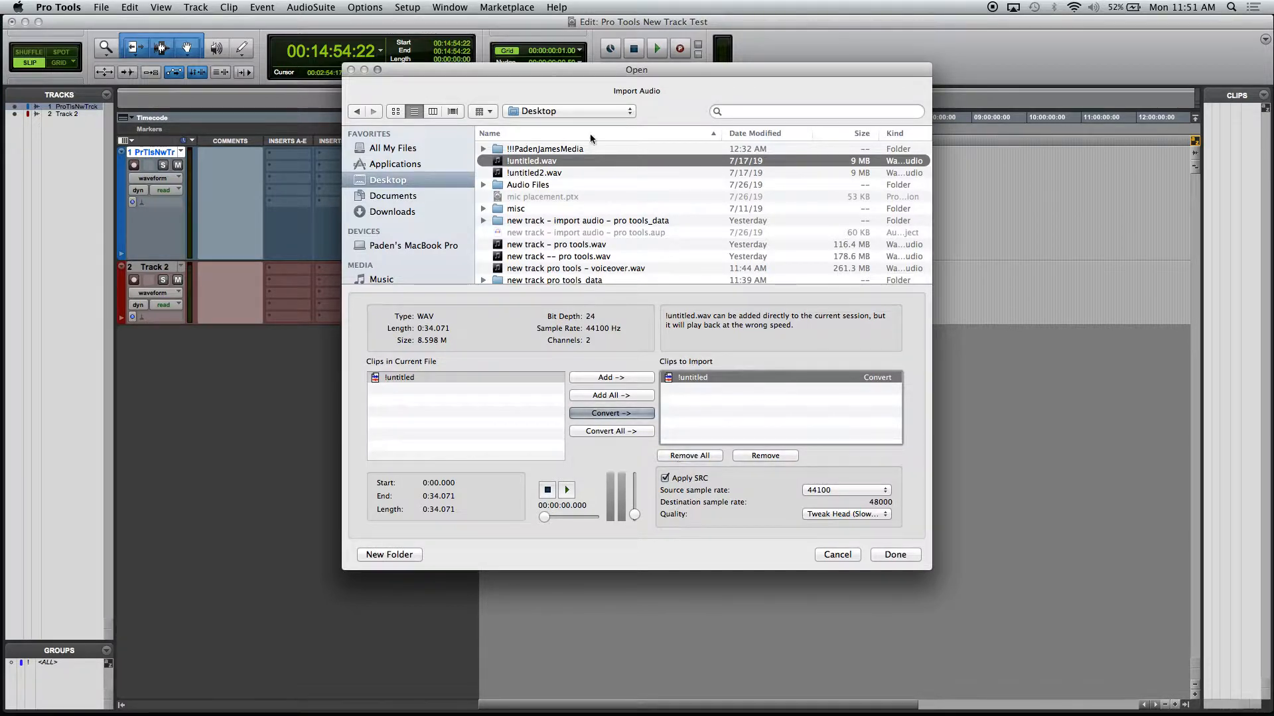
pyautogui.moveTo(601, 168)
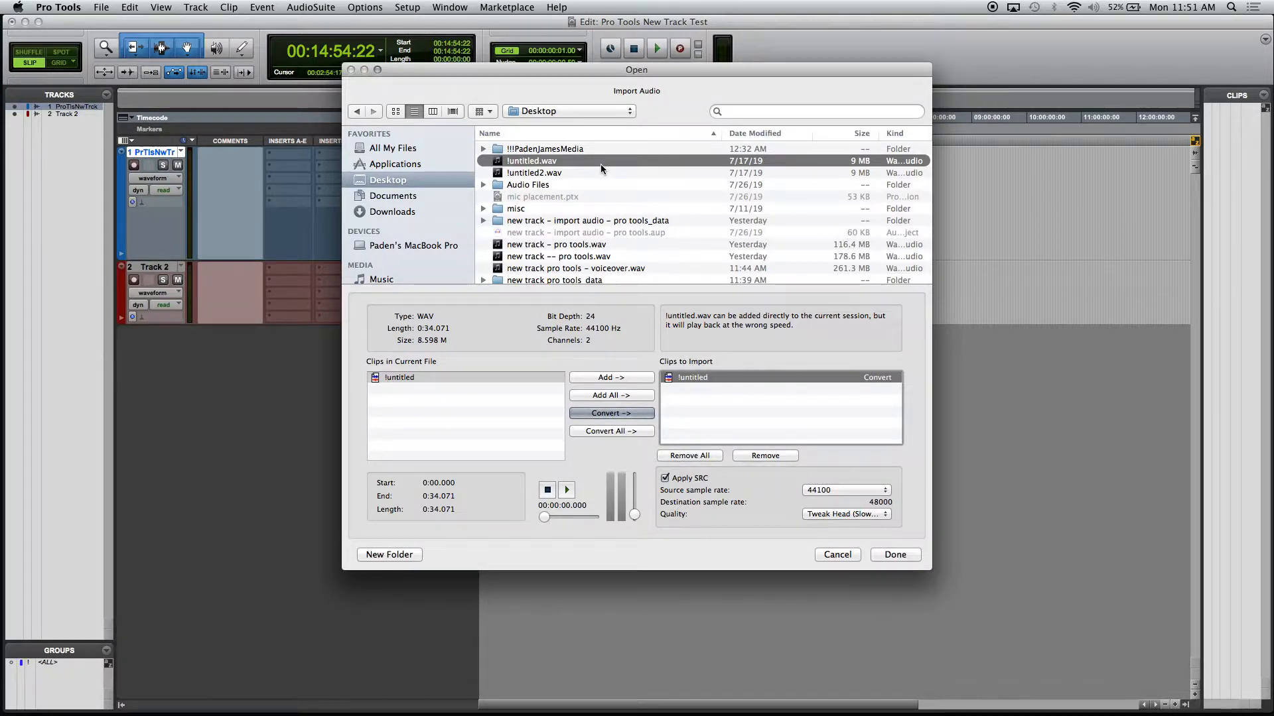
pyautogui.moveTo(895, 516)
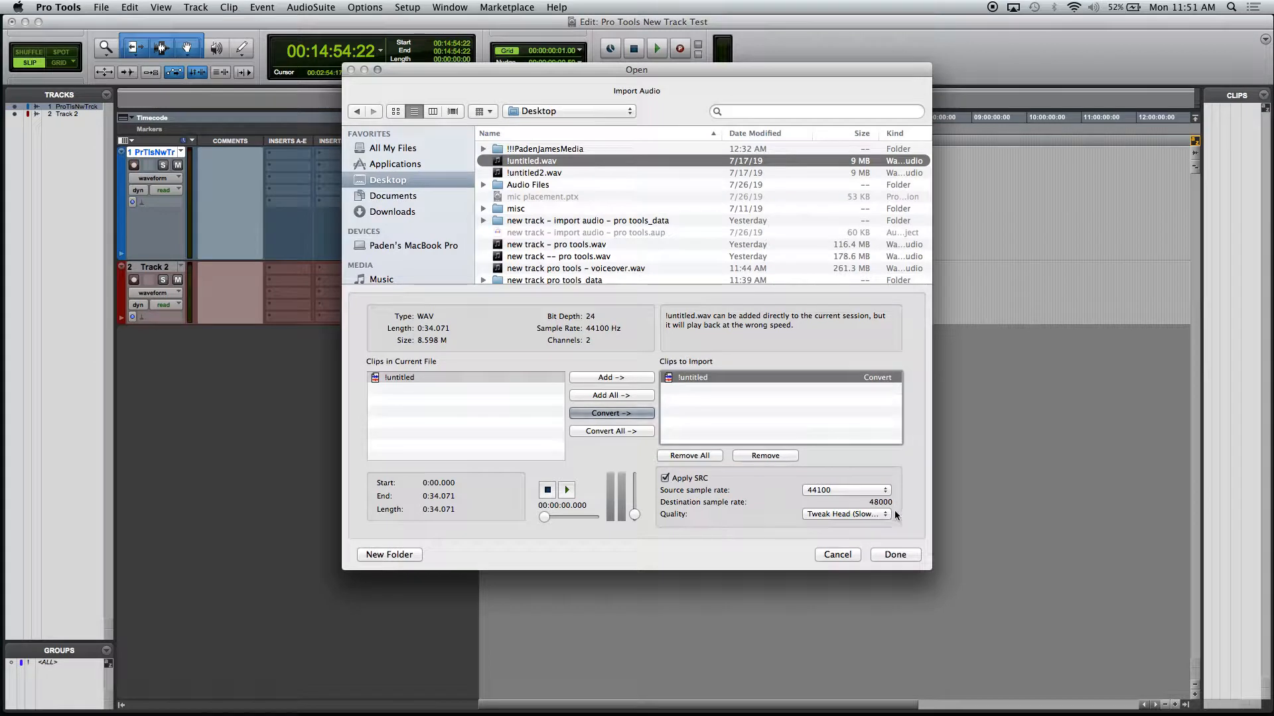
pyautogui.moveTo(756, 395)
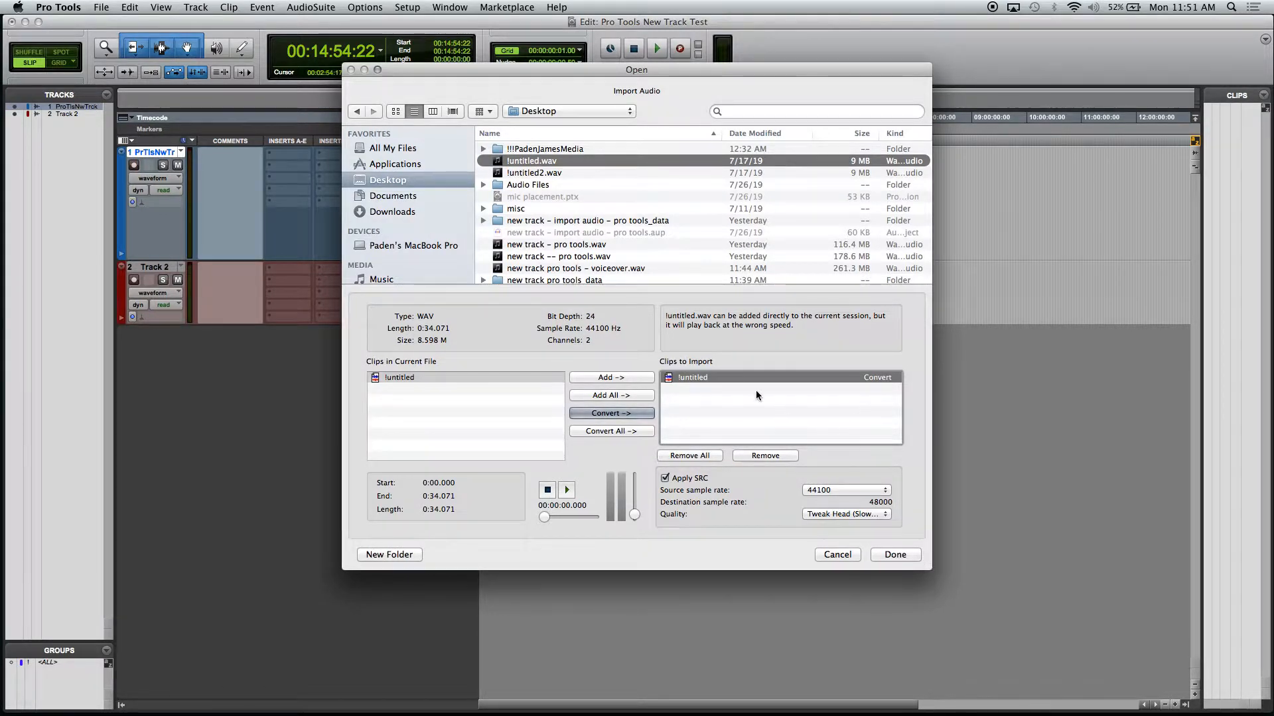
pyautogui.moveTo(804, 400)
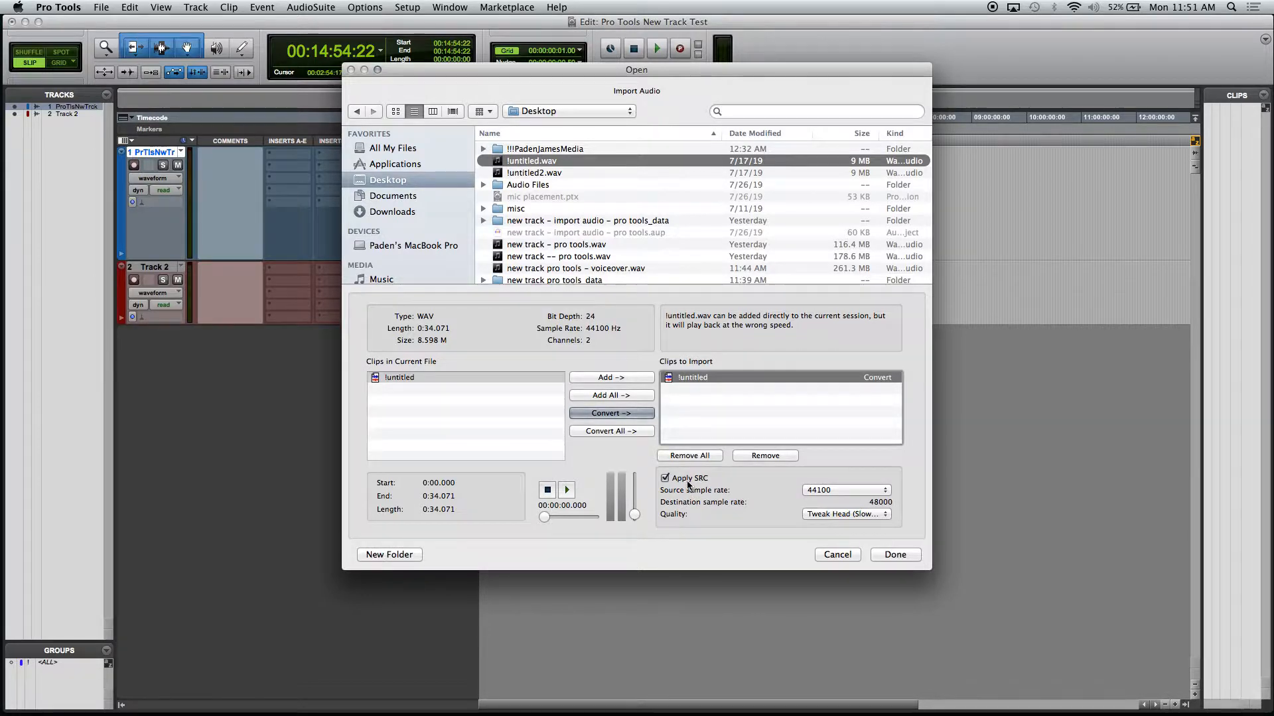
pyautogui.moveTo(695, 485)
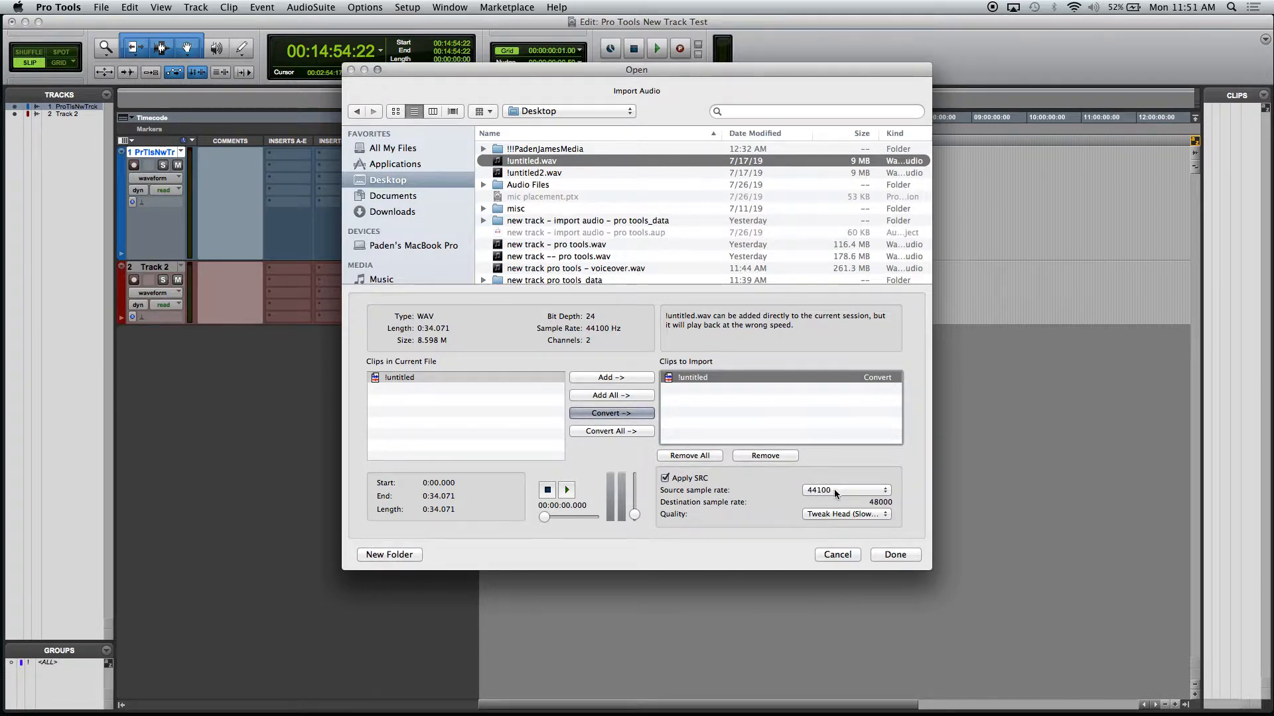
pyautogui.moveTo(839, 493)
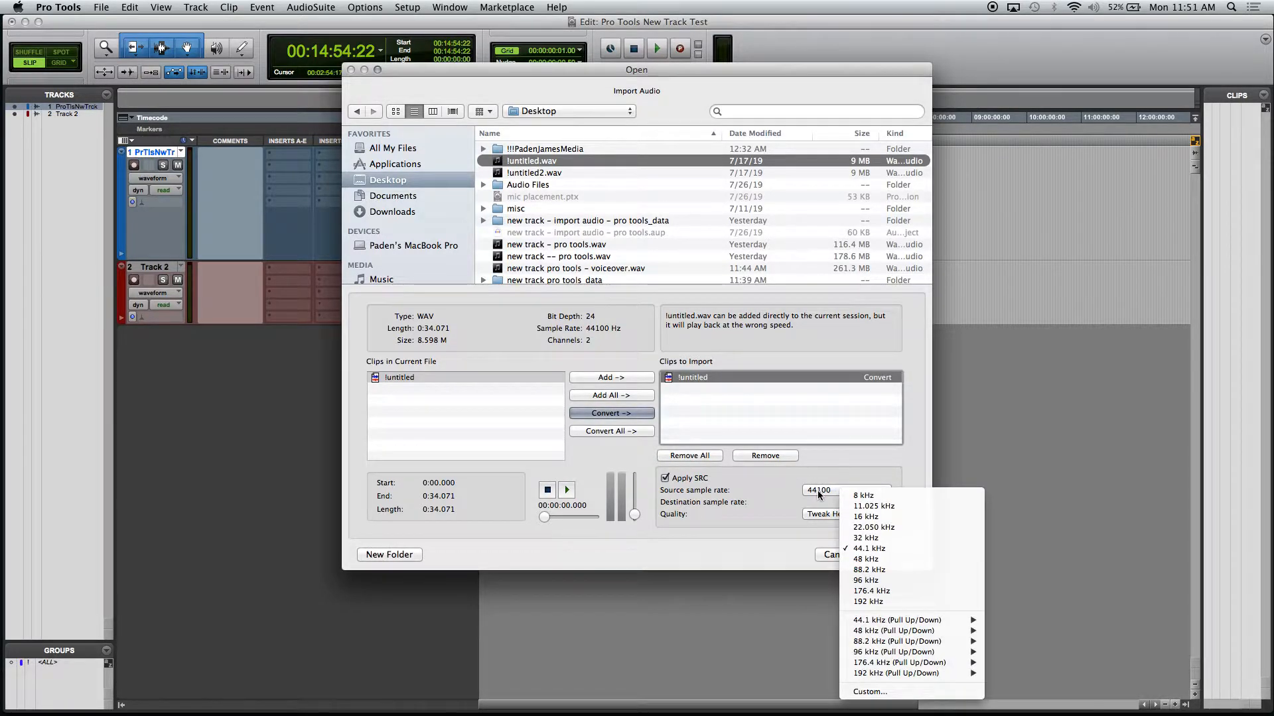
# Step: Keep source sample rate 44100 and Tweak Head (slowest) conversion quality
pyautogui.click(865, 559)
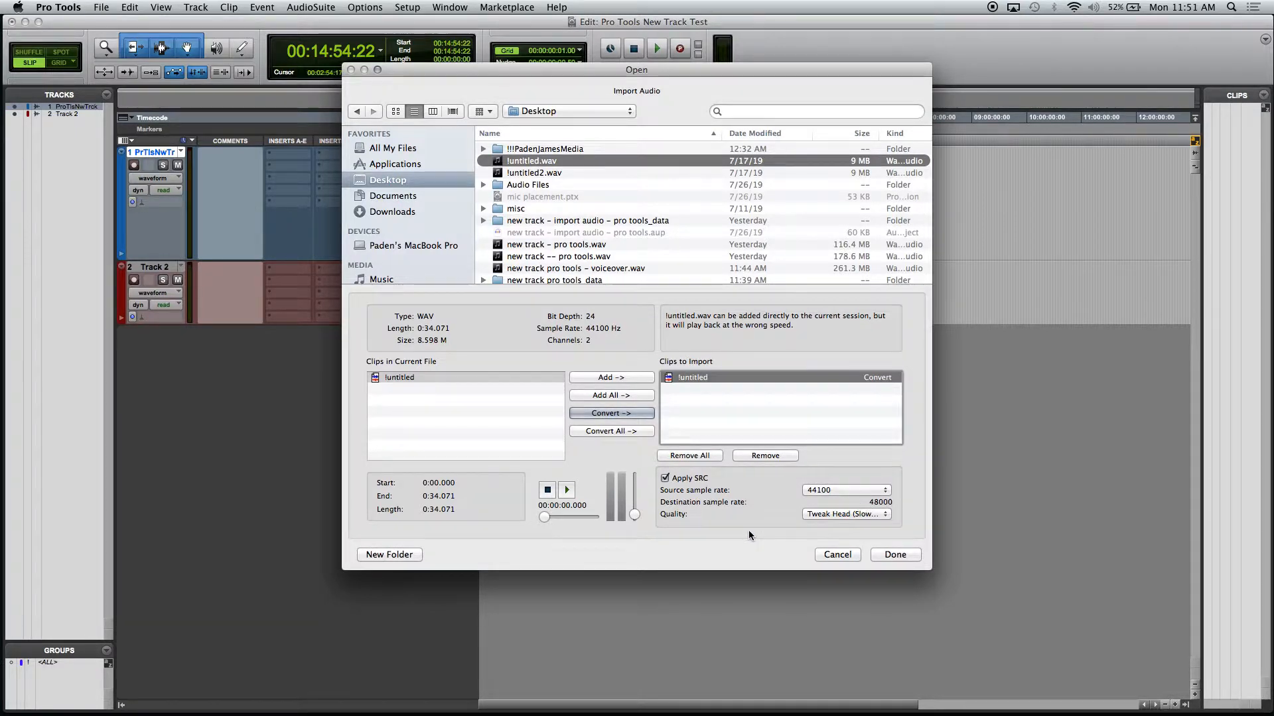
pyautogui.click(845, 514)
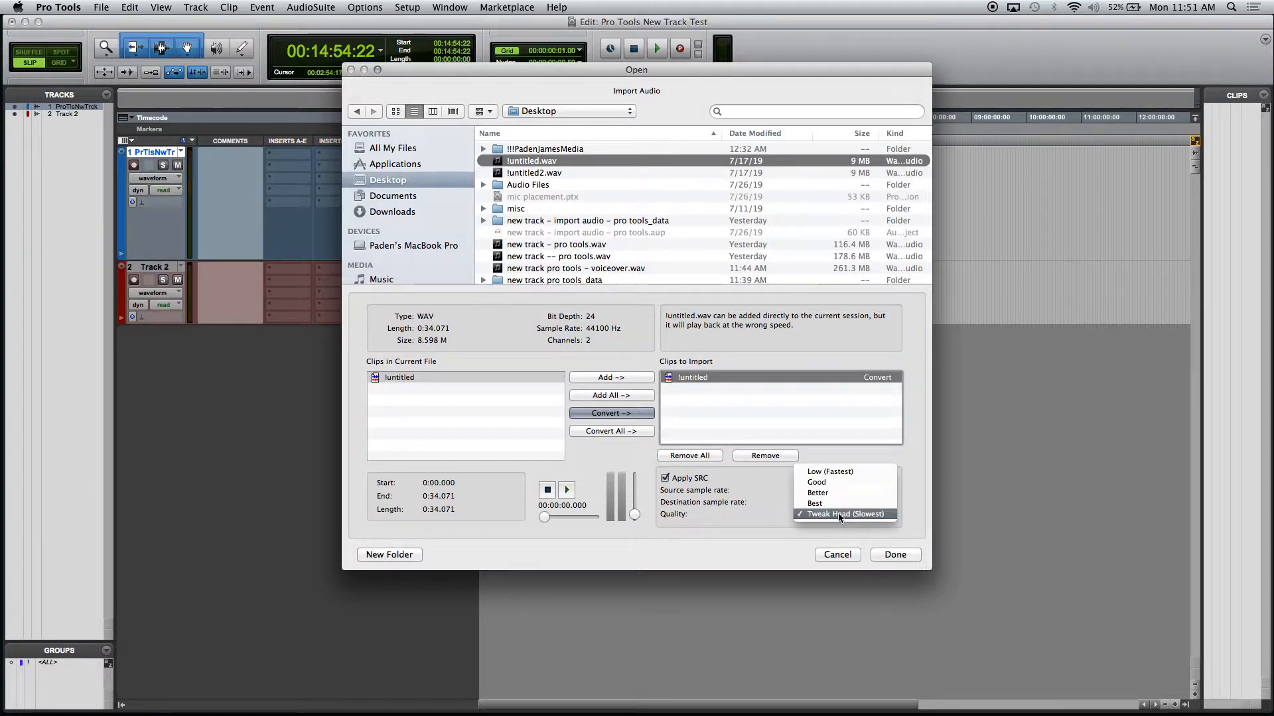
pyautogui.click(846, 513)
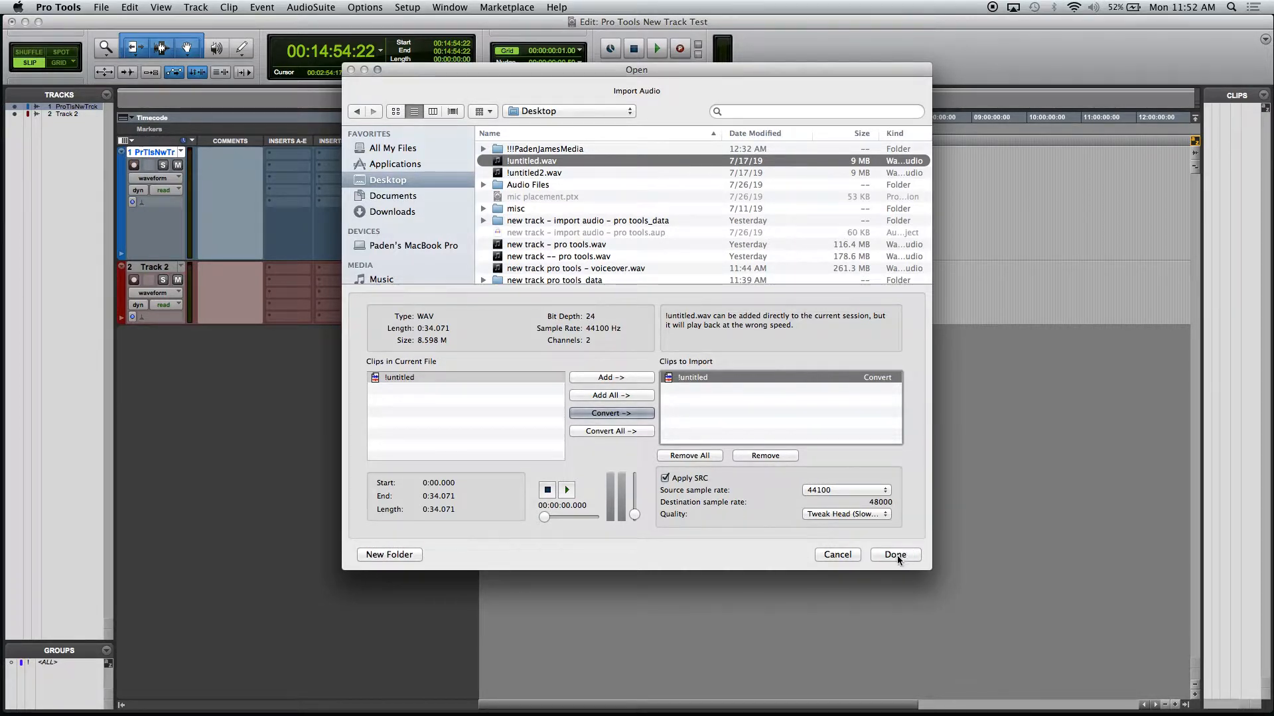
# Step: Finish selecting audio and pick Pro Tools New Track Test's Audio Files folder as destination
pyautogui.click(893, 555)
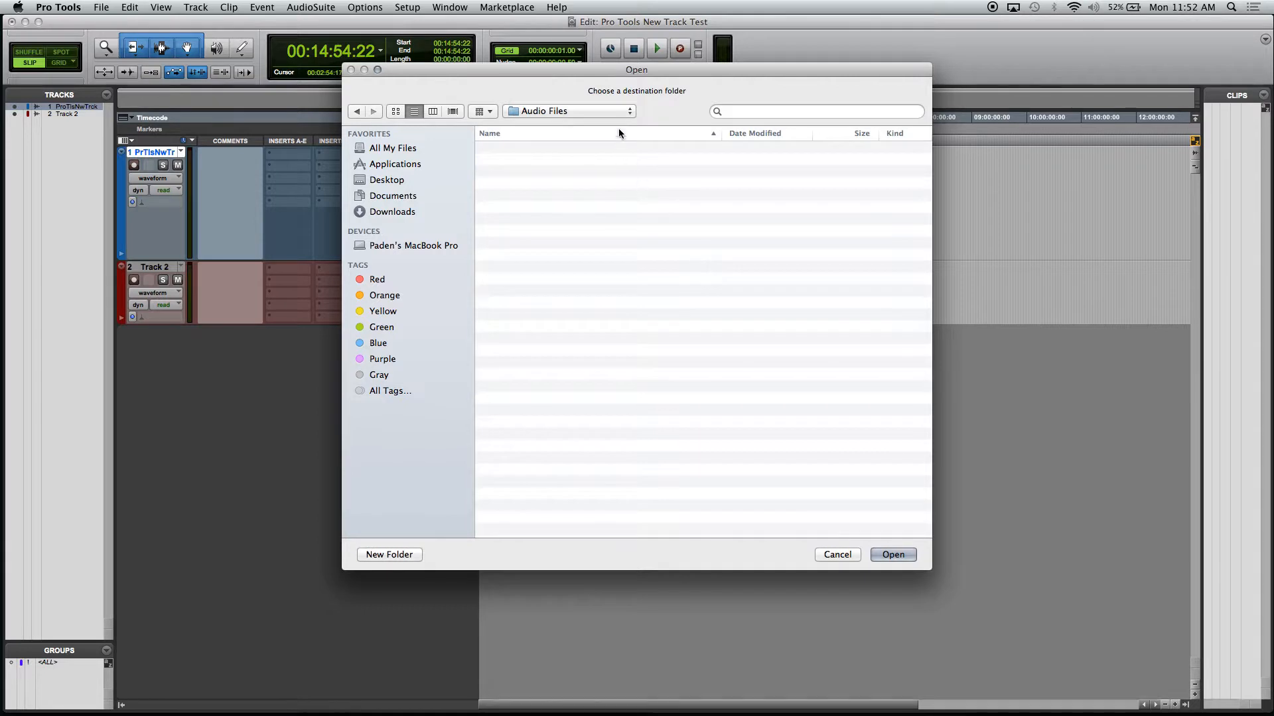
pyautogui.moveTo(664, 247)
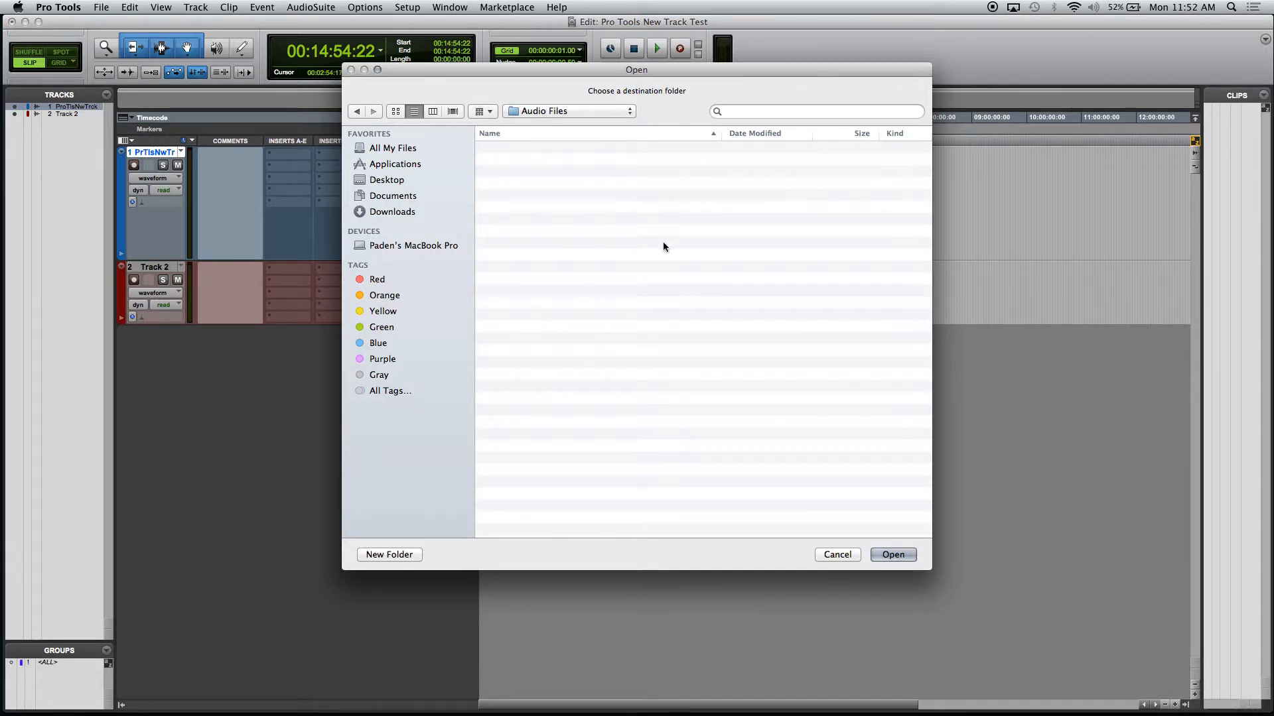
pyautogui.moveTo(592, 118)
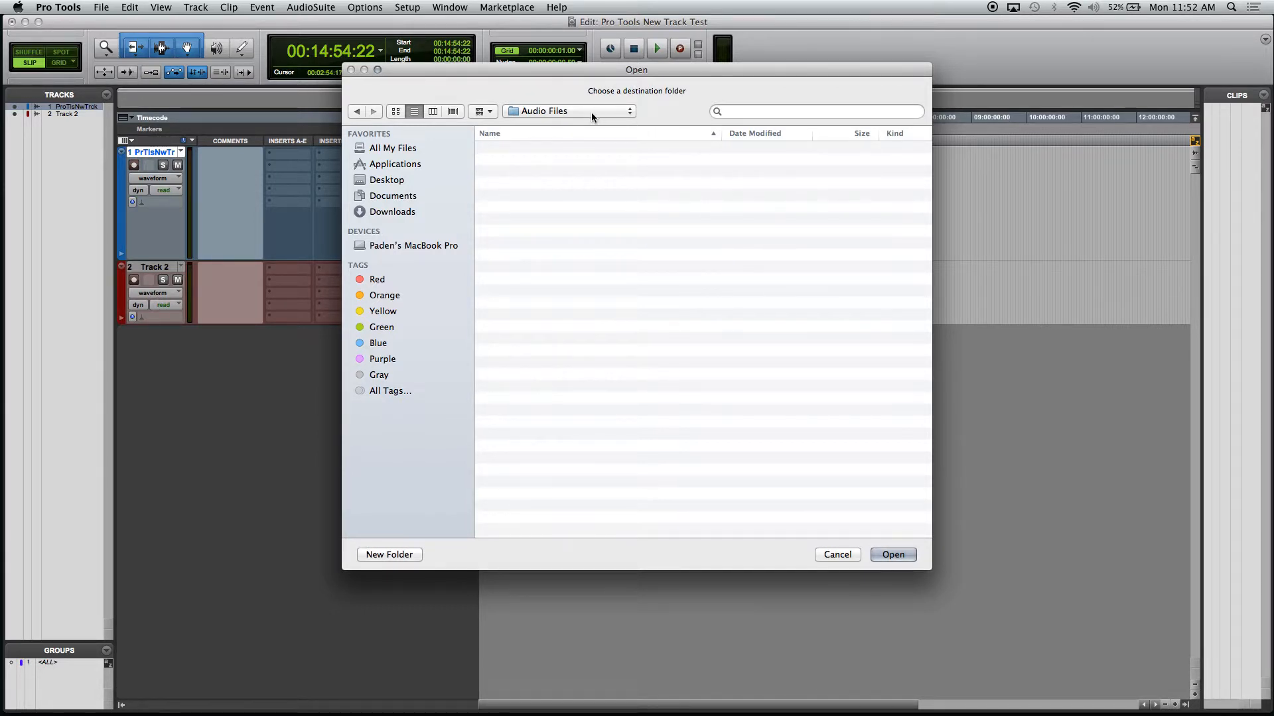
pyautogui.click(568, 111)
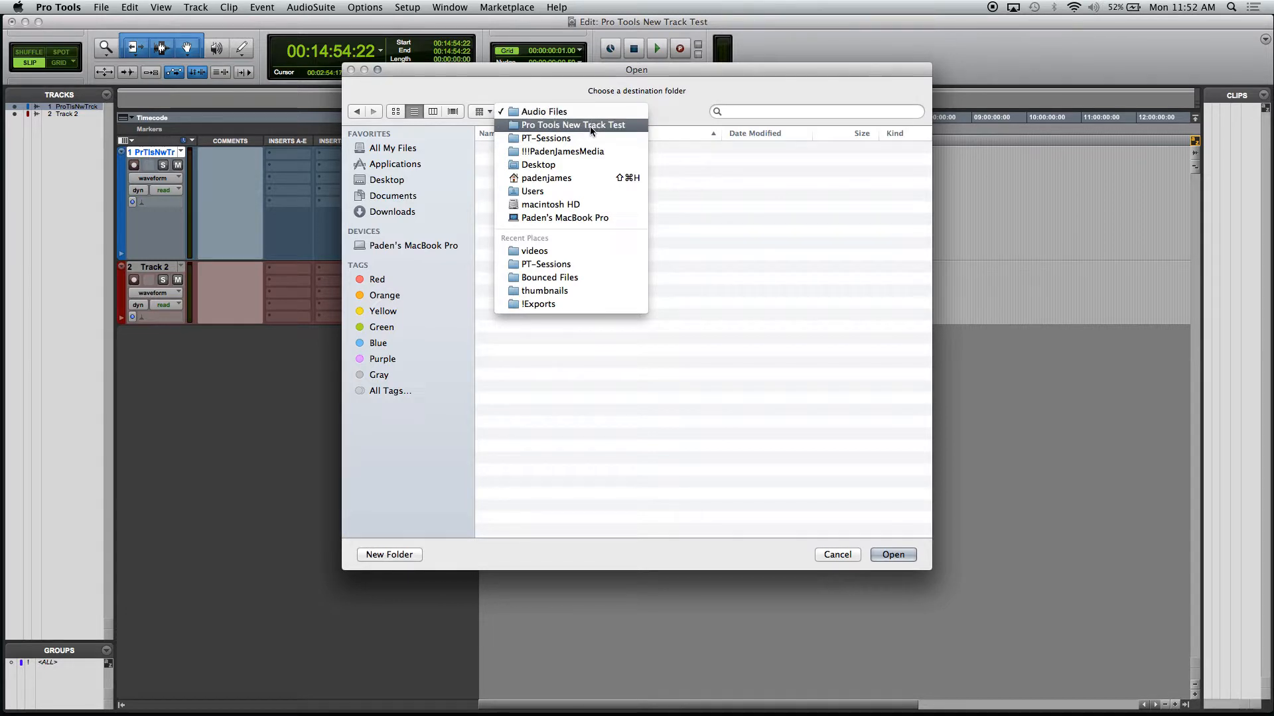
pyautogui.click(572, 124)
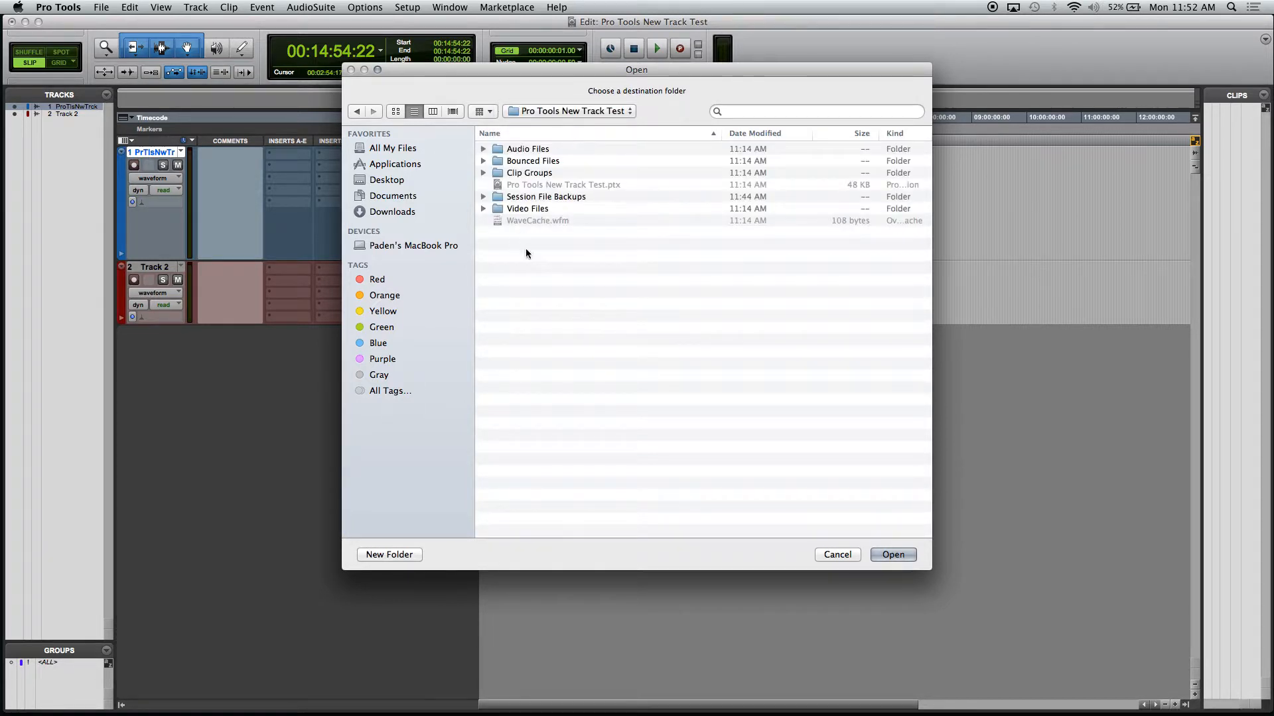
pyautogui.moveTo(564, 195)
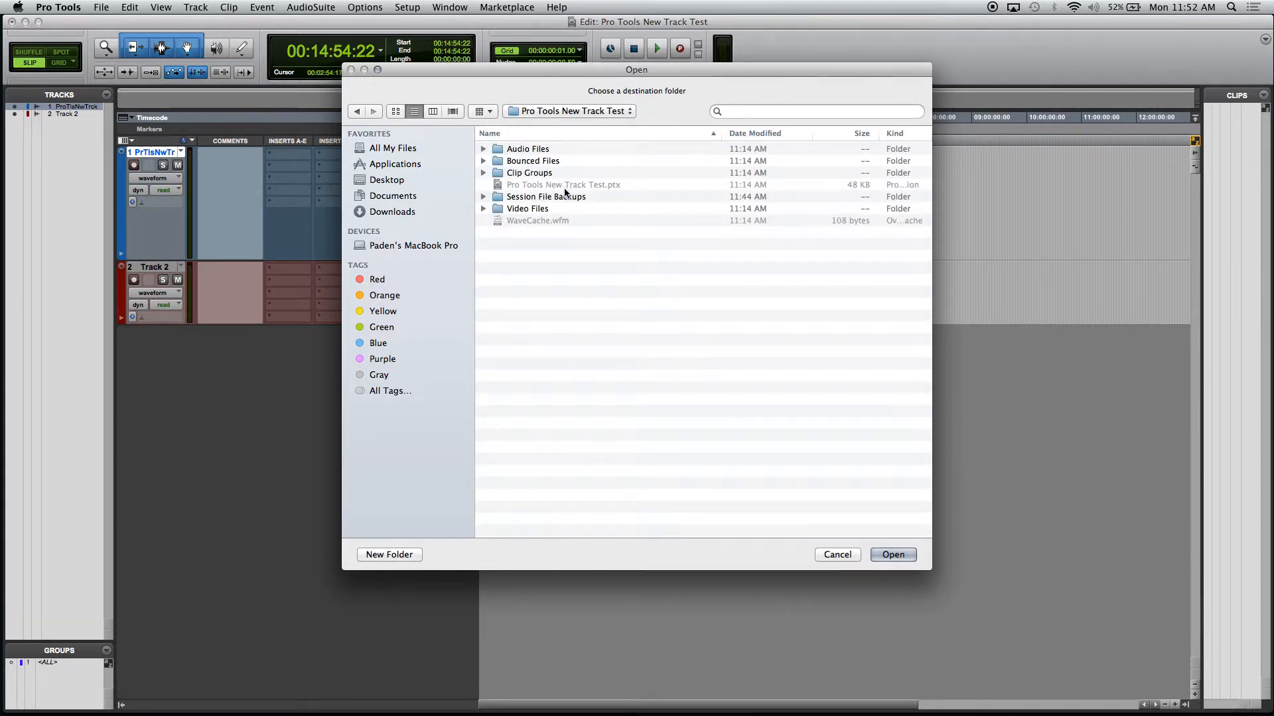
pyautogui.moveTo(544, 190)
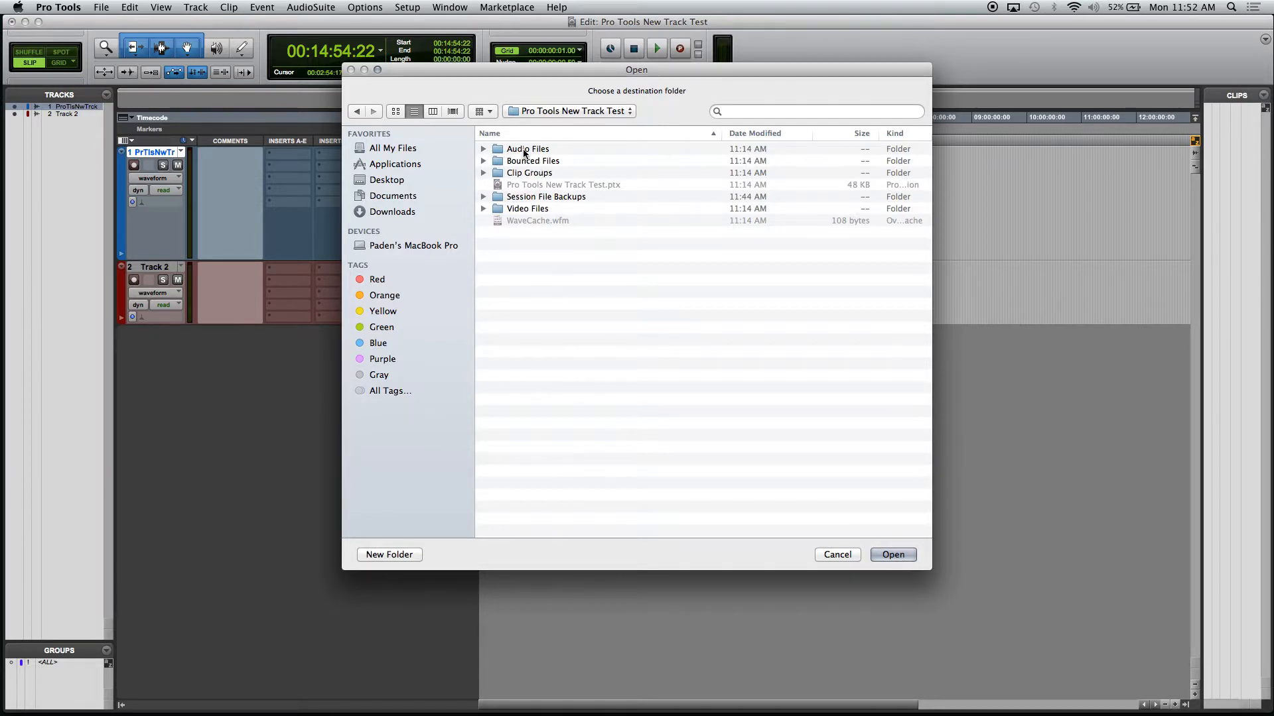
pyautogui.moveTo(524, 154)
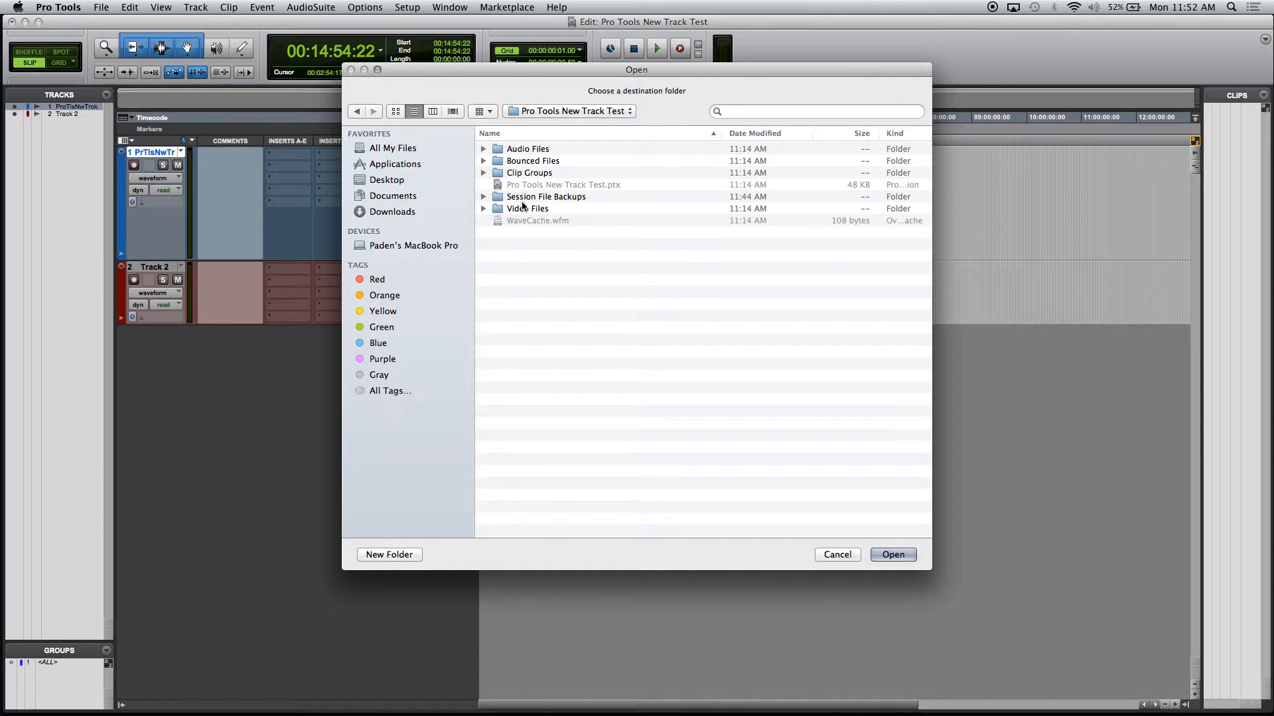
pyautogui.moveTo(507, 193)
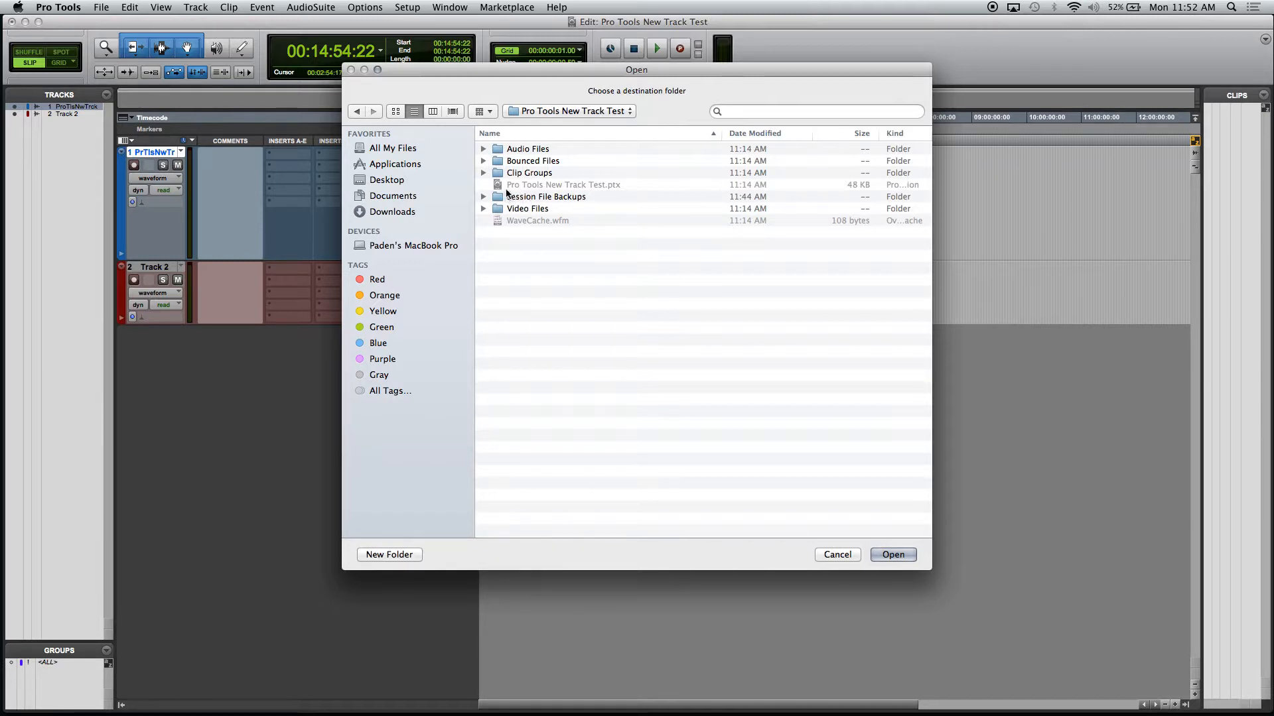
pyautogui.moveTo(561, 149)
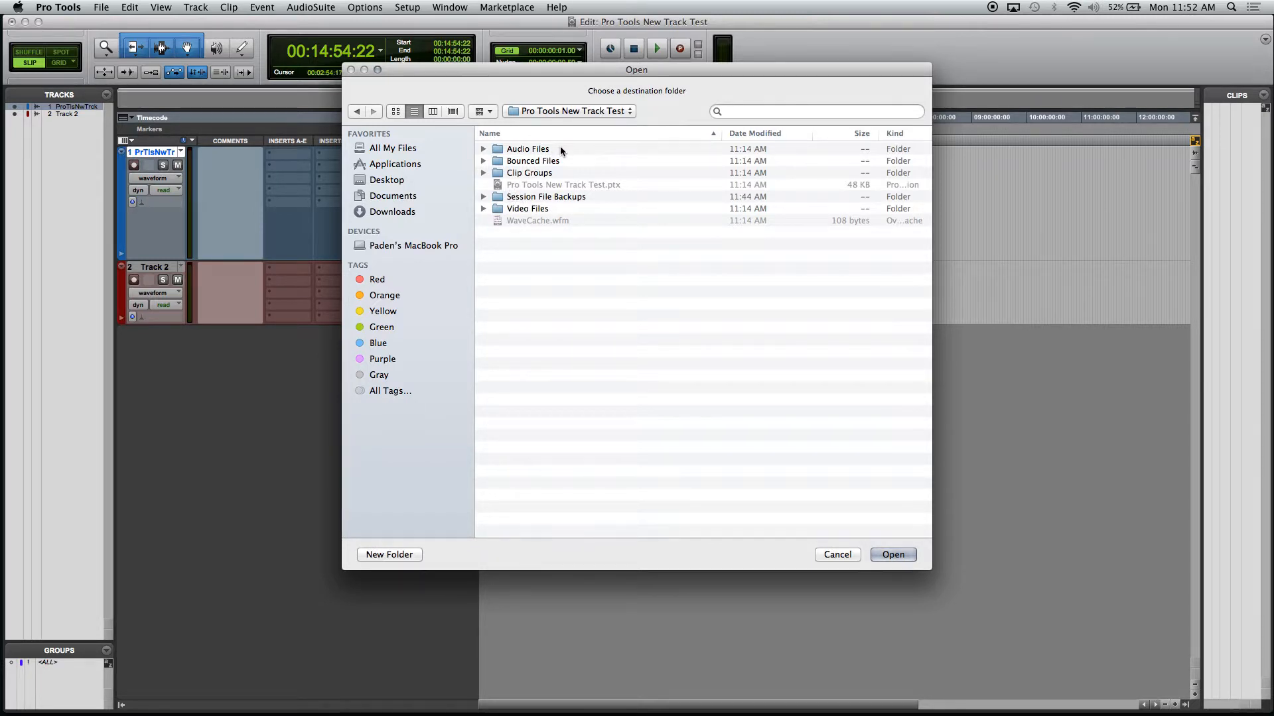
pyautogui.doubleClick(527, 149)
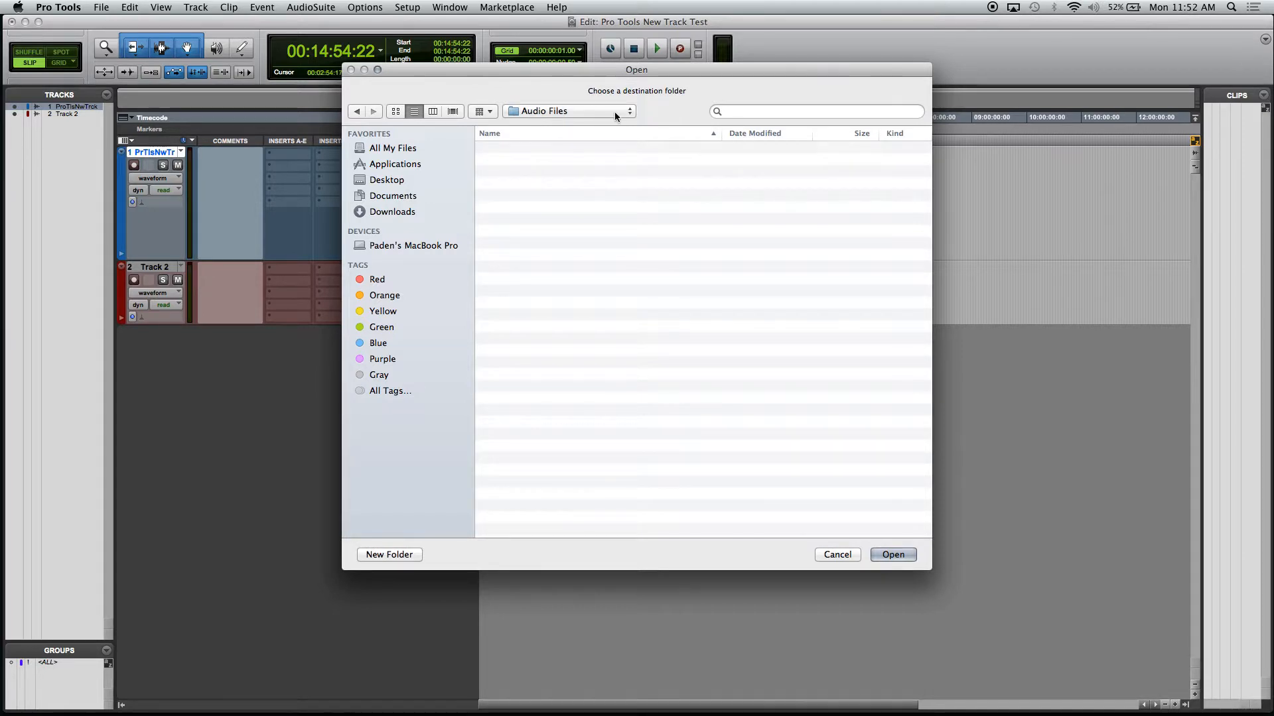
pyautogui.click(892, 554)
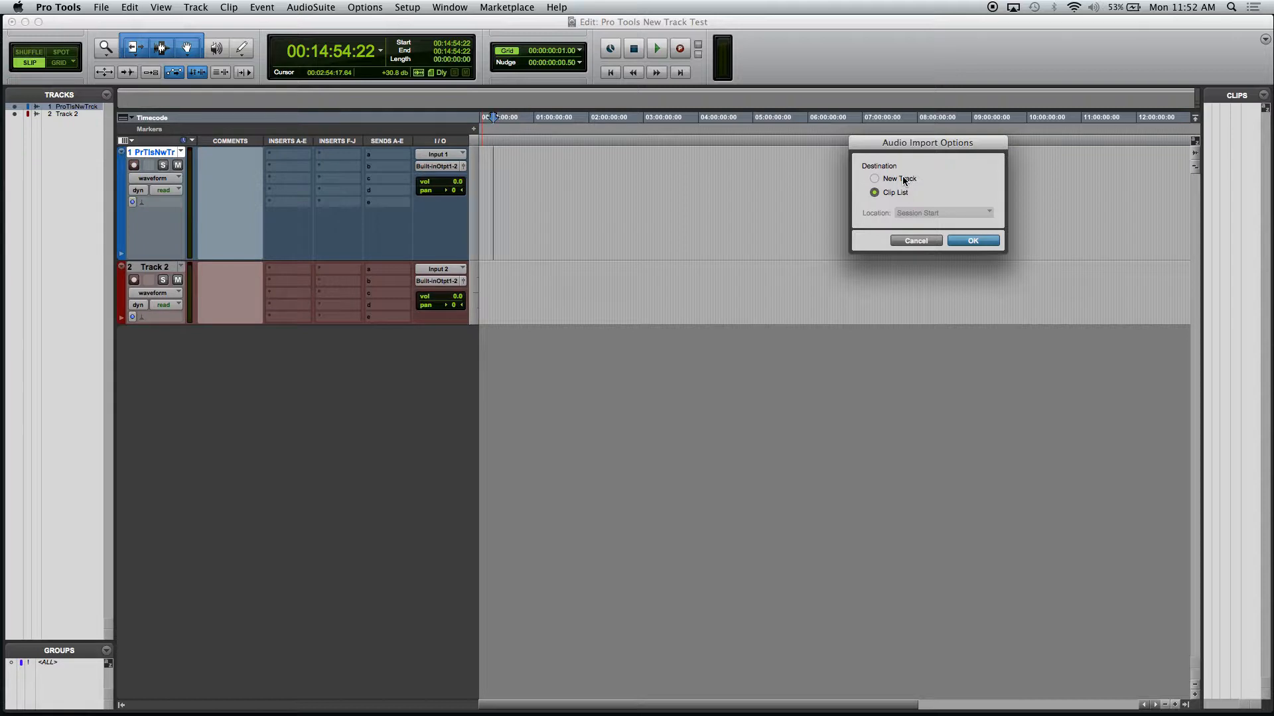
# Step: Import the audio to a New Track with Location set to Session Start
pyautogui.click(875, 178)
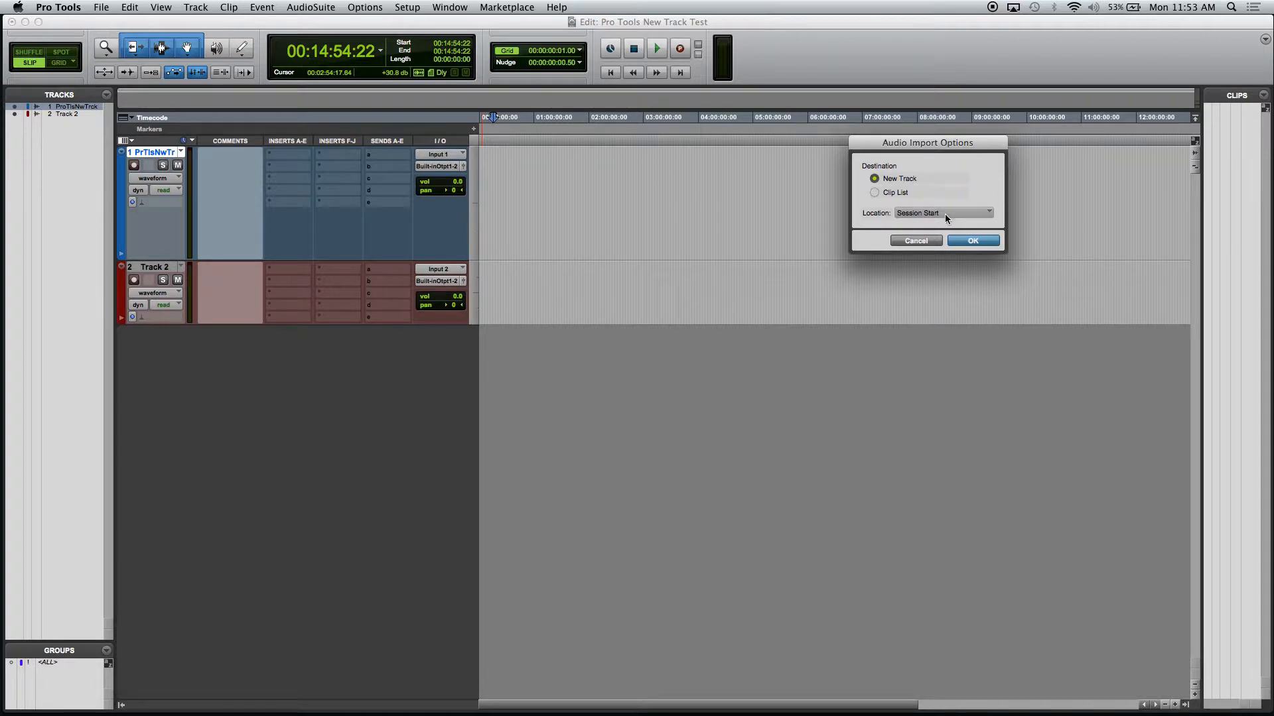
pyautogui.moveTo(897, 199)
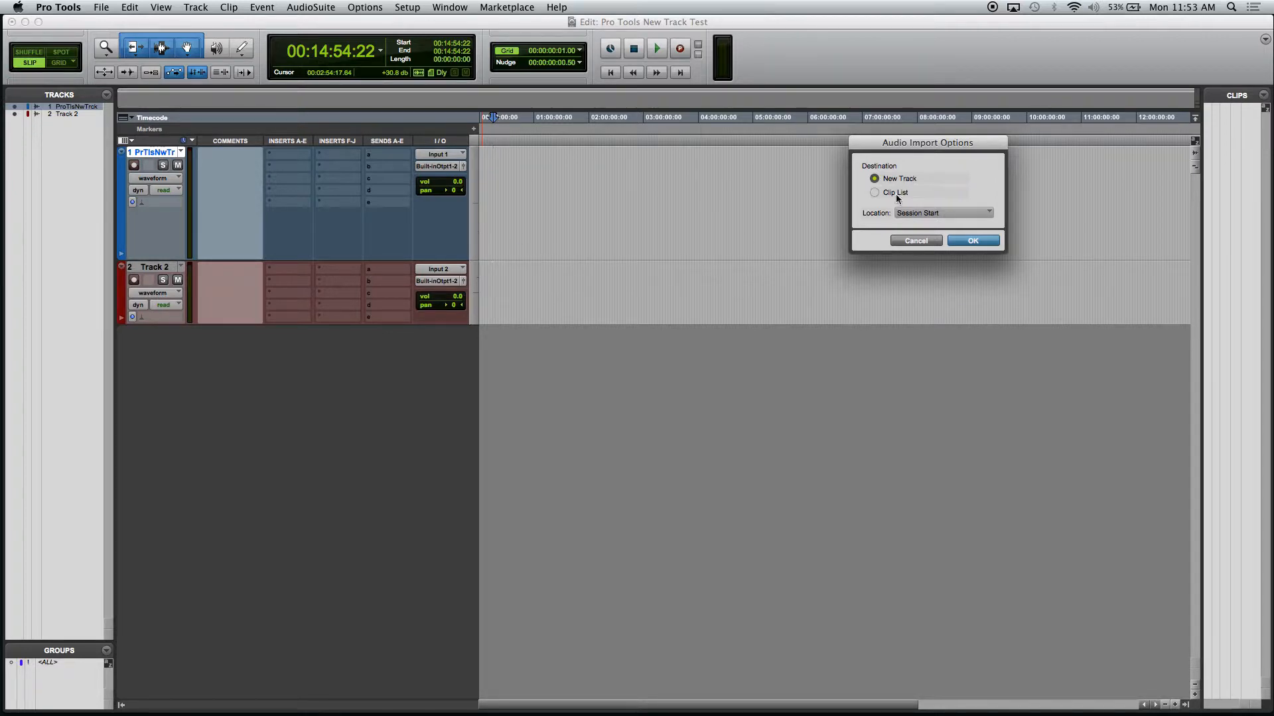
pyautogui.click(941, 213)
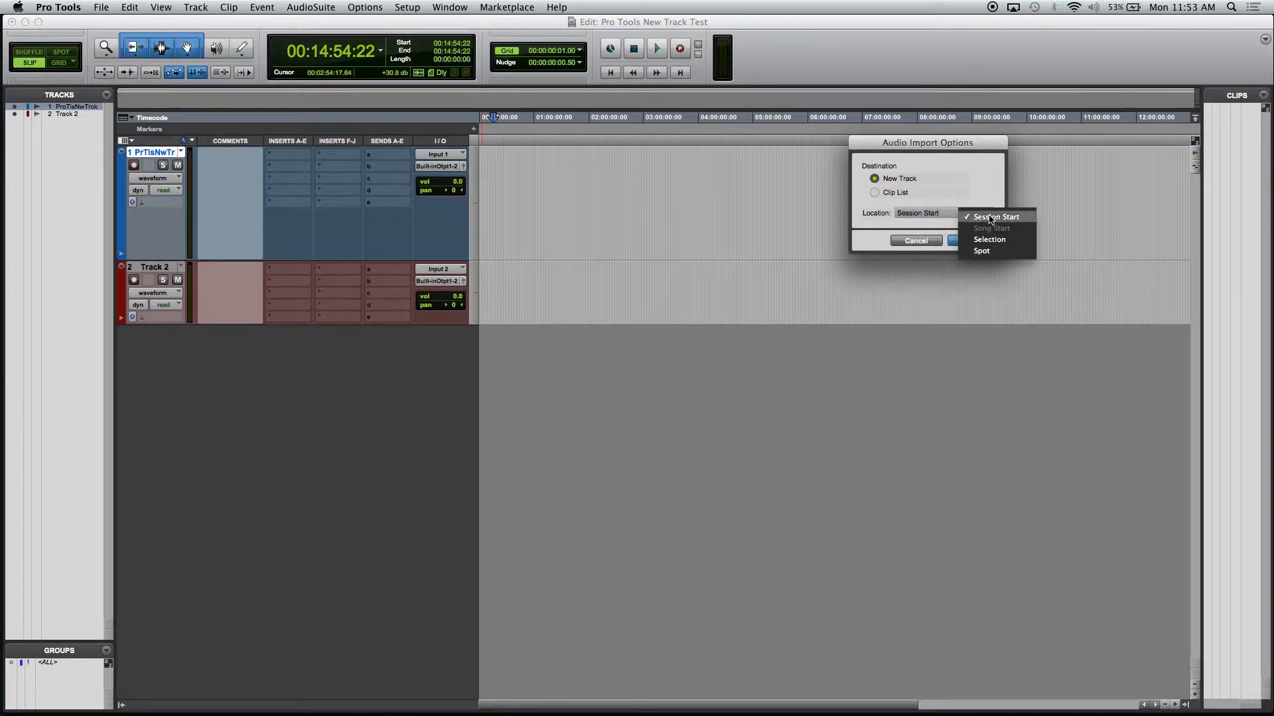
pyautogui.click(996, 216)
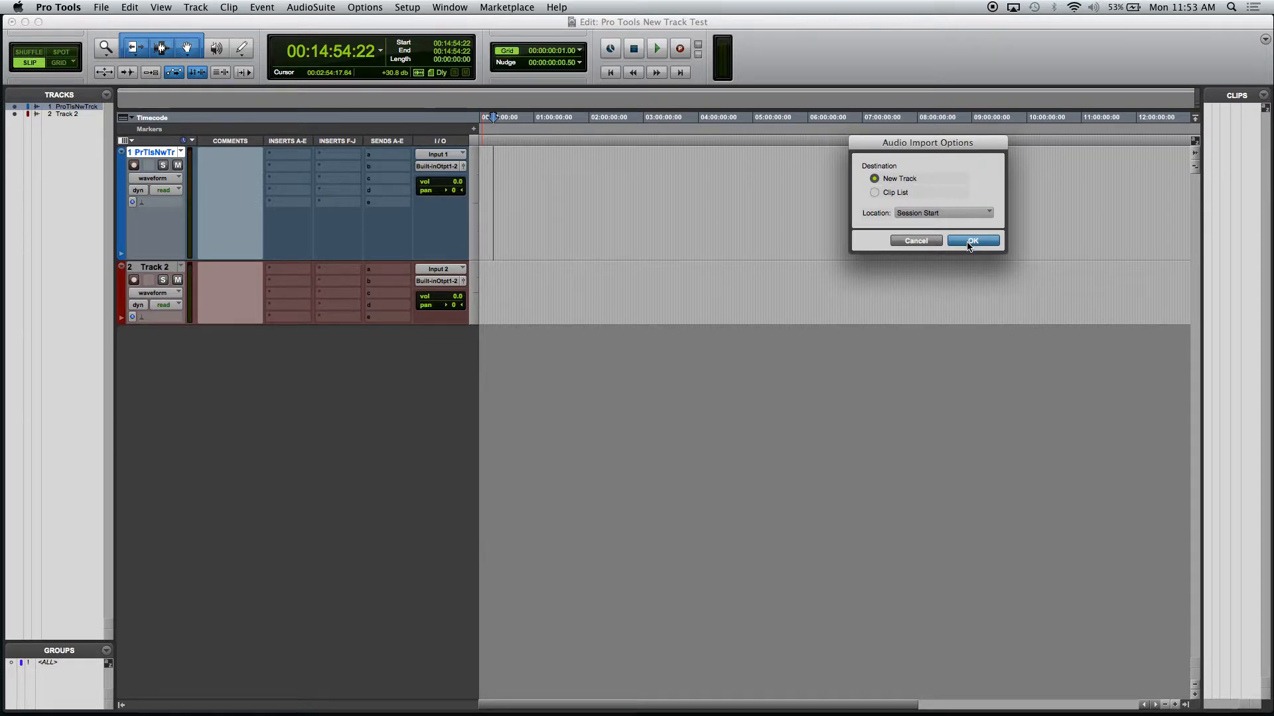
pyautogui.click(972, 240)
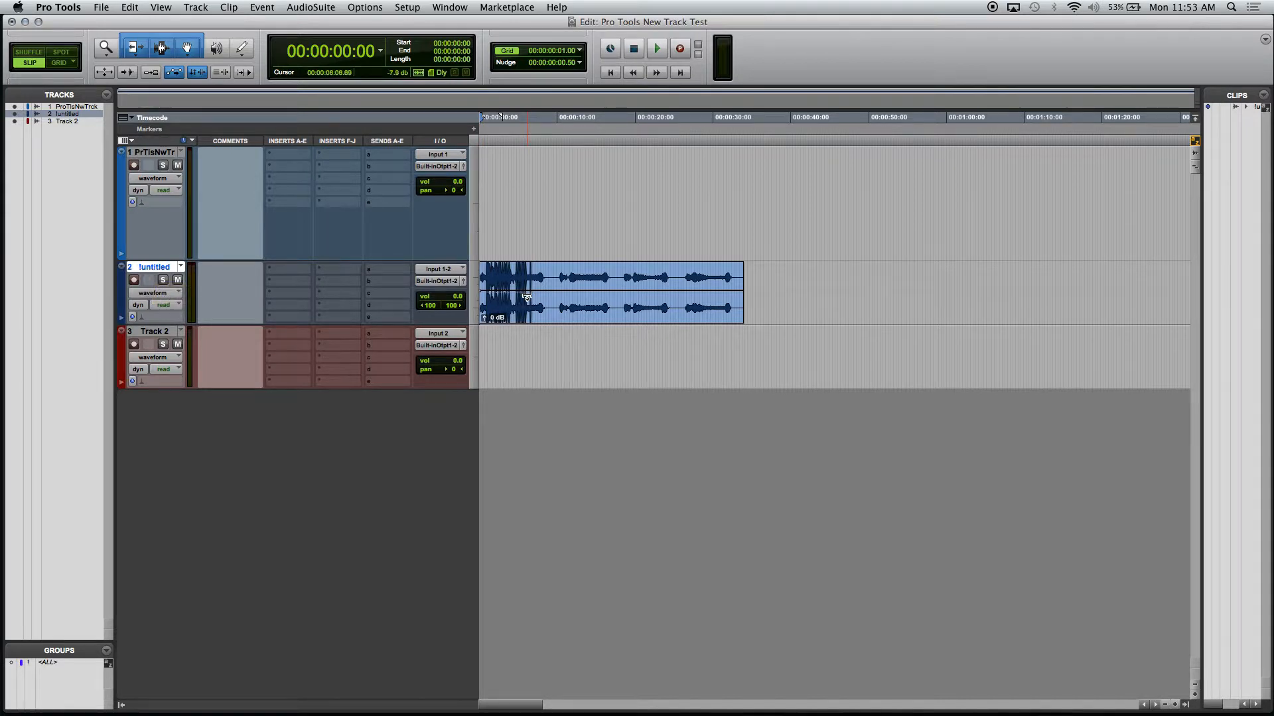
pyautogui.moveTo(238, 308)
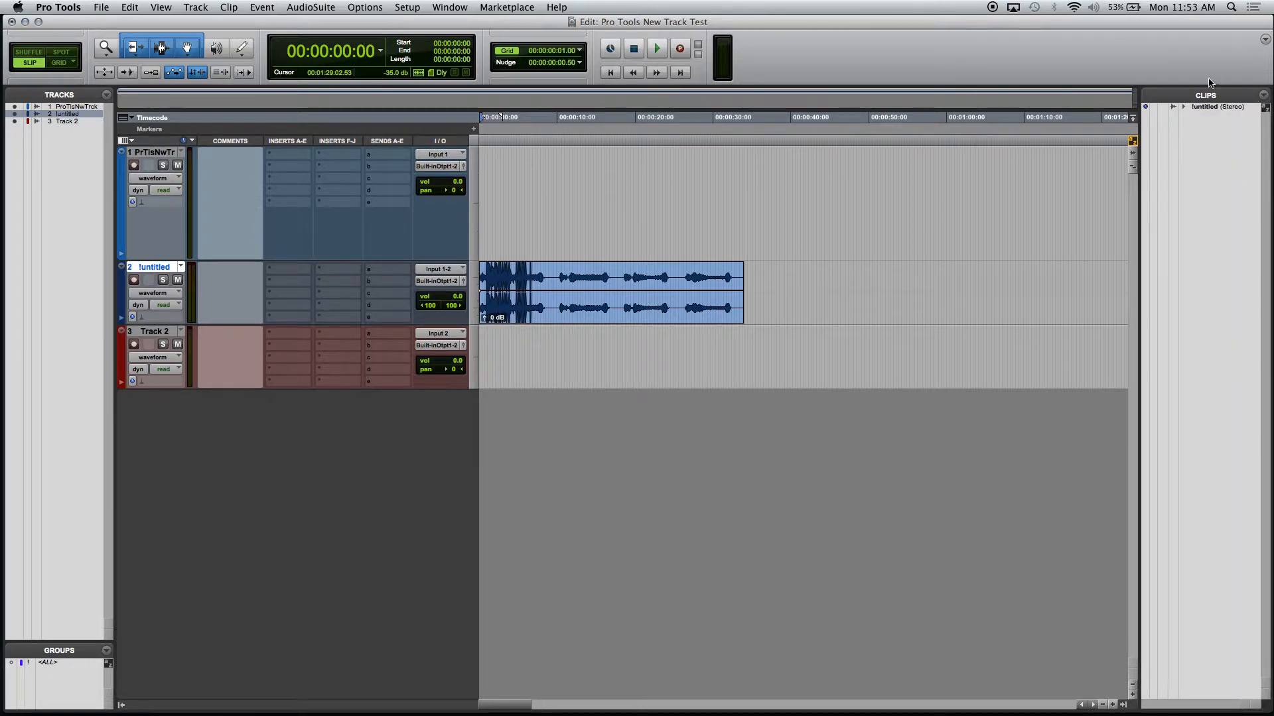
pyautogui.moveTo(1217, 126)
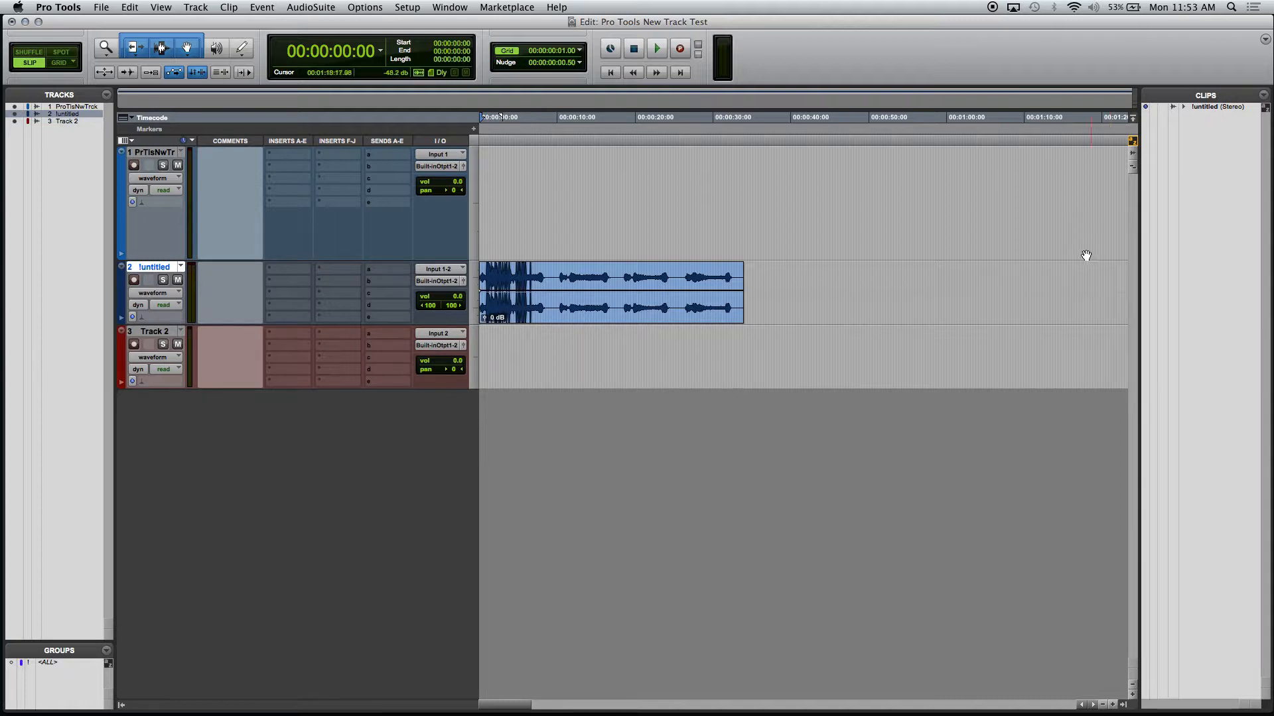
pyautogui.moveTo(1162, 203)
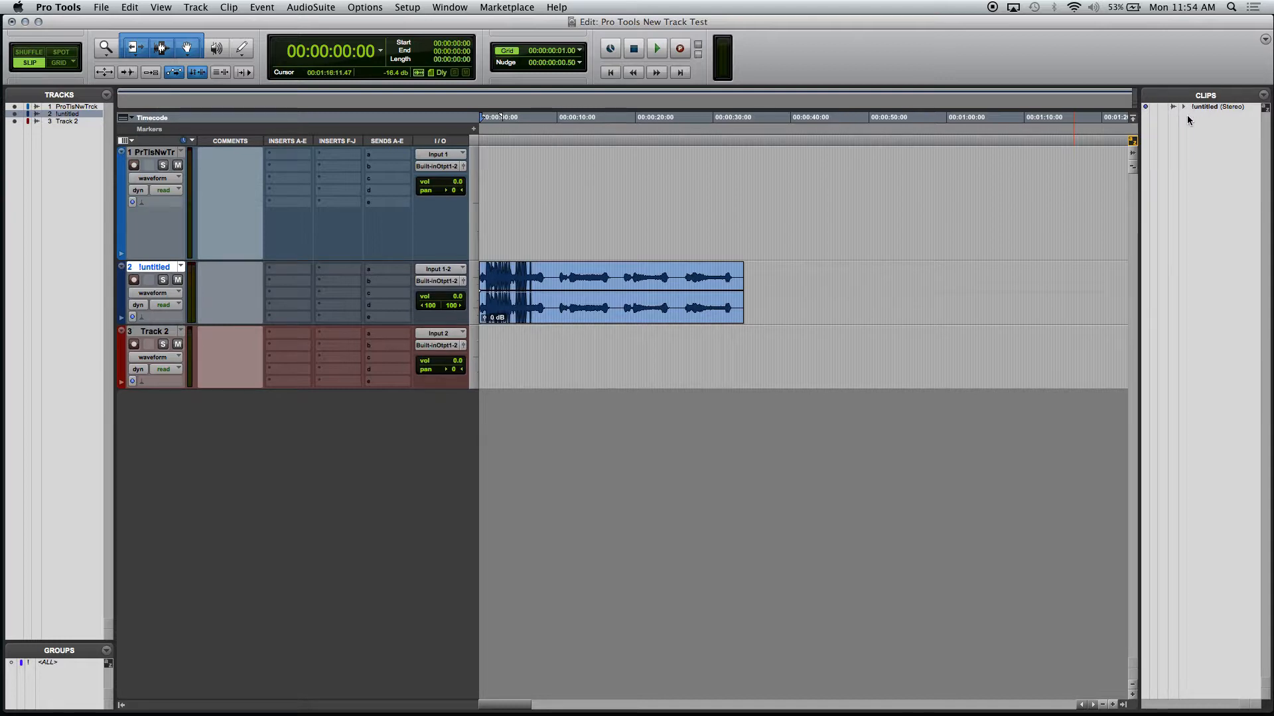
# Step: Expand the !untitled stereo clip in the Clips list into its left and right channel clips
pyautogui.click(1172, 106)
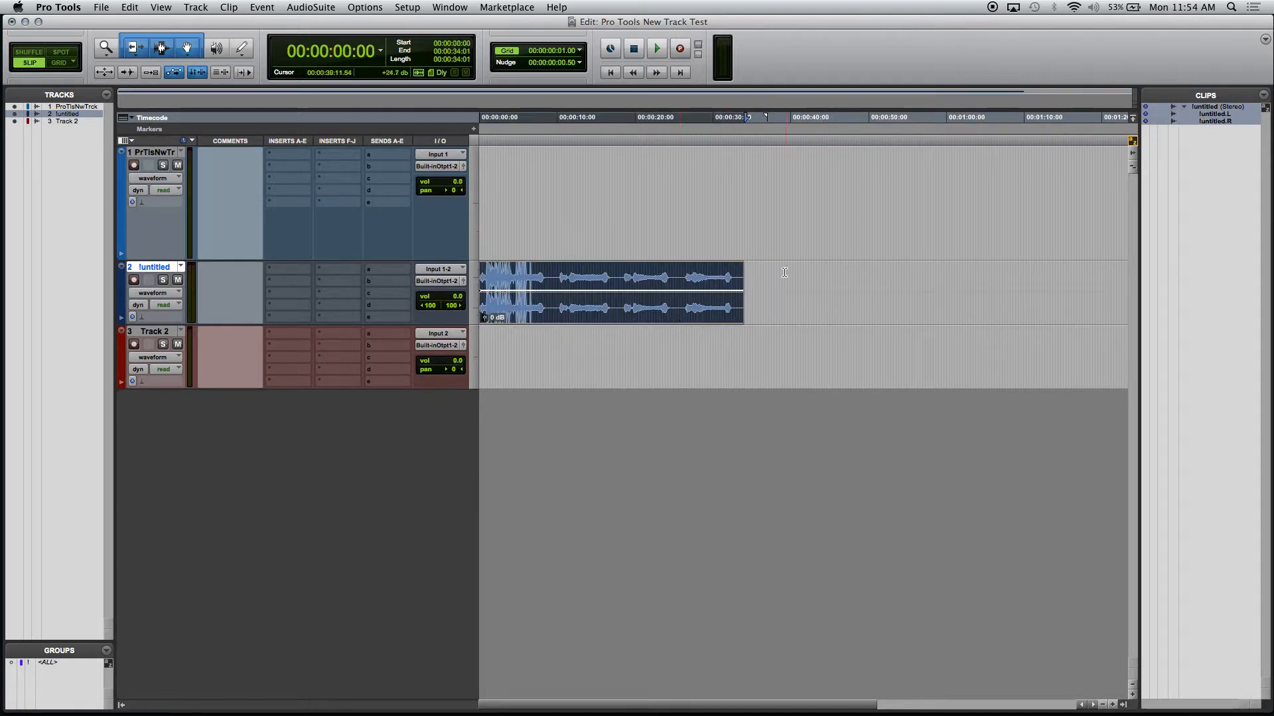
# Step: Return to the Import Audio browser on the Desktop files, keeping the !untitled track
pyautogui.click(609, 292)
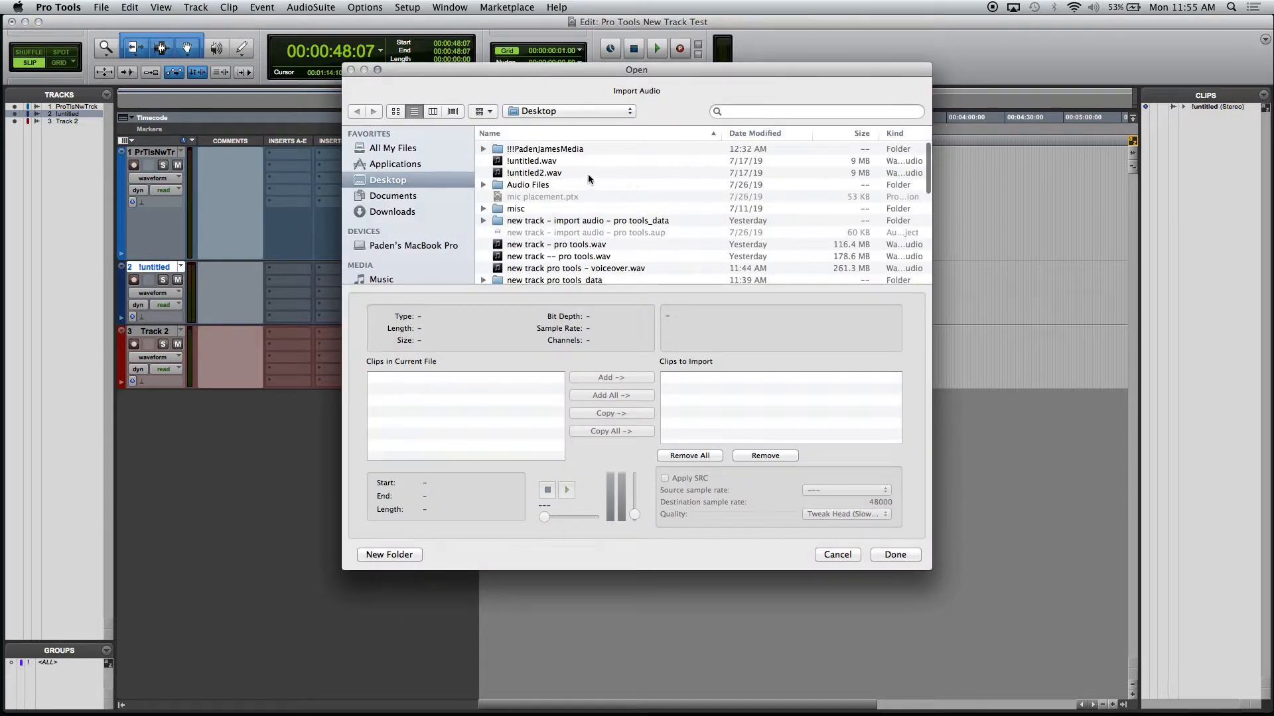
# Step: Queue !untitled2.wav for 44.1-to-48 kHz conversion, saving into the Audio Files folder
pyautogui.click(534, 172)
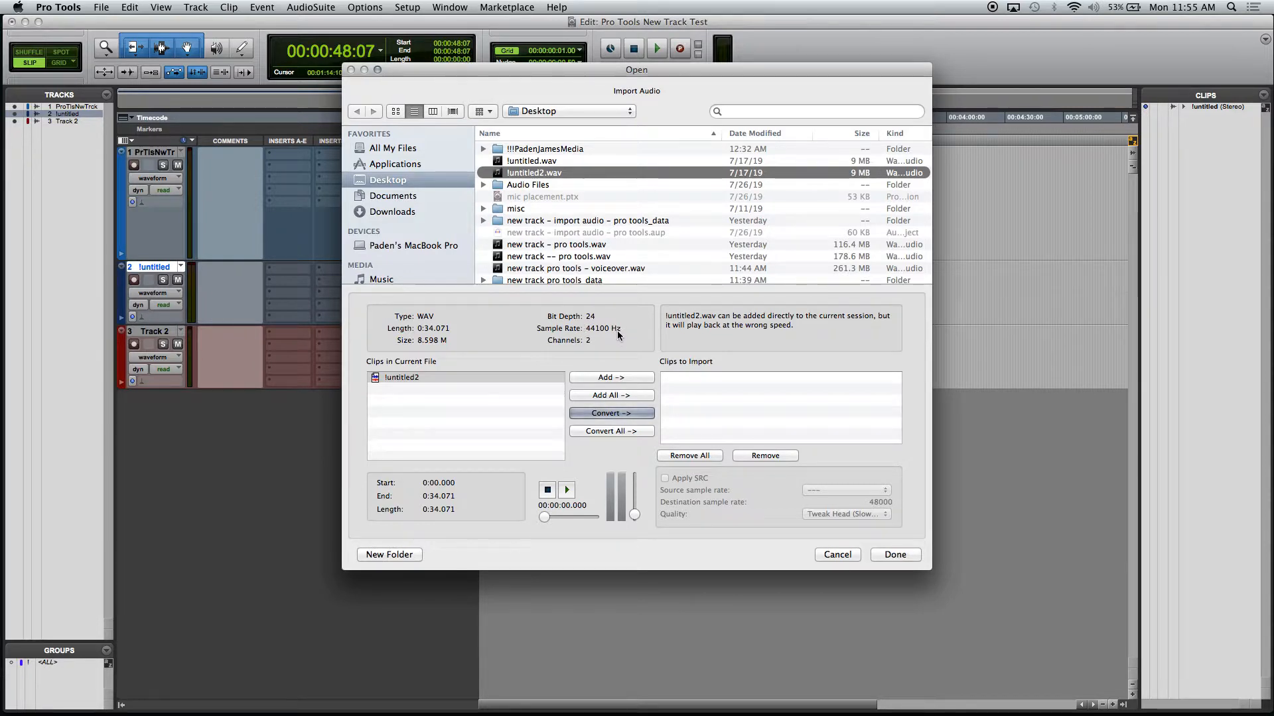
pyautogui.moveTo(582, 336)
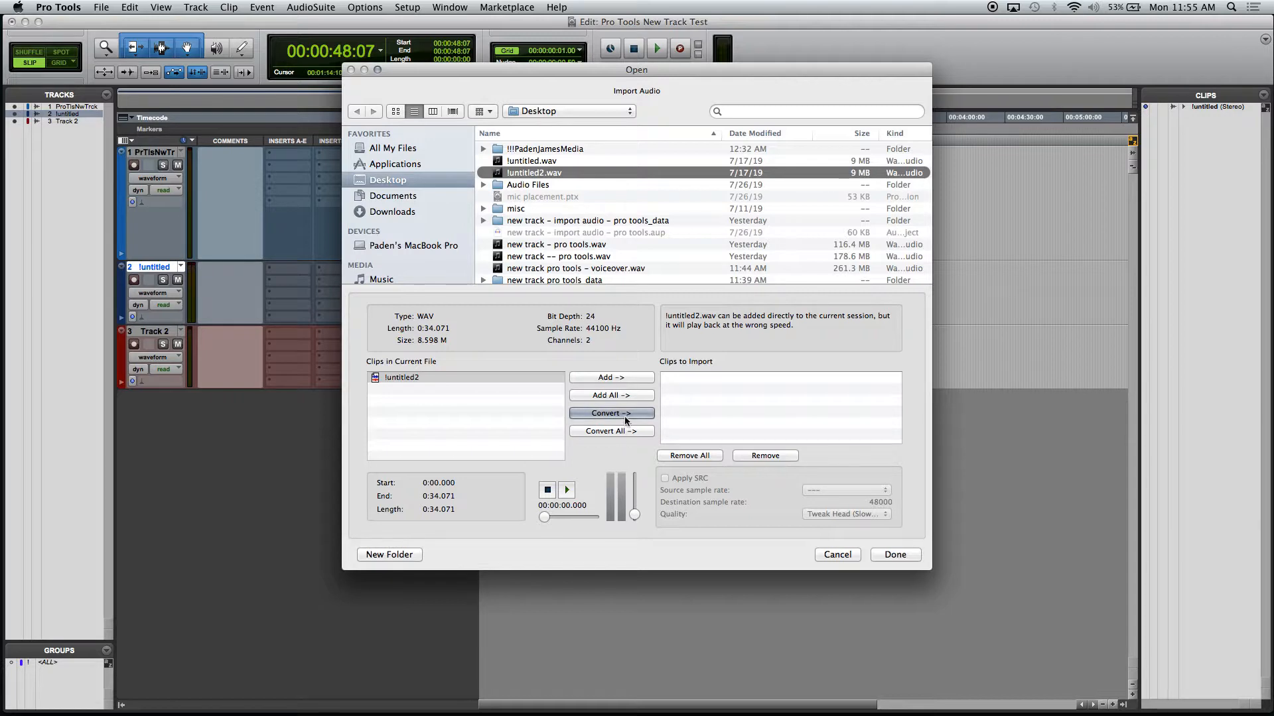
pyautogui.click(607, 413)
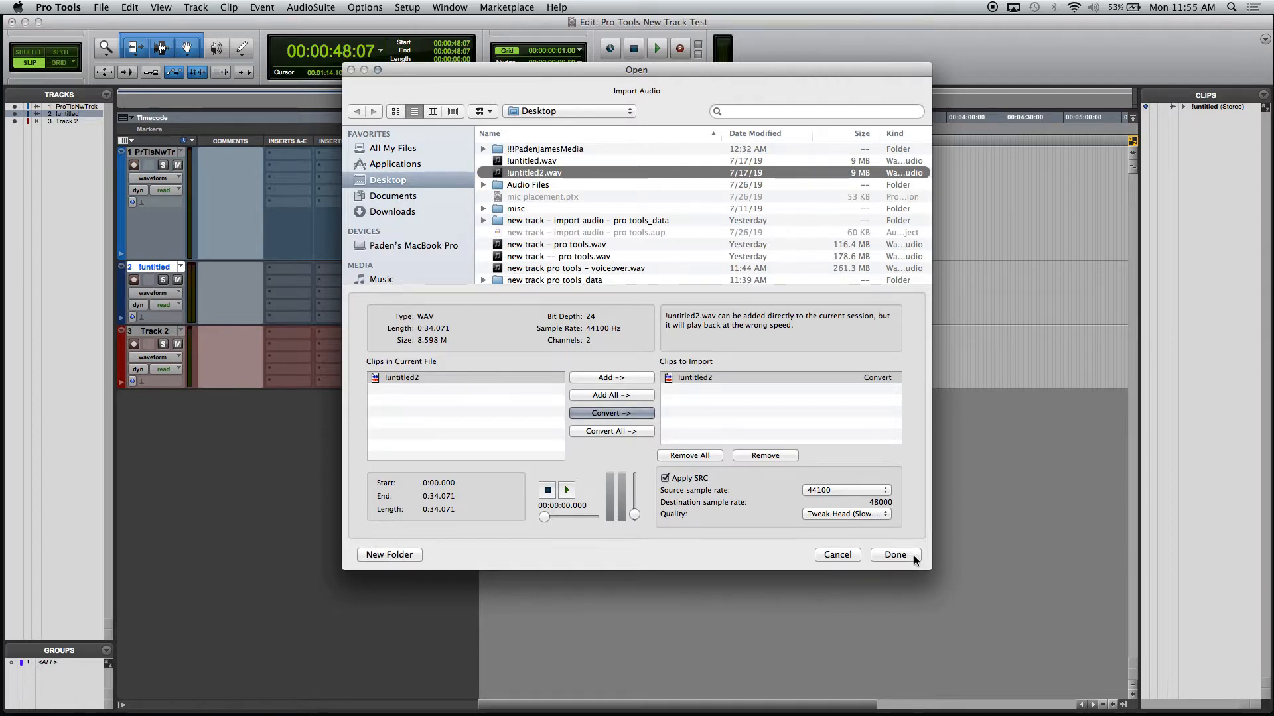
pyautogui.click(894, 555)
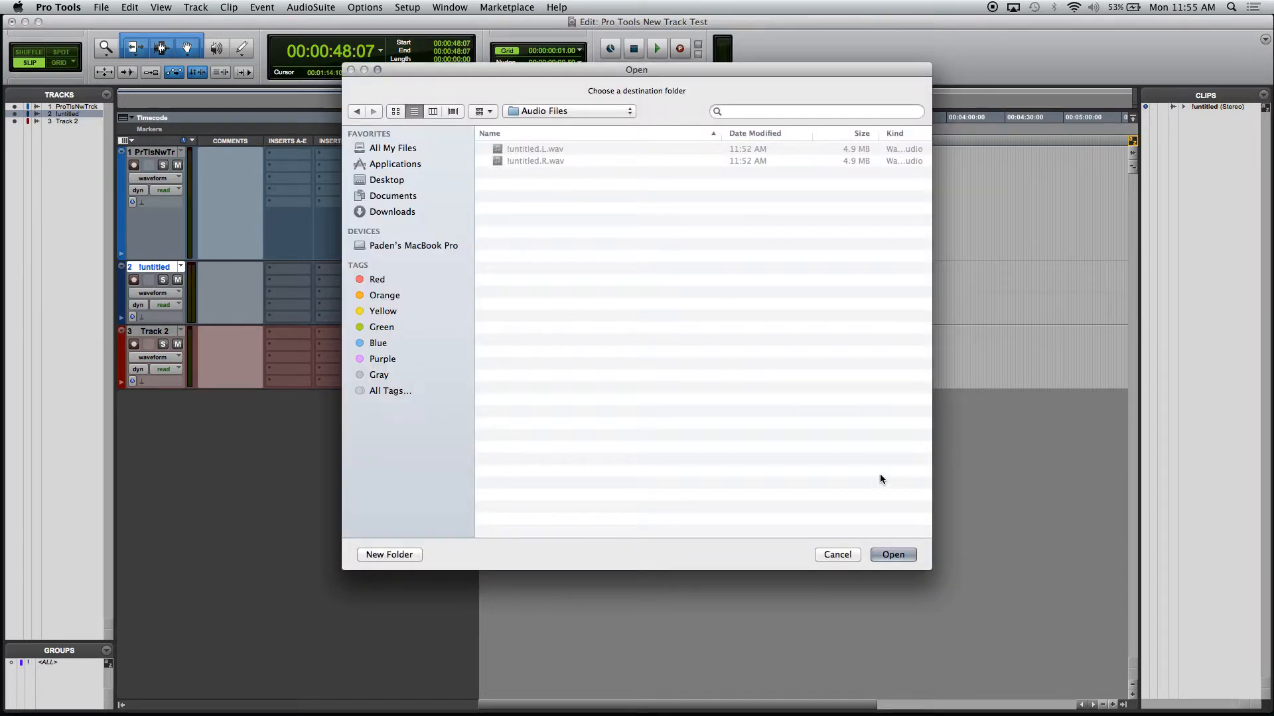
pyautogui.click(892, 554)
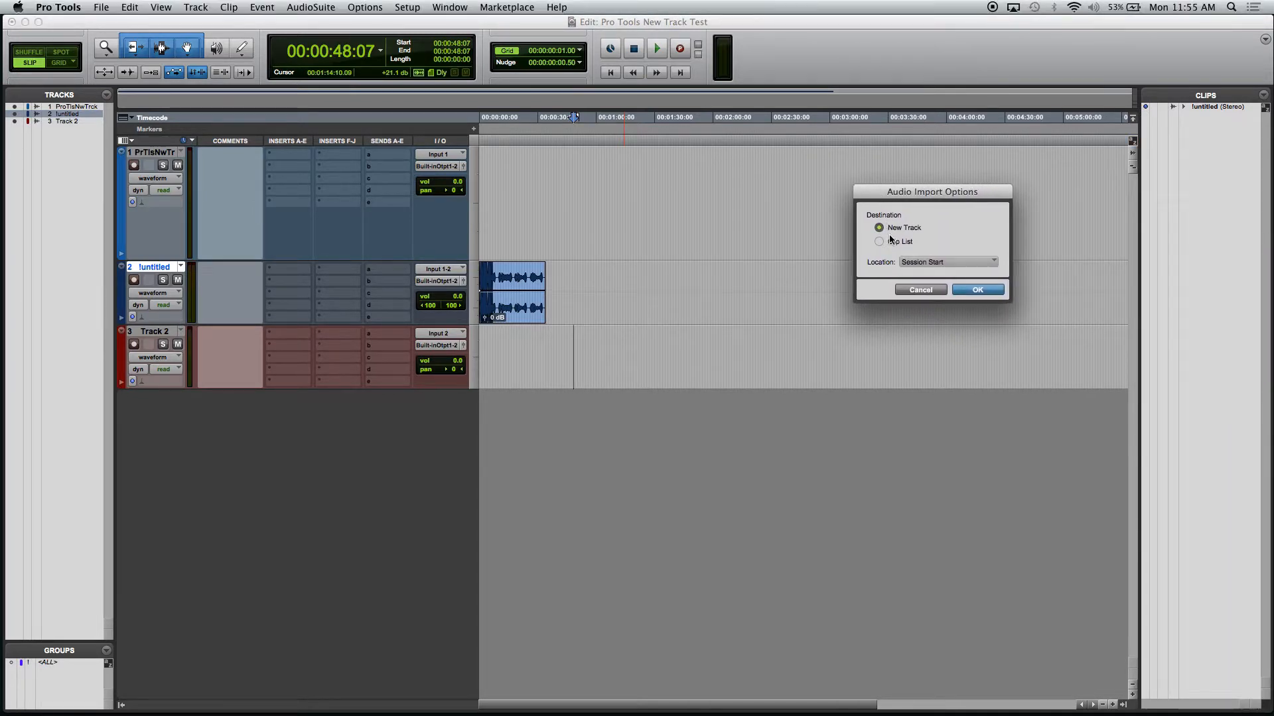
# Step: Import !untitled2 as a stereo clip into the Clip List, with no new track
pyautogui.click(879, 242)
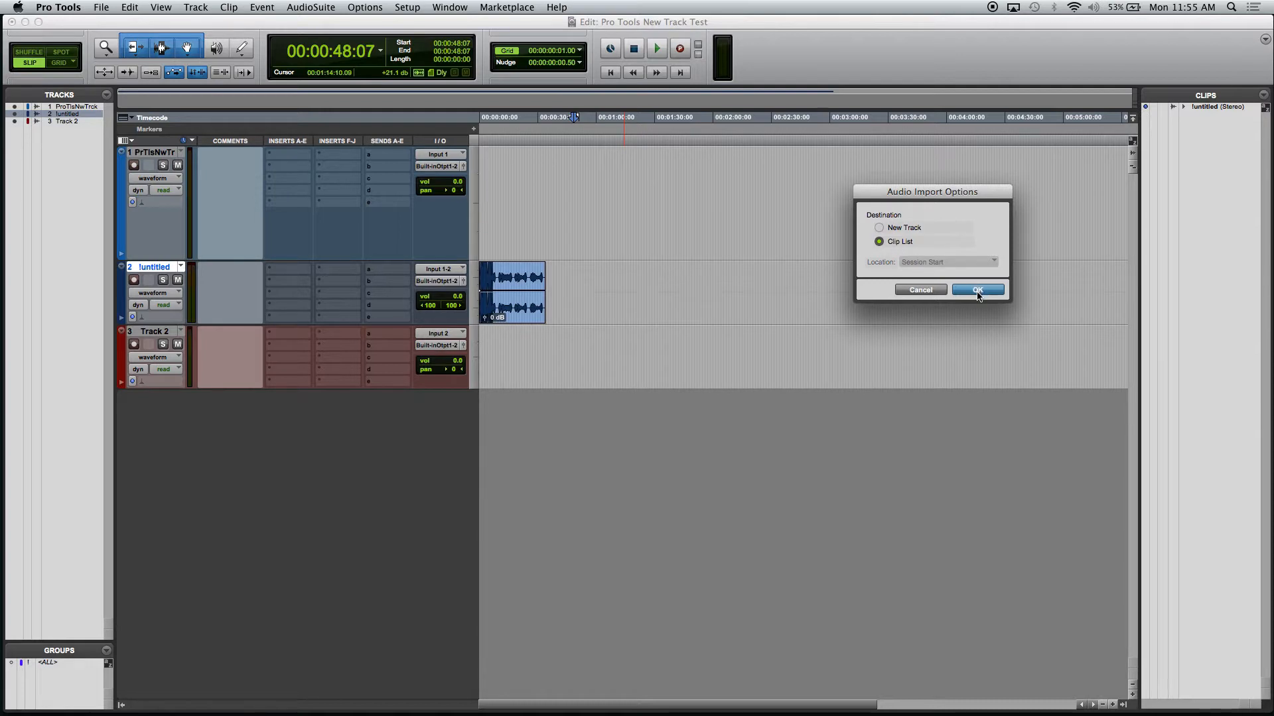
pyautogui.click(977, 290)
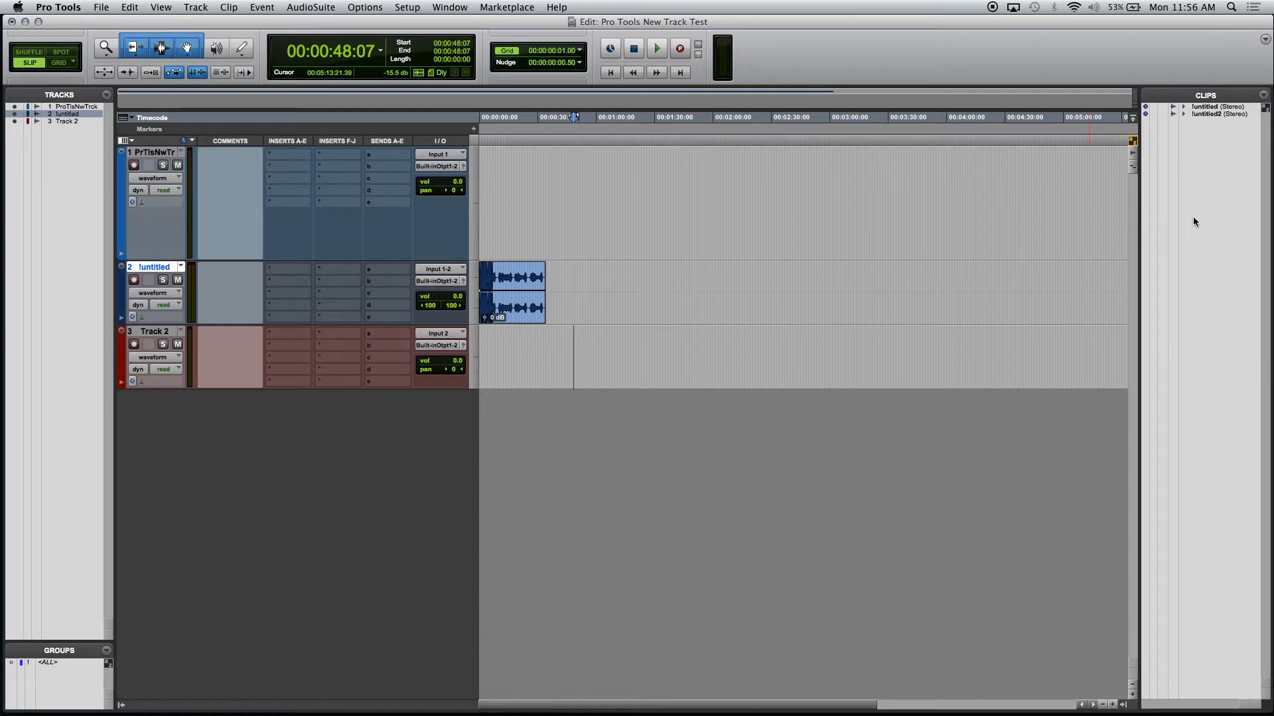
pyautogui.moveTo(1210, 116)
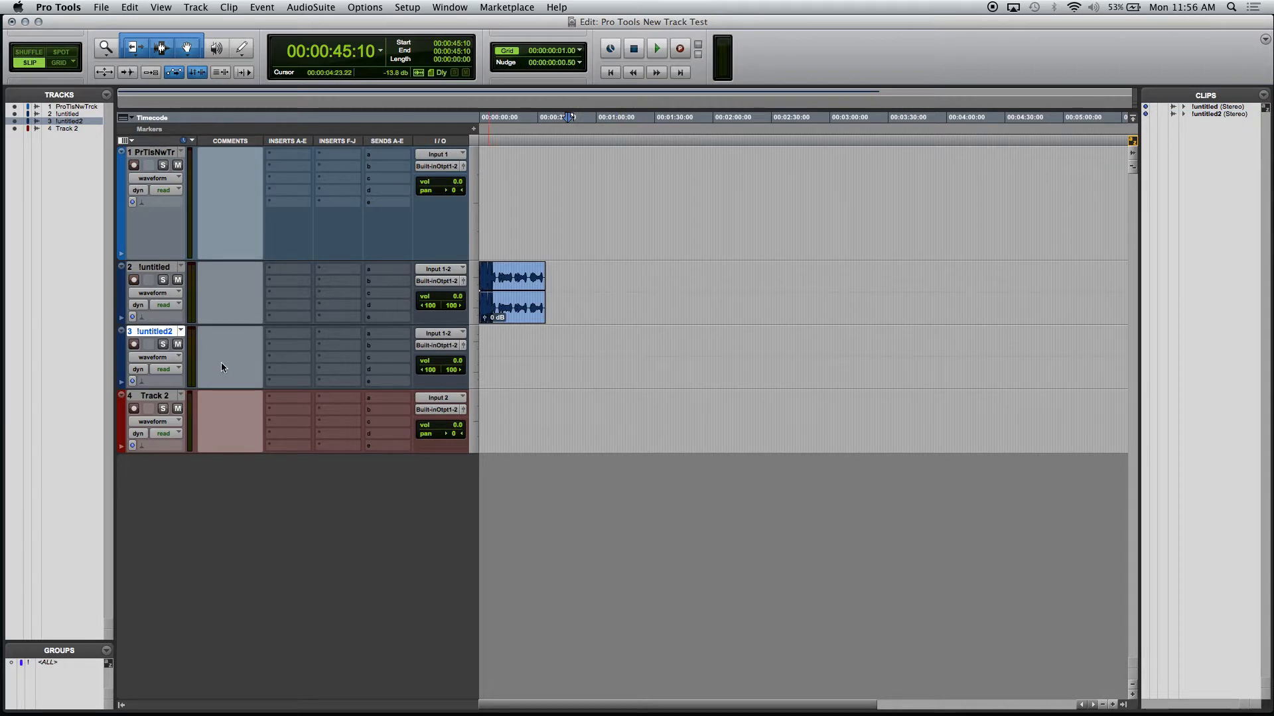
# Step: Remove the empty !untitled2 track from its context menu, keeping its clip in the clip list
pyautogui.rightClick(155, 332)
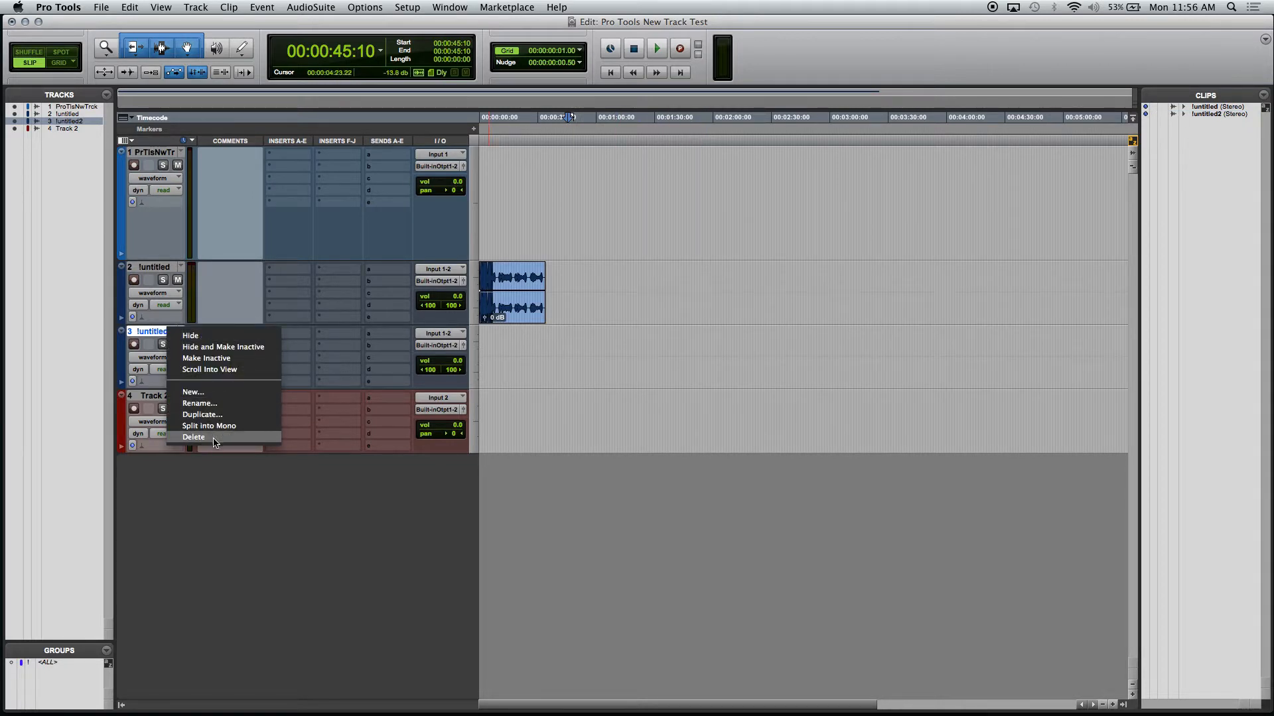
pyautogui.click(193, 437)
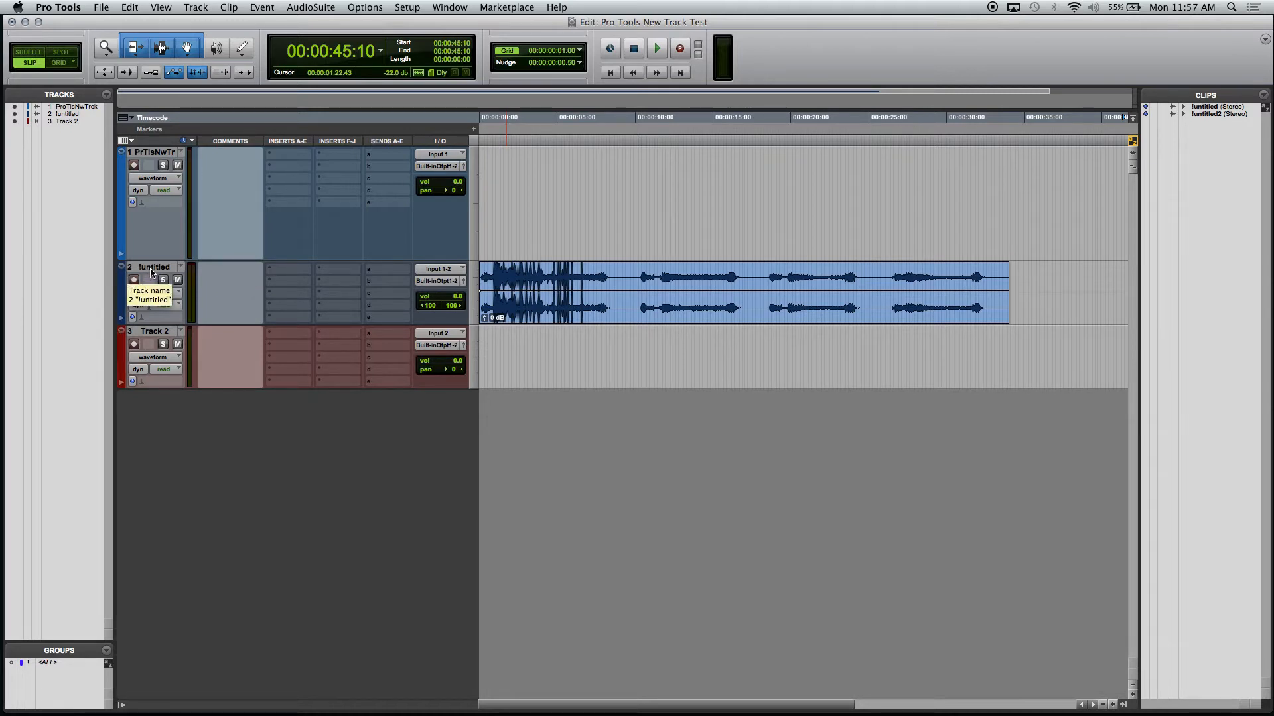
pyautogui.rightClick(150, 267)
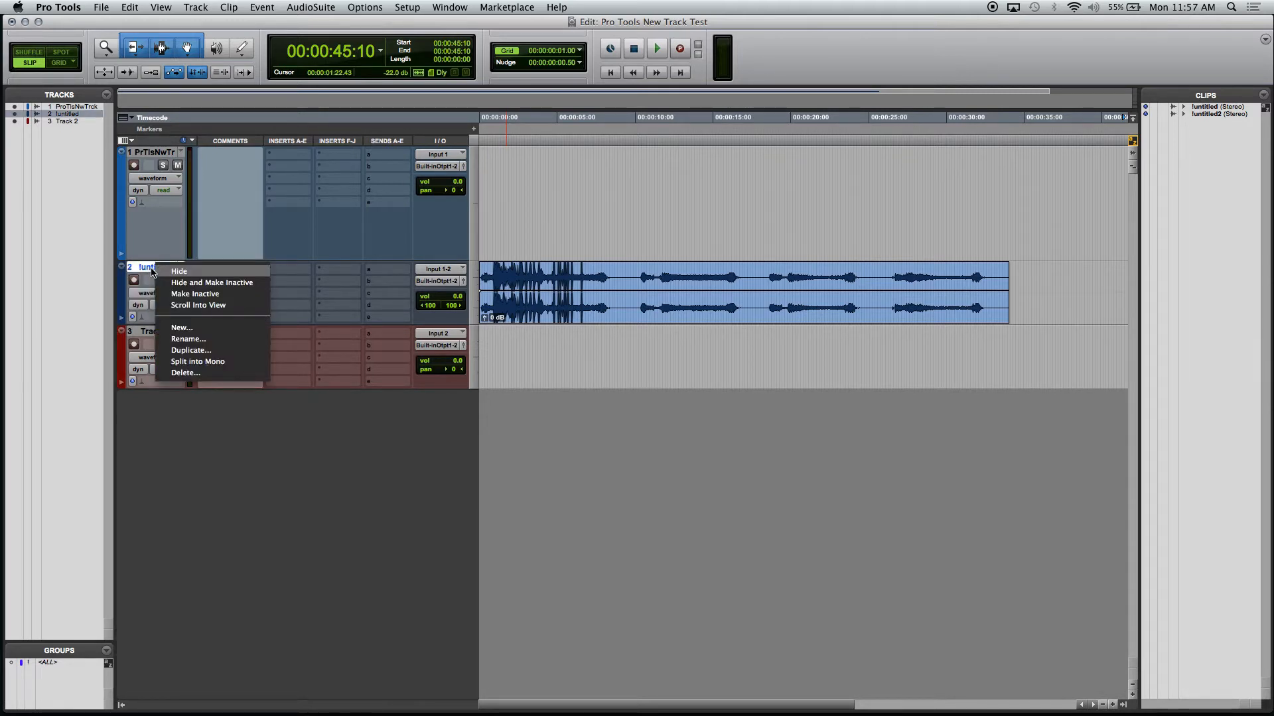
pyautogui.moveTo(233, 362)
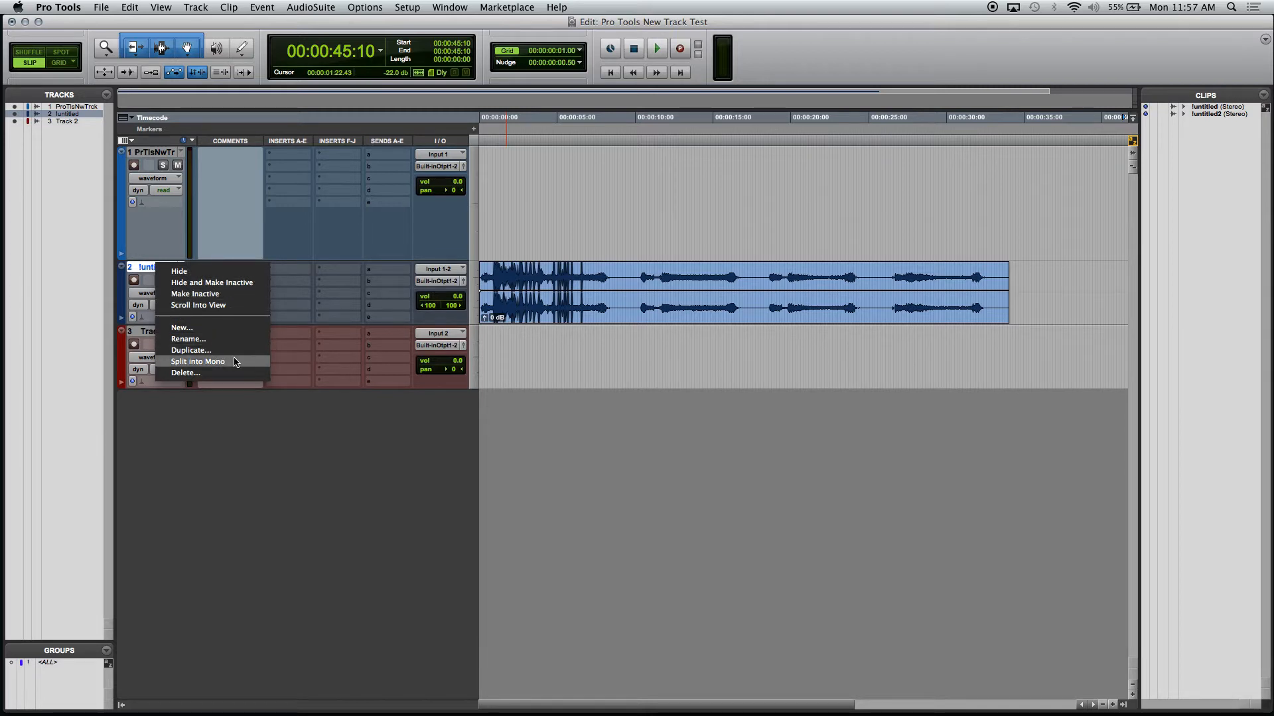
pyautogui.click(197, 361)
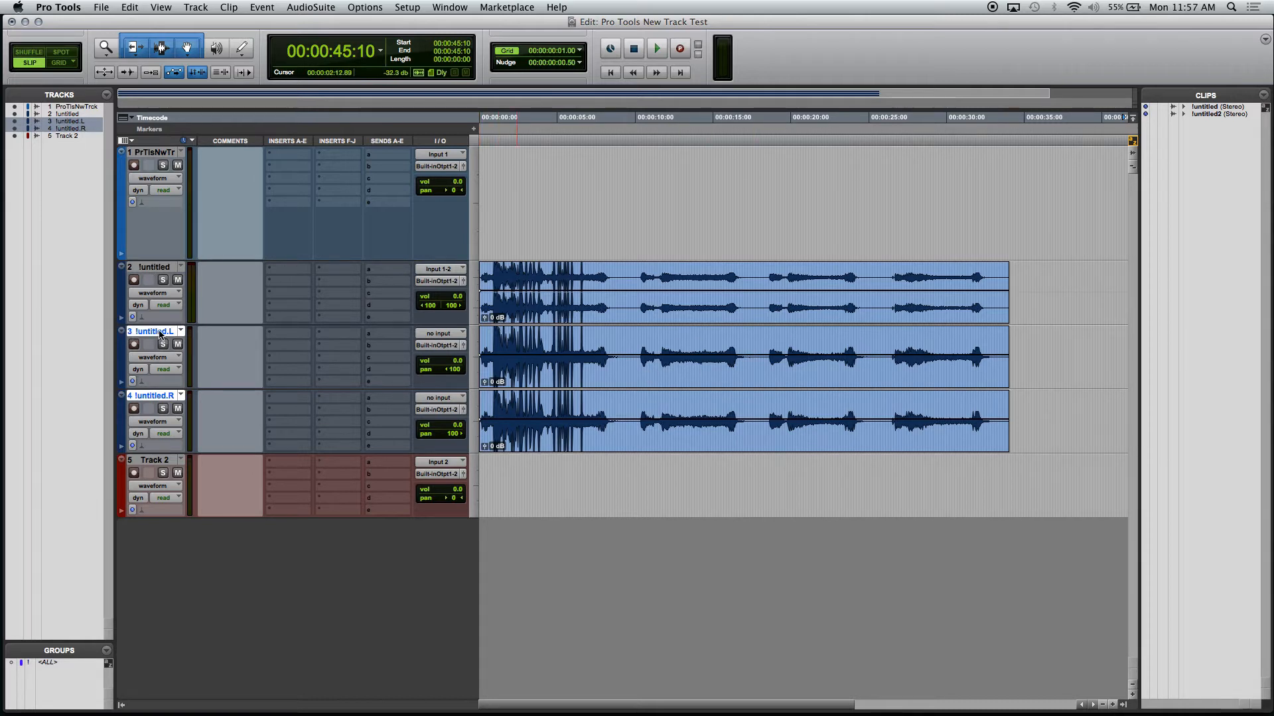
pyautogui.rightClick(150, 332)
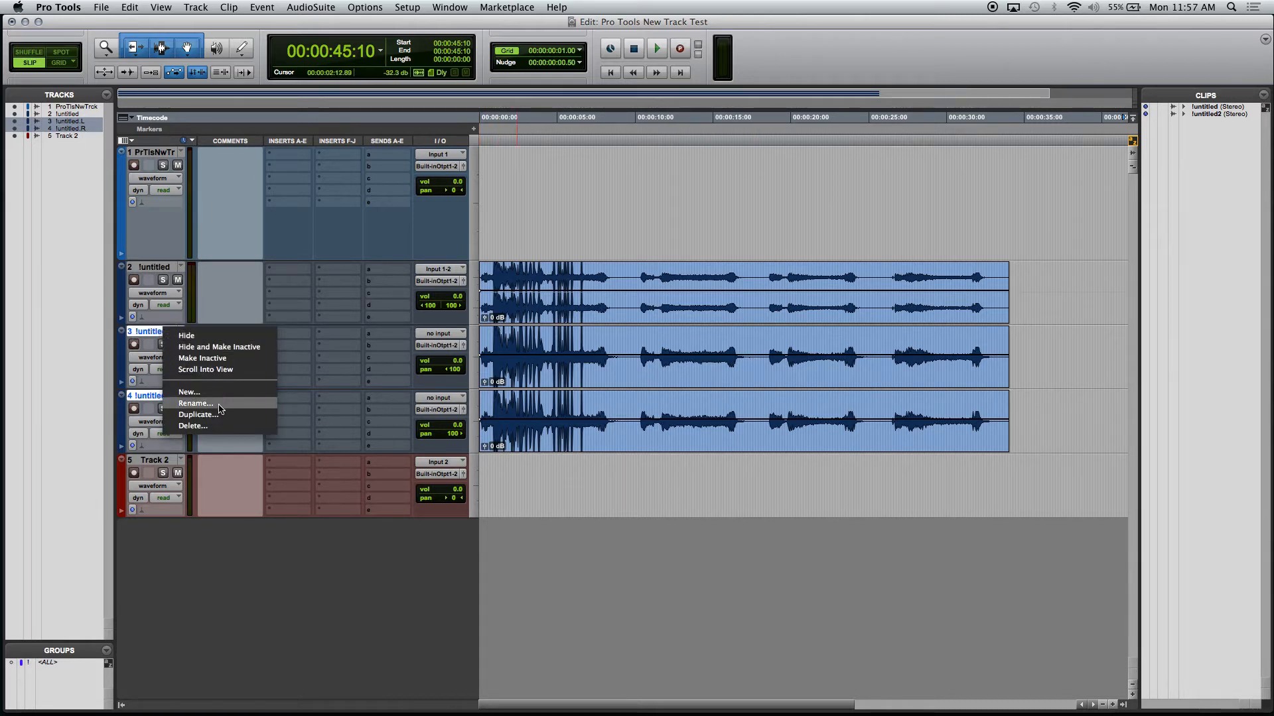
pyautogui.click(195, 404)
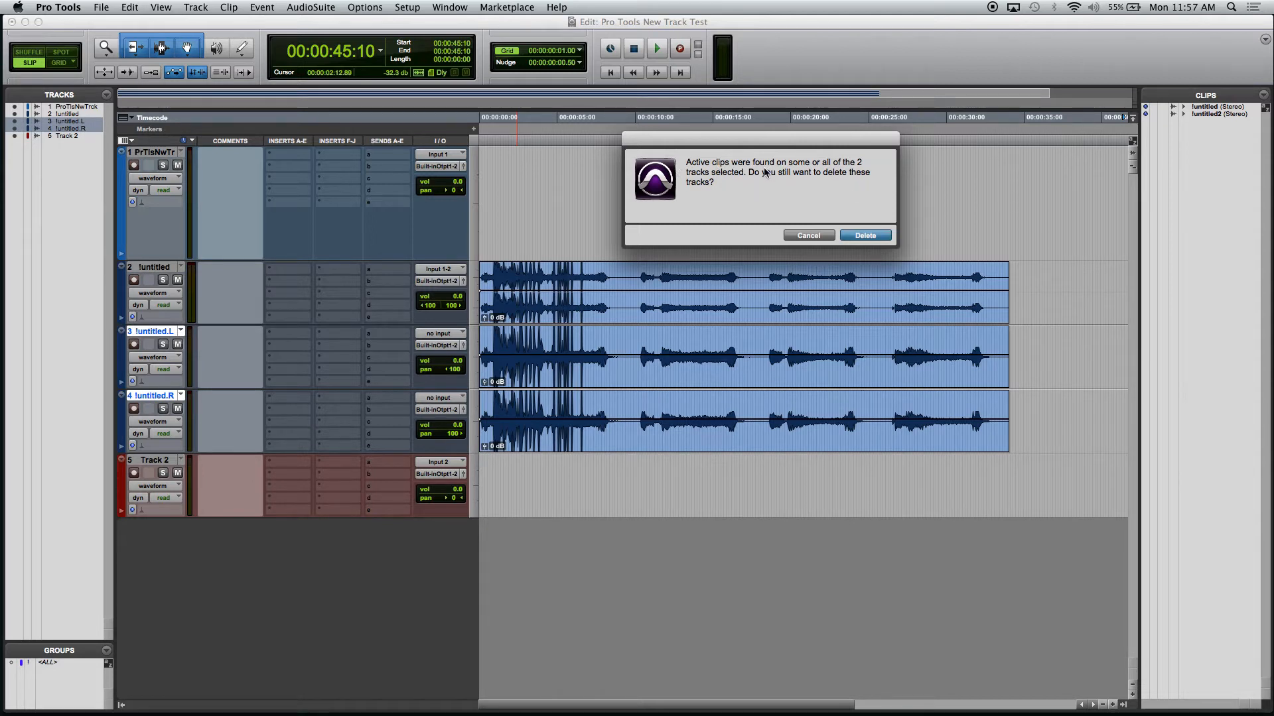
pyautogui.moveTo(731, 203)
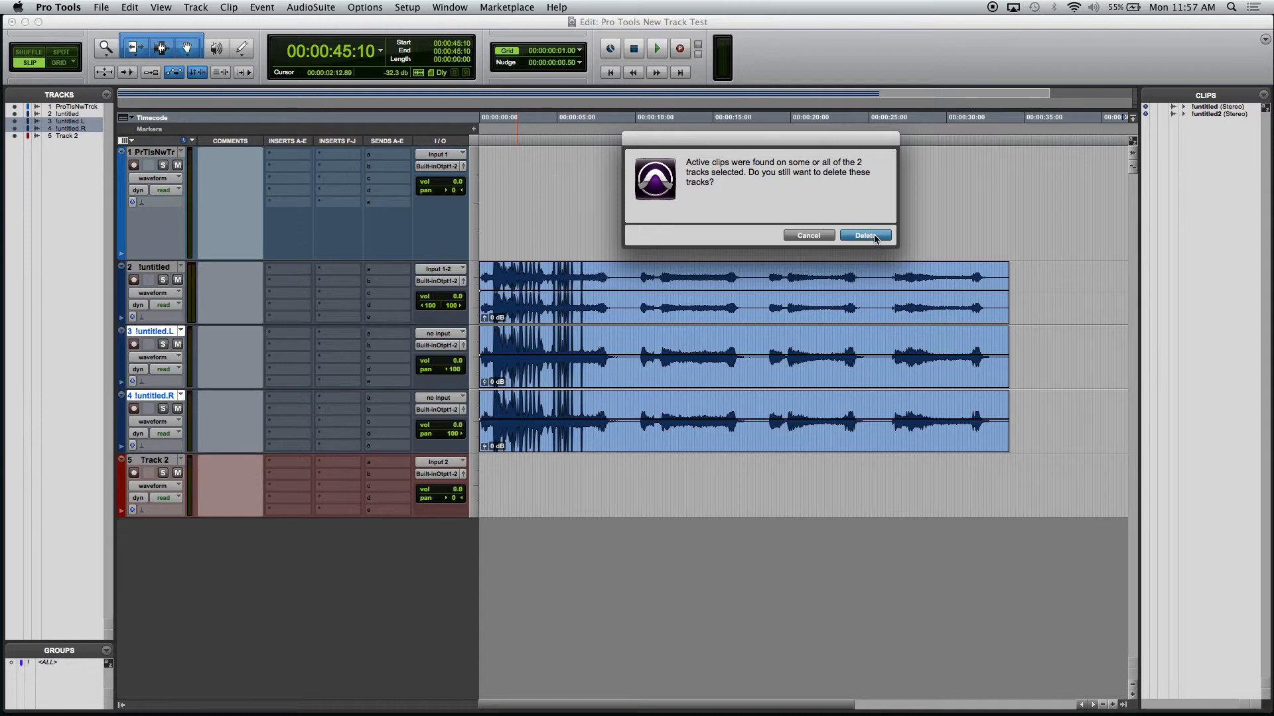
pyautogui.click(865, 236)
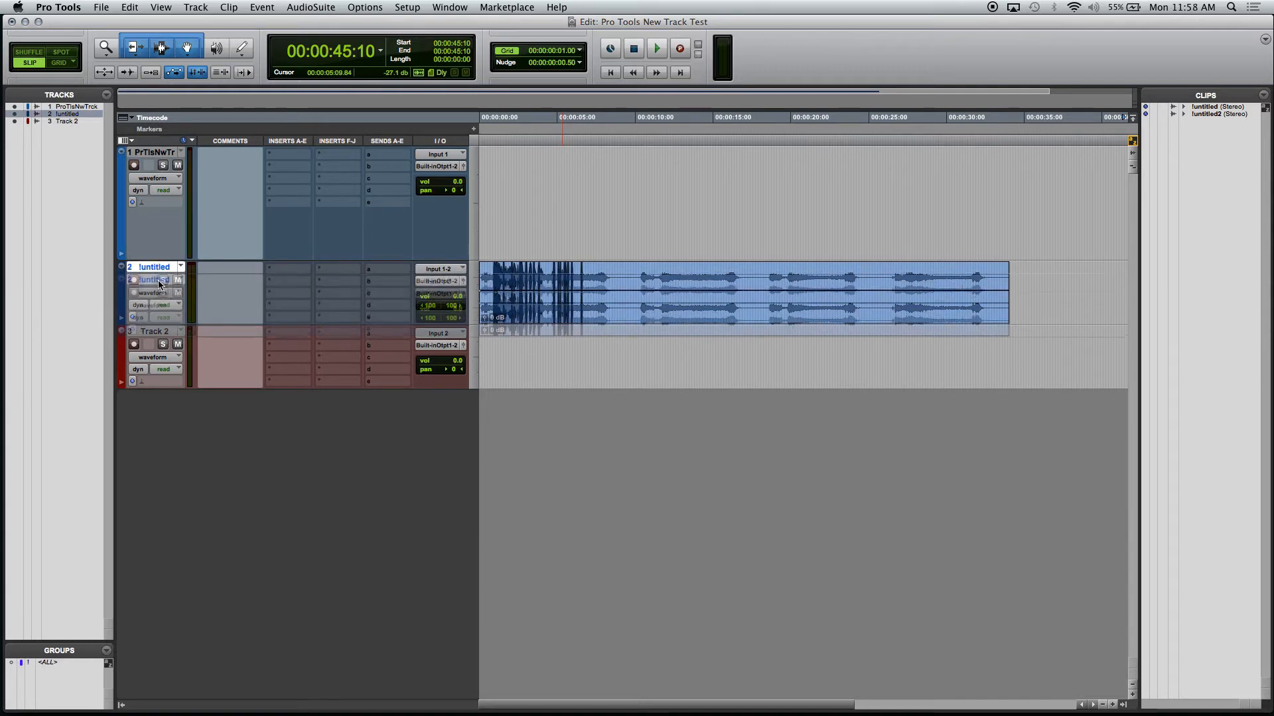
# Step: Reorder the stereo !untitled track so it sits below Track 2 as the third track
pyautogui.moveTo(155, 280); pyautogui.dragTo(155, 333)
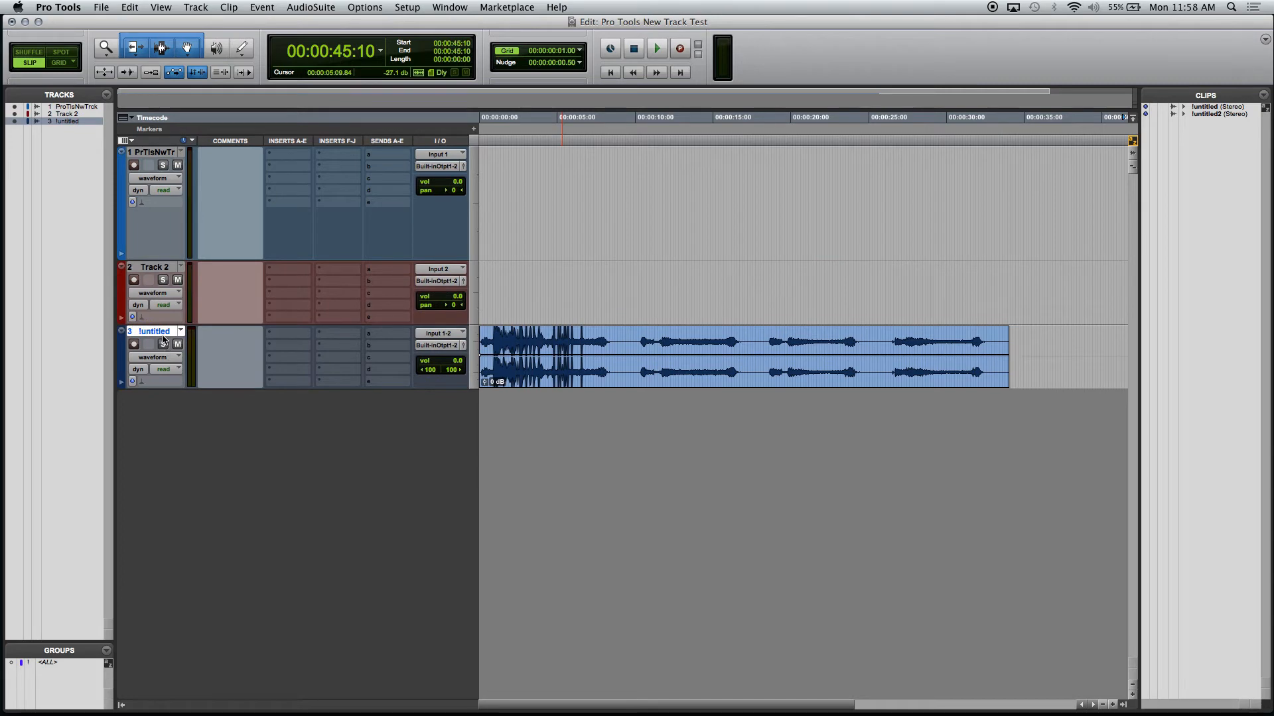
pyautogui.moveTo(153, 330); pyautogui.dragTo(153, 152)
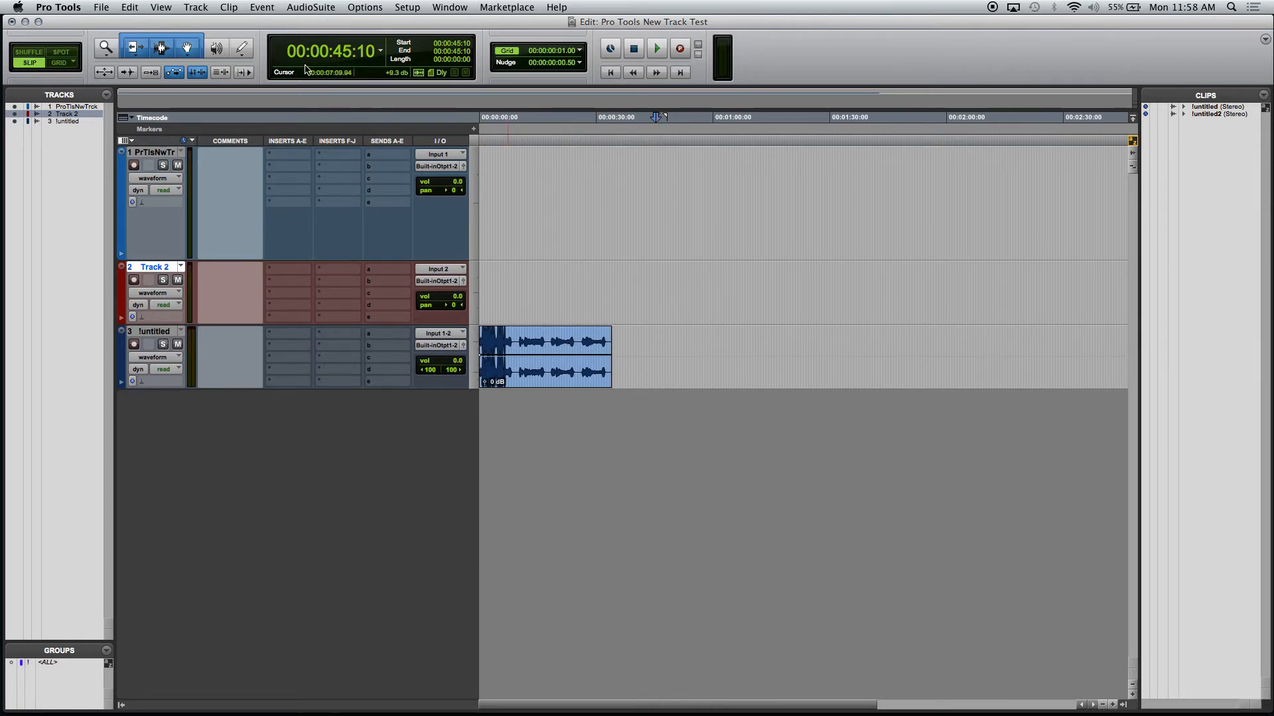
# Step: Import untitled.wav from the Desktop, saving the file into the Audio Files folder
pyautogui.click(101, 7)
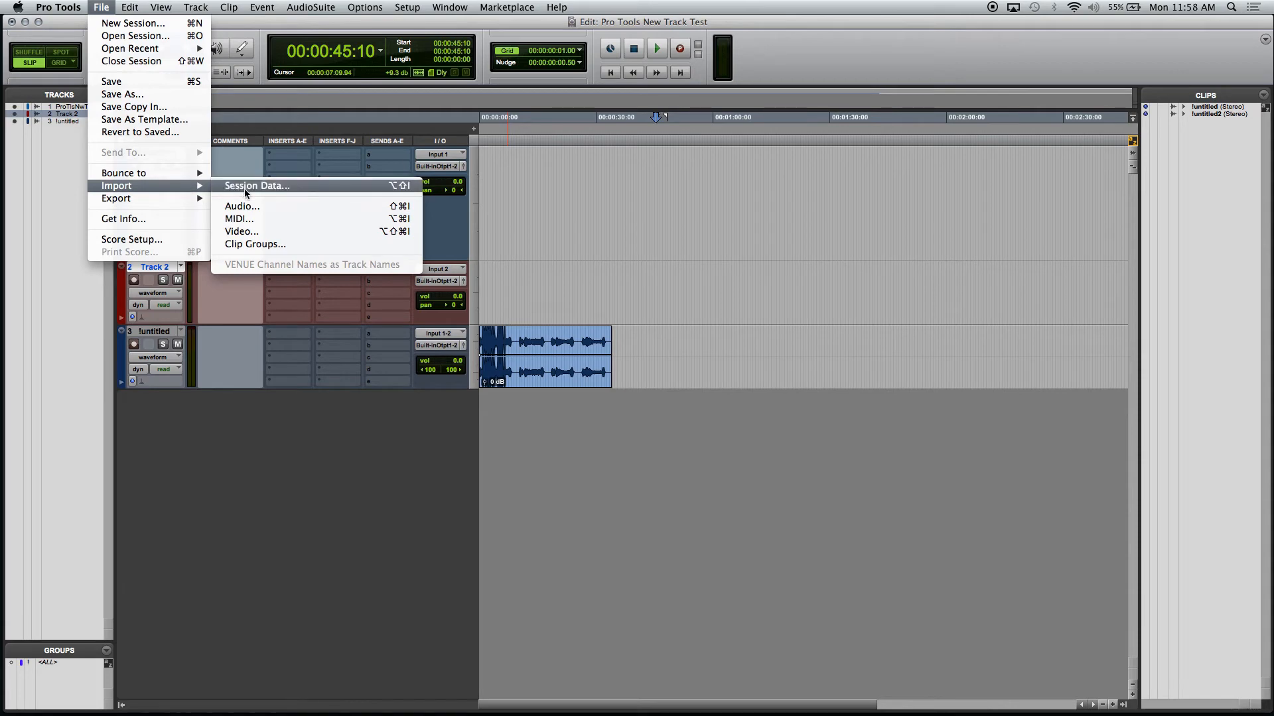
pyautogui.moveTo(241, 206)
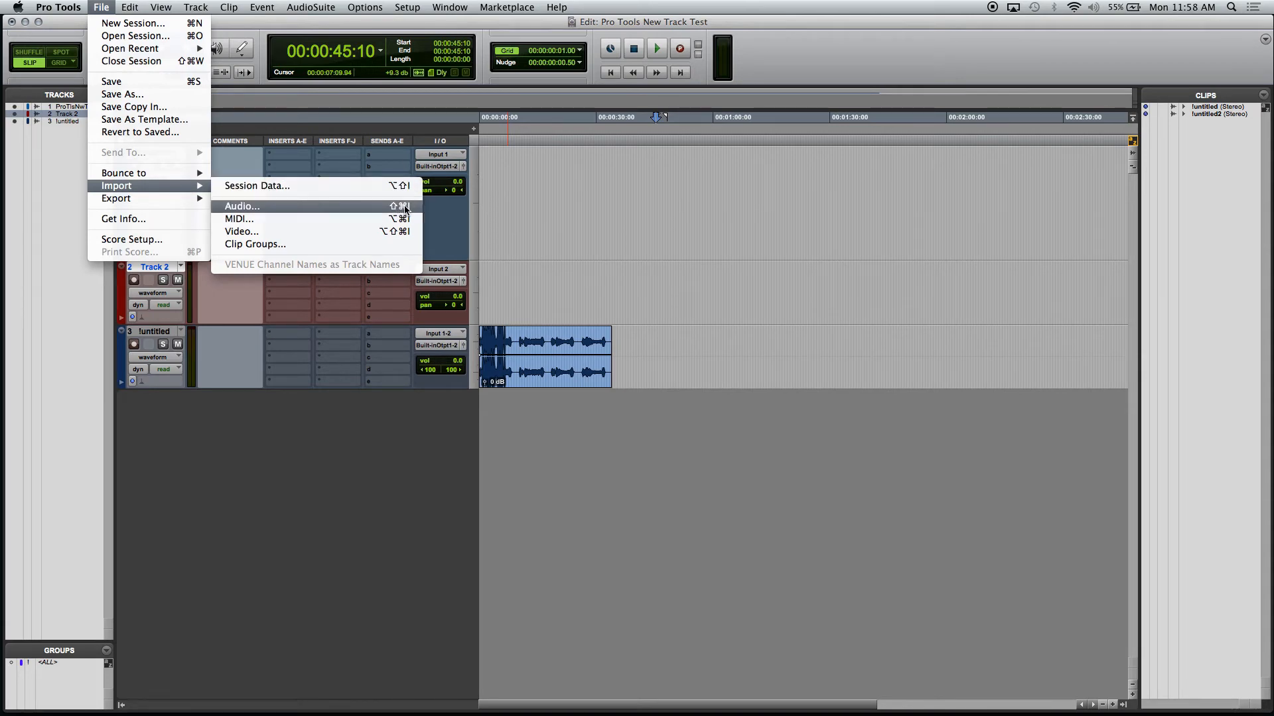
pyautogui.click(242, 206)
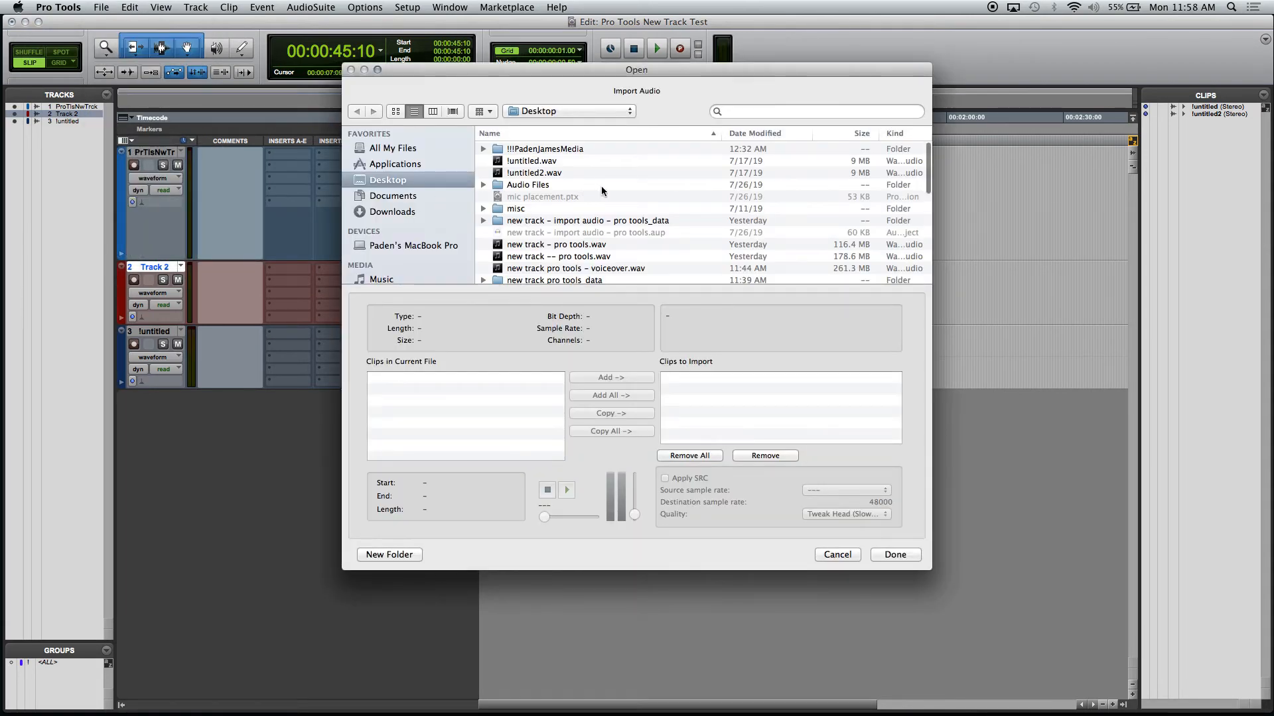
pyautogui.click(532, 160)
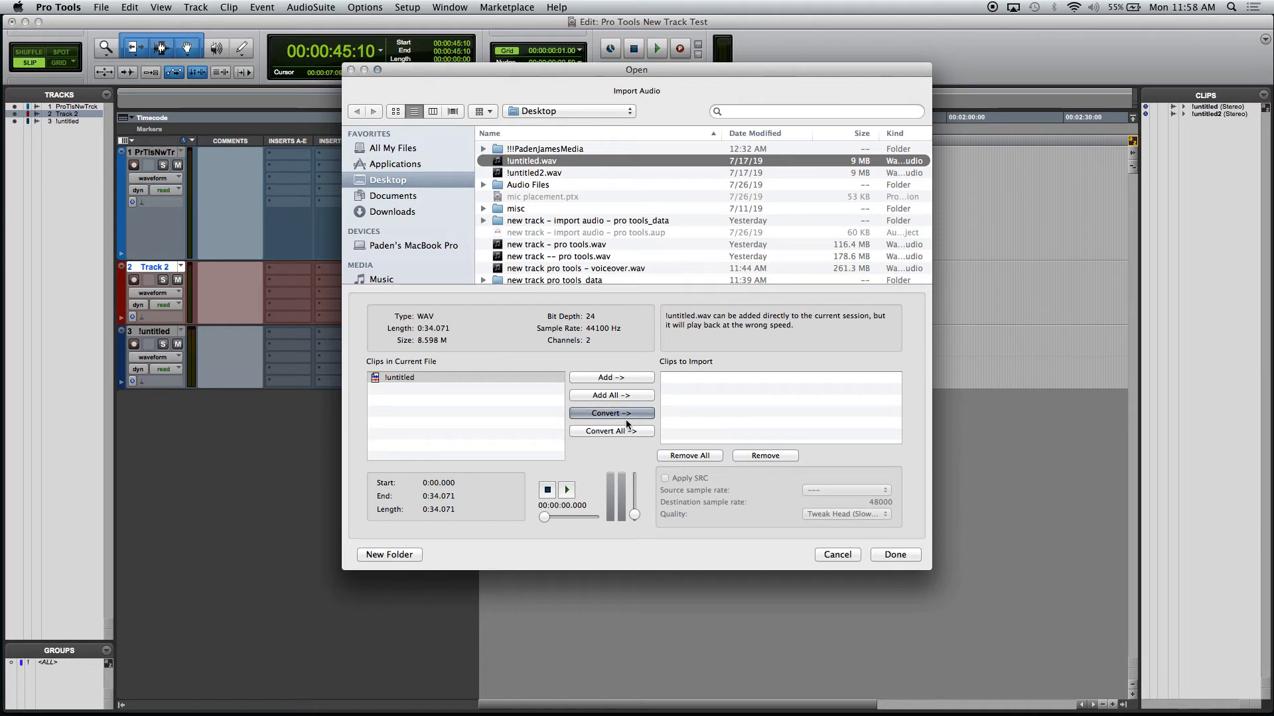
pyautogui.moveTo(624, 381)
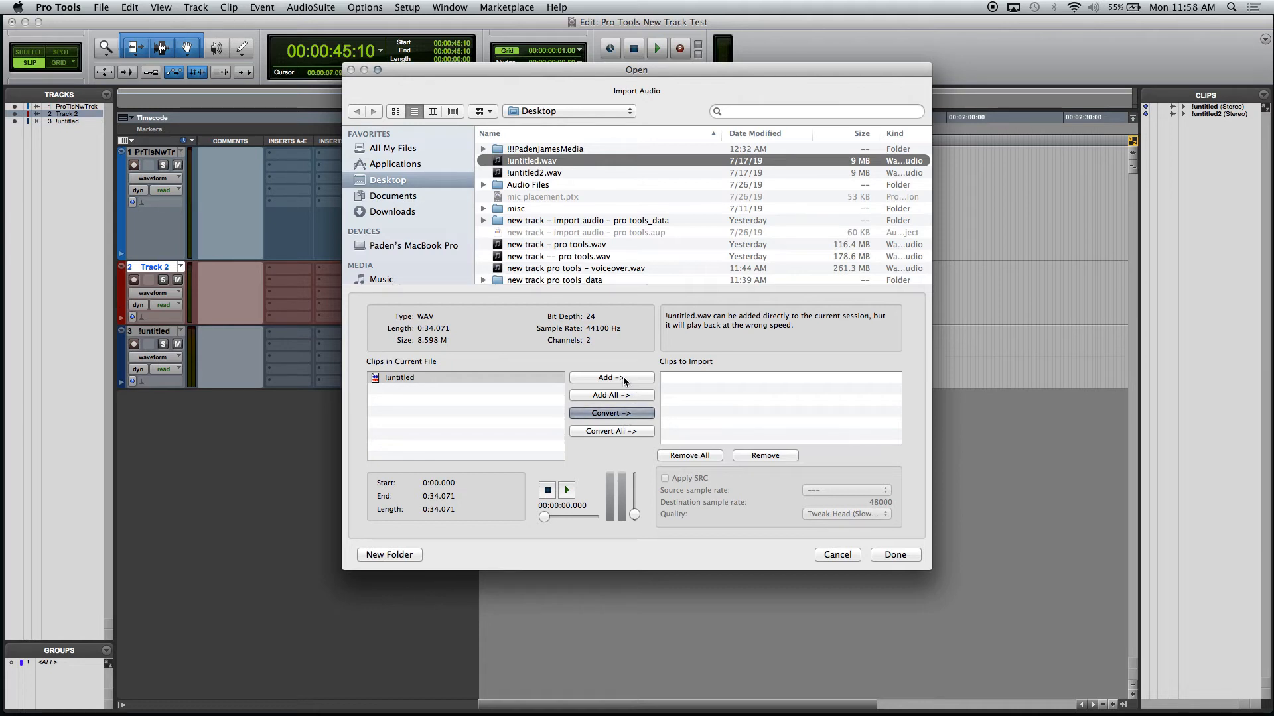
pyautogui.moveTo(611, 227)
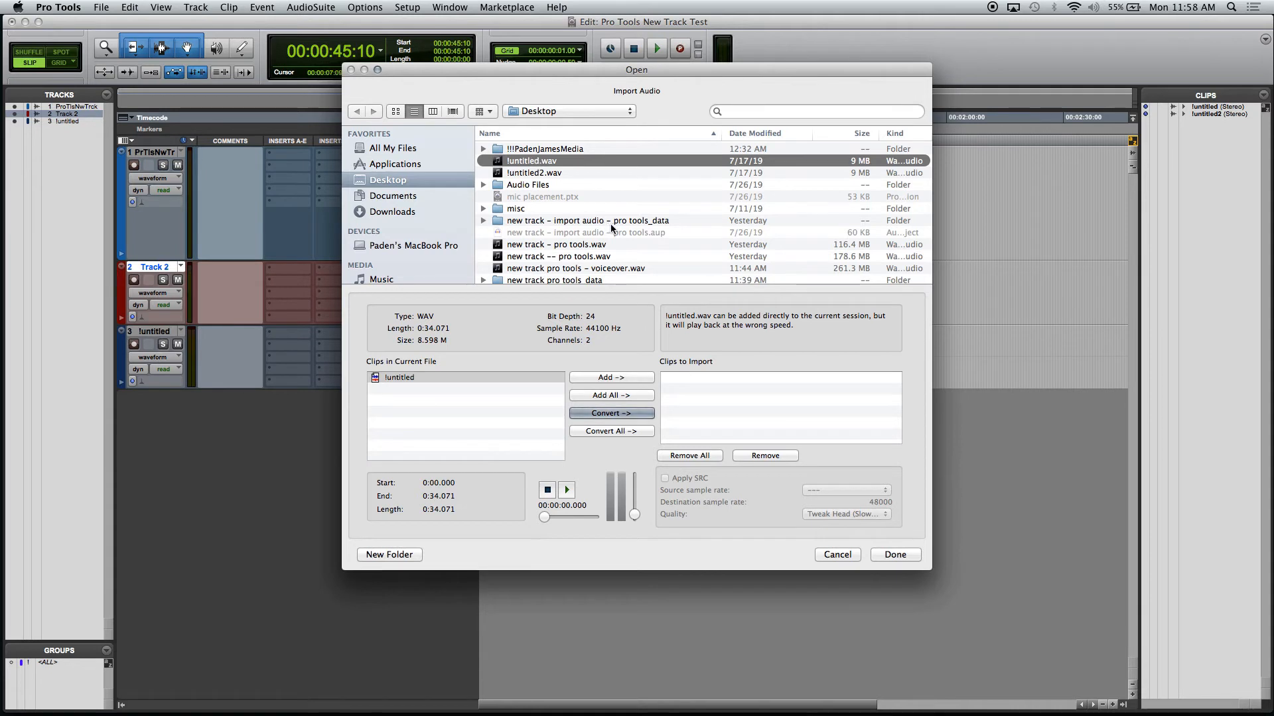
pyautogui.moveTo(642, 419)
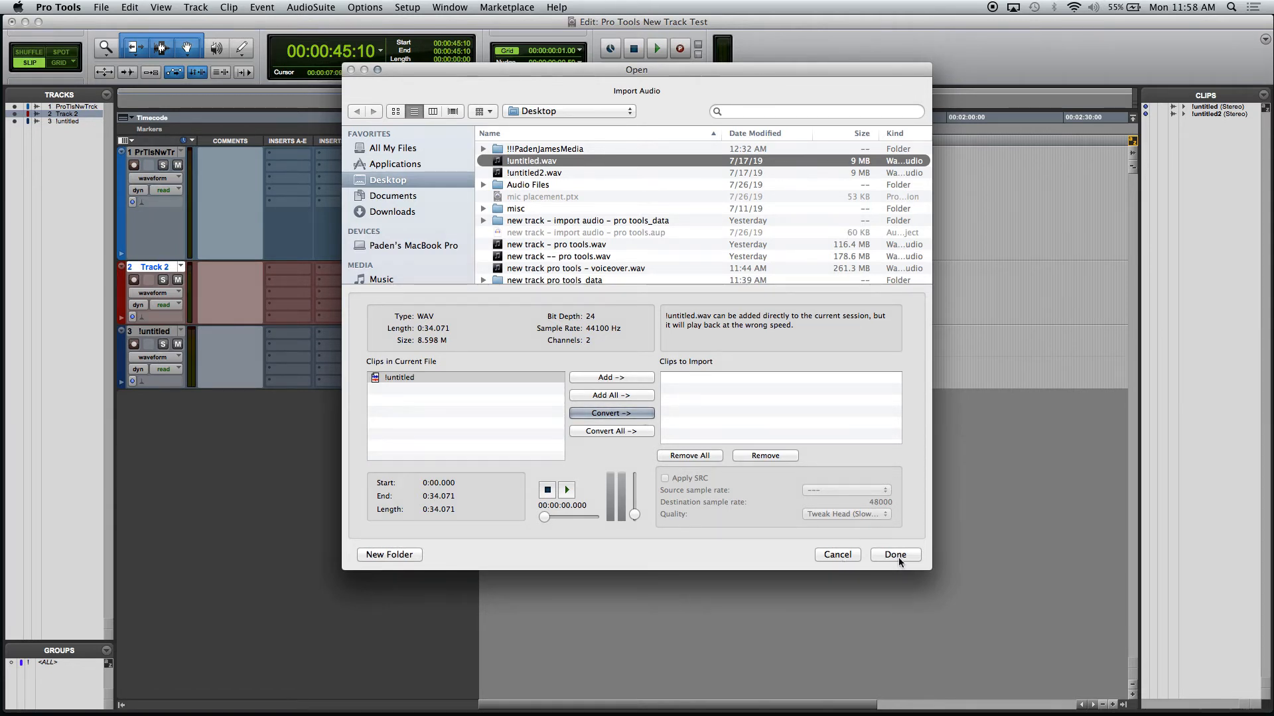
pyautogui.click(610, 412)
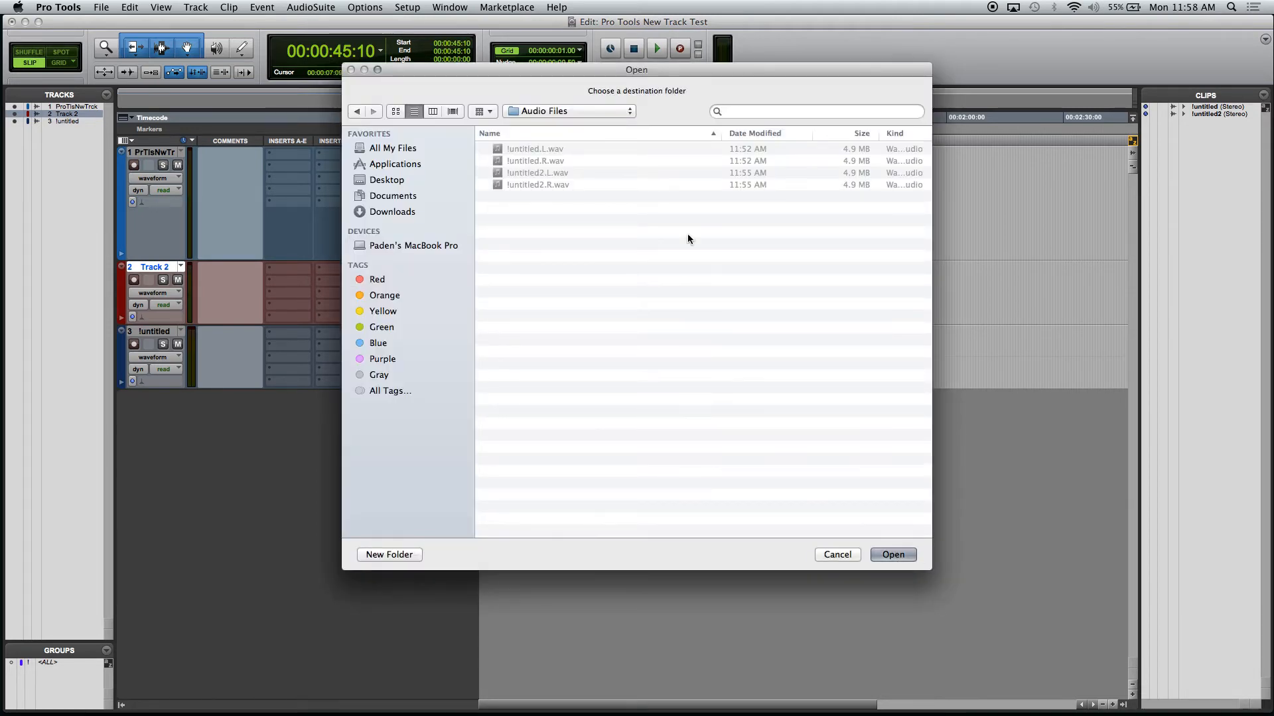
pyautogui.click(891, 555)
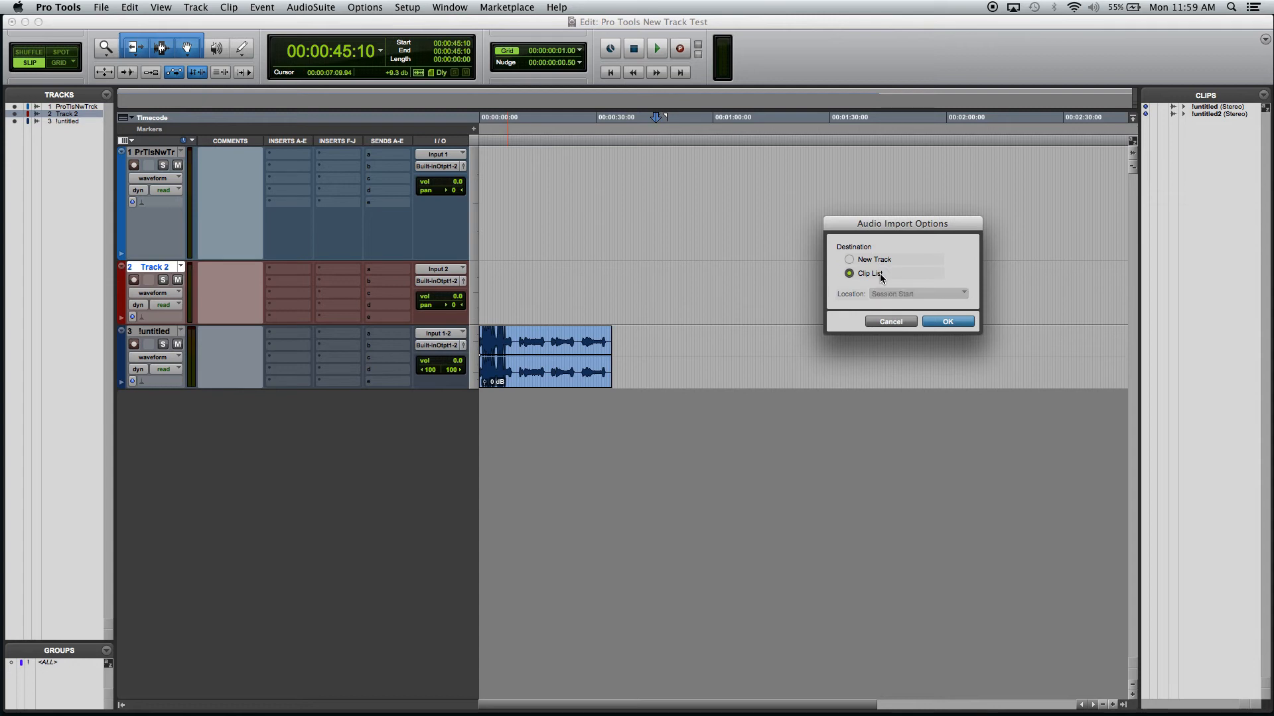
pyautogui.click(947, 321)
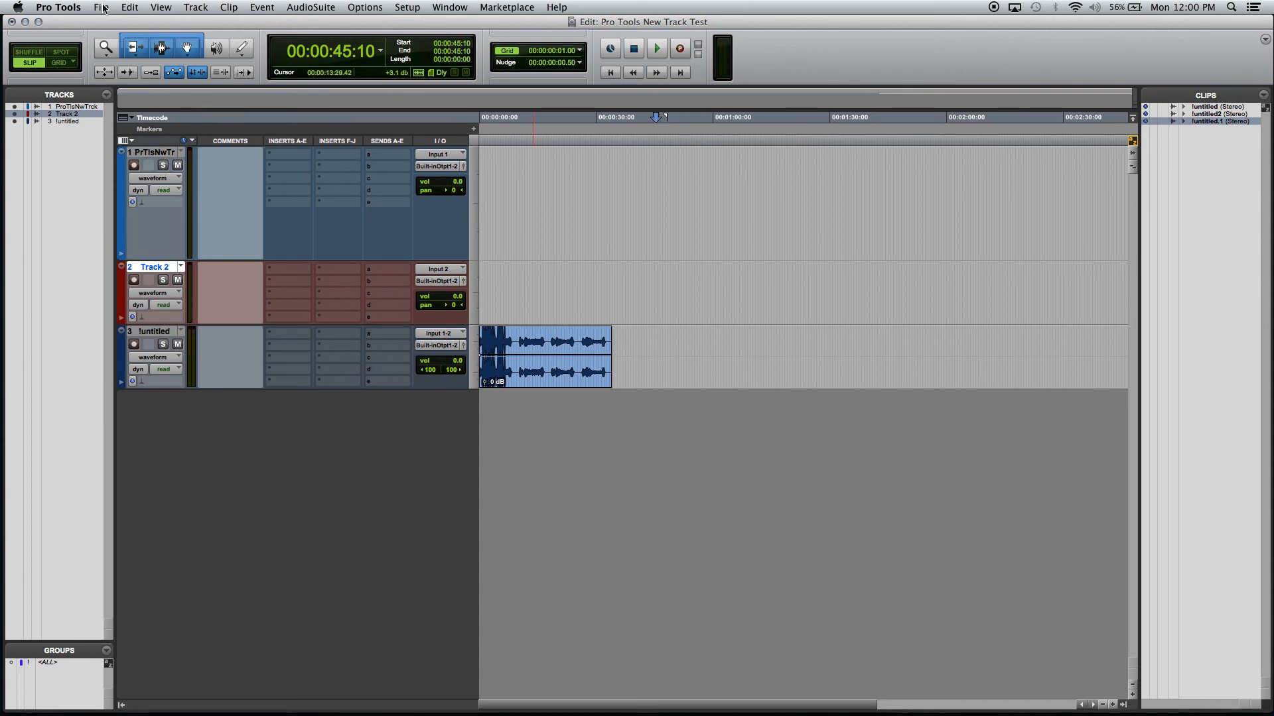
# Step: Open the File menu to reach Import > Audio for another import
pyautogui.click(101, 7)
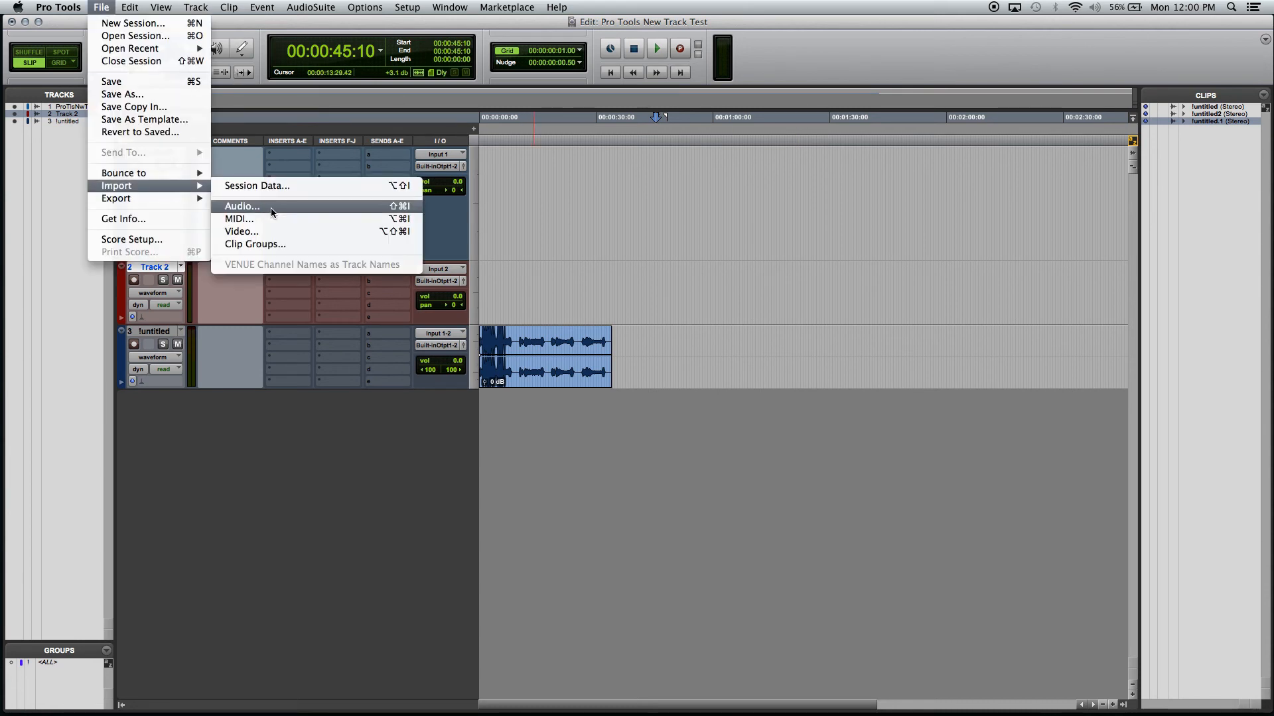